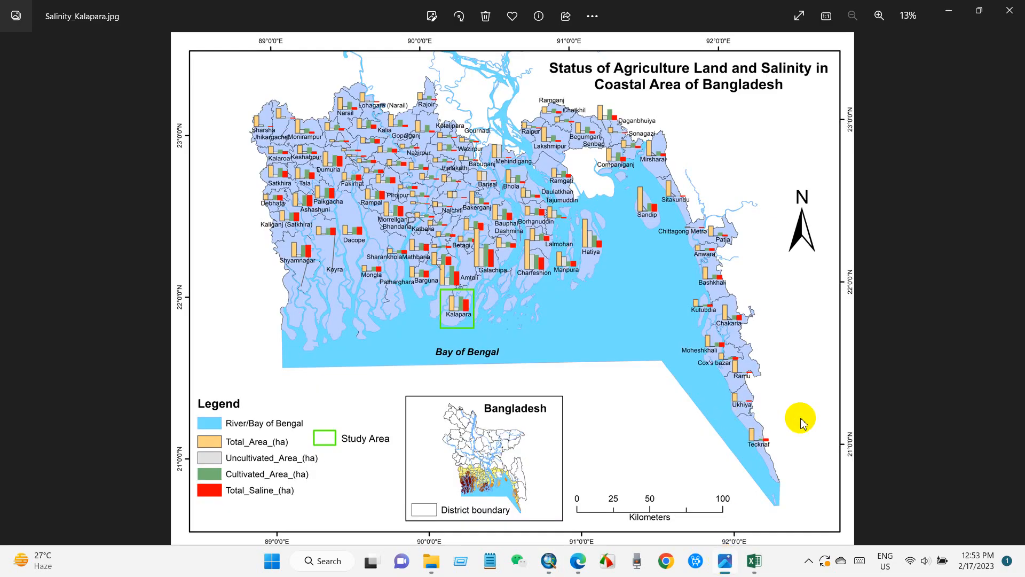
mouse_move(503, 293)
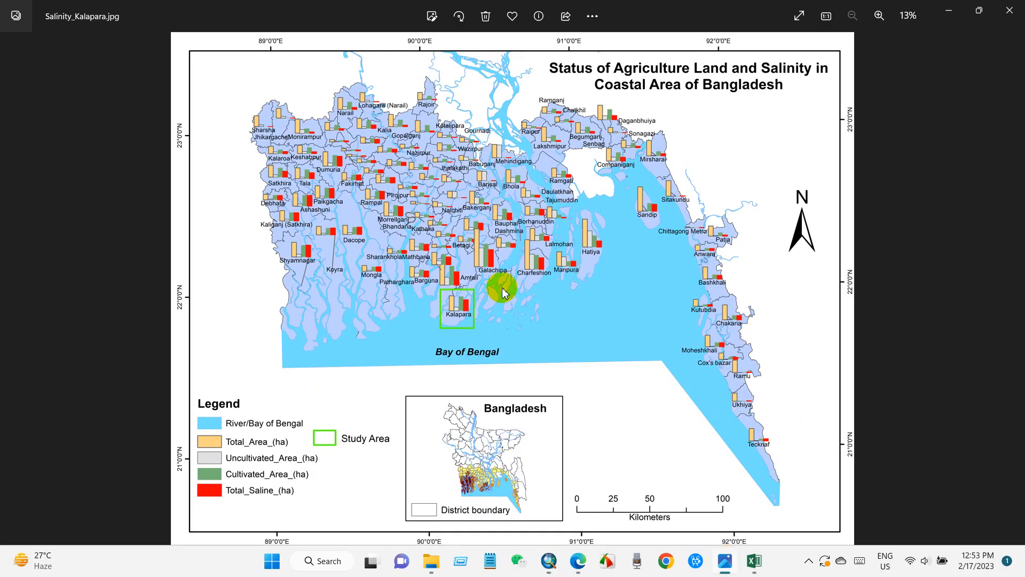
mouse_move(453, 200)
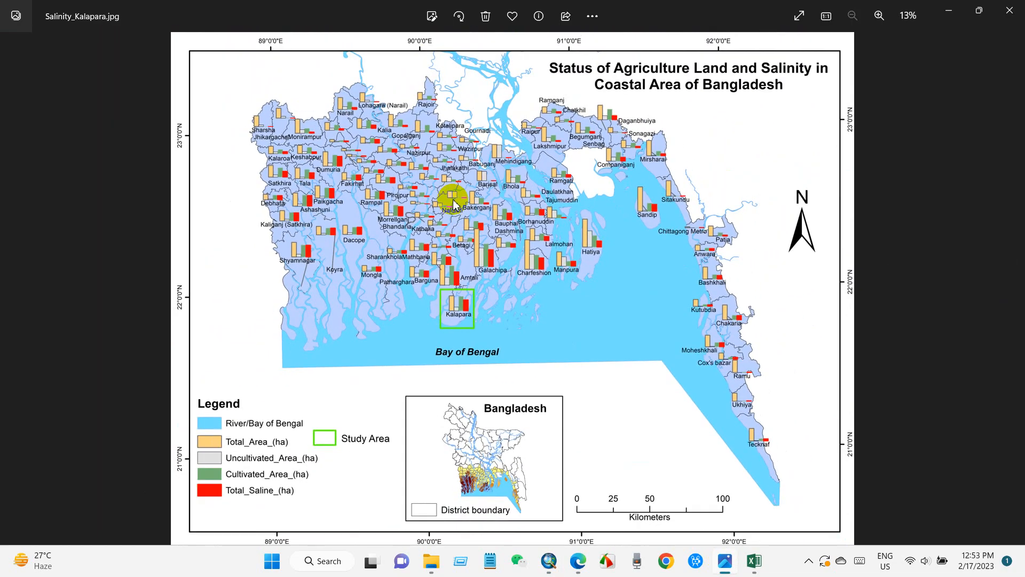
mouse_move(610, 493)
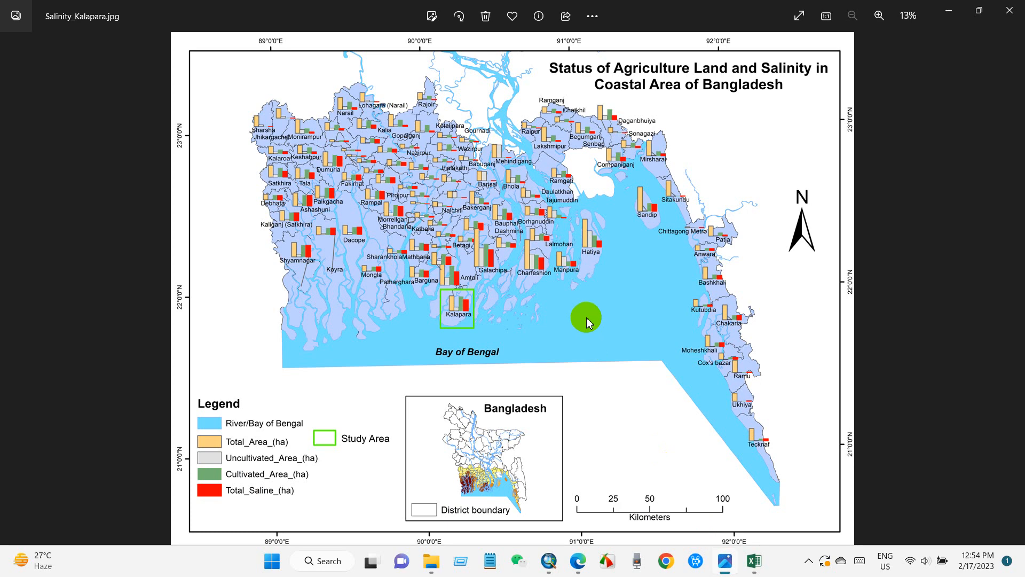
mouse_move(622, 558)
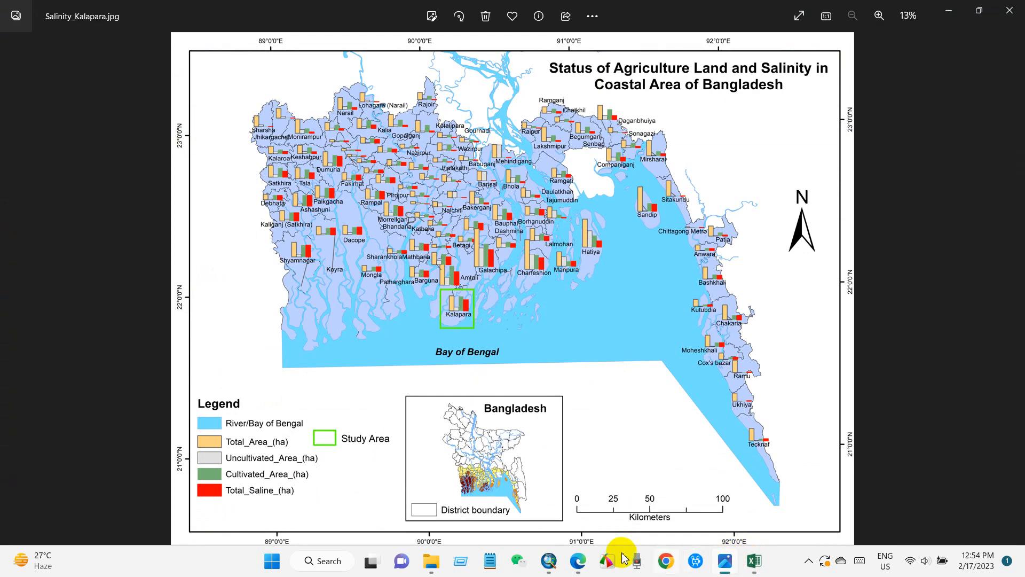
mouse_move(662, 385)
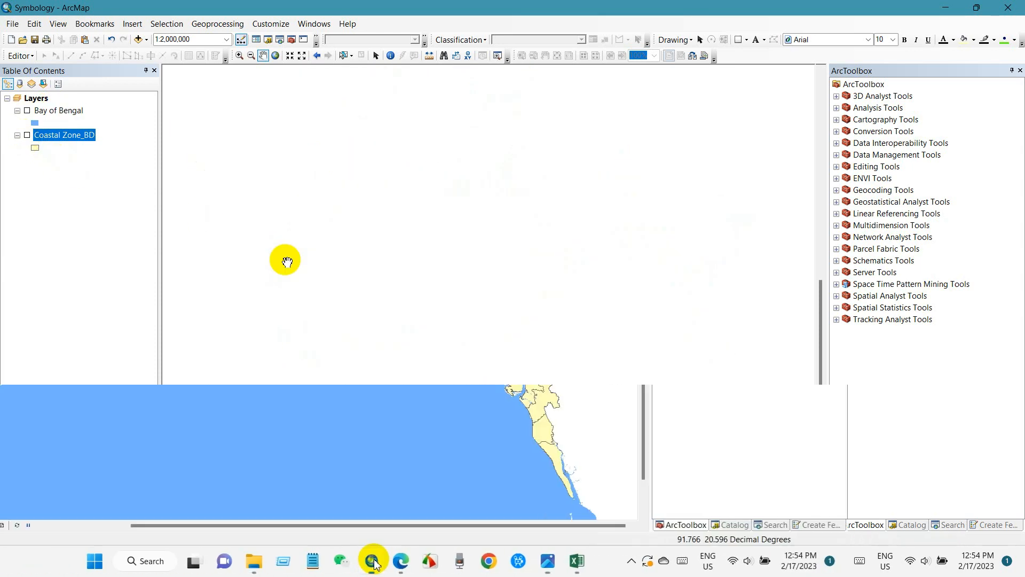
left_click(27, 110)
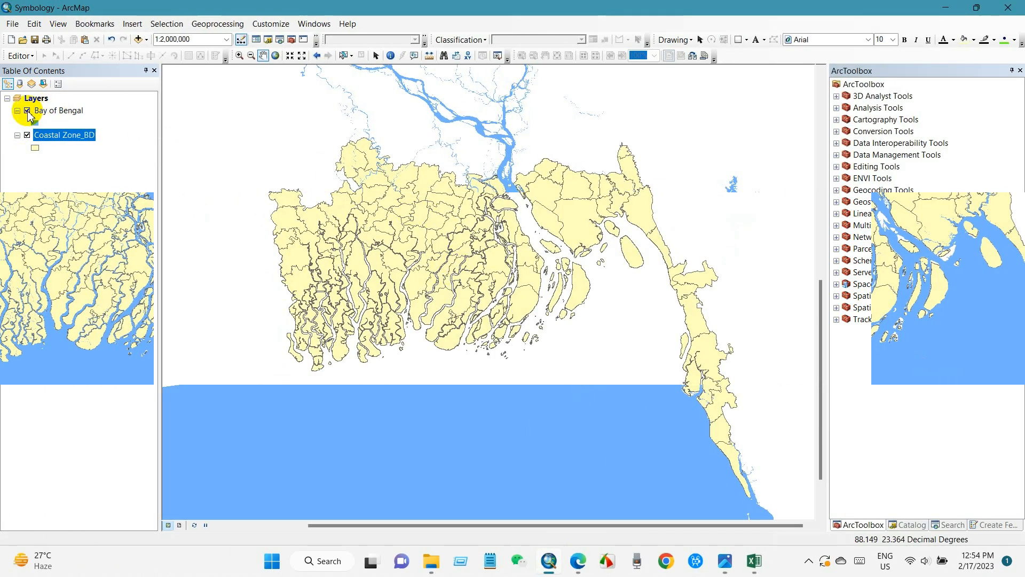
left_click(28, 110)
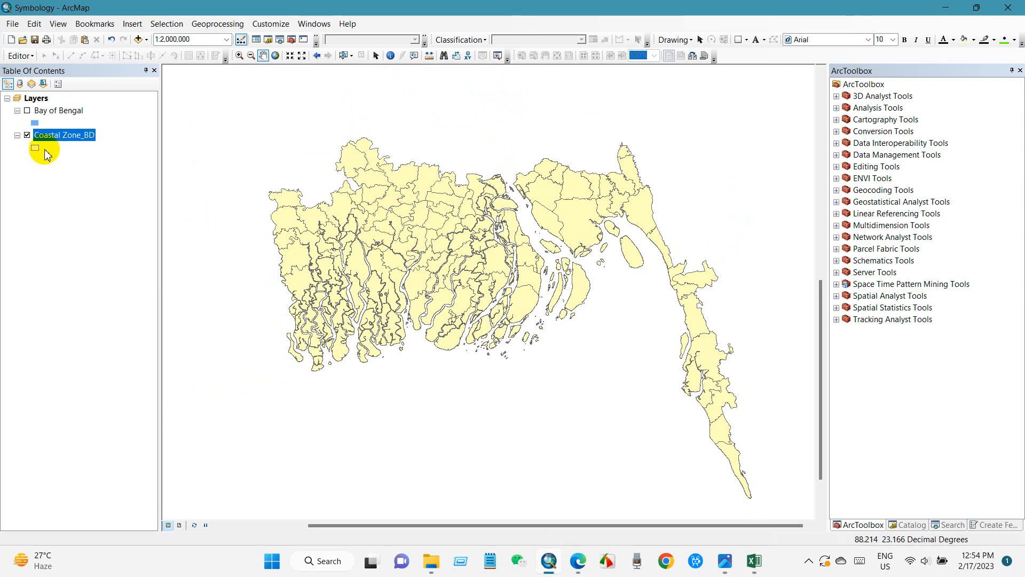
left_click(28, 135)
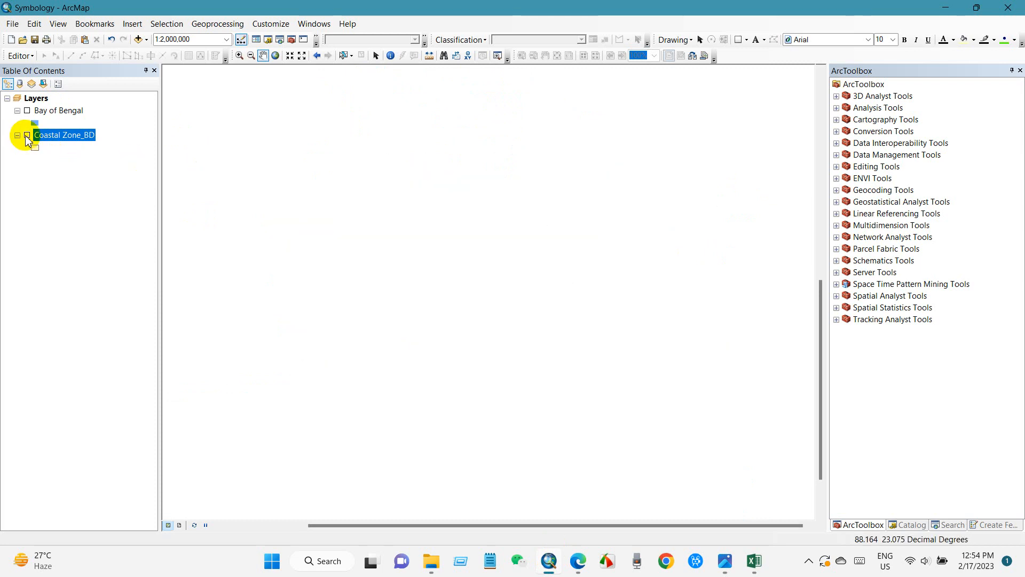
left_click(28, 134)
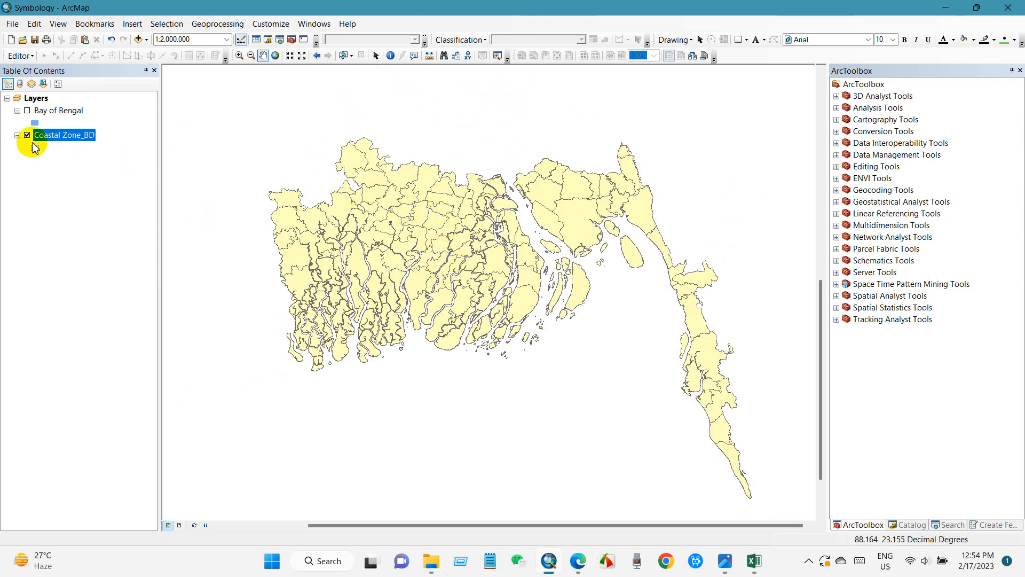
left_click(27, 110)
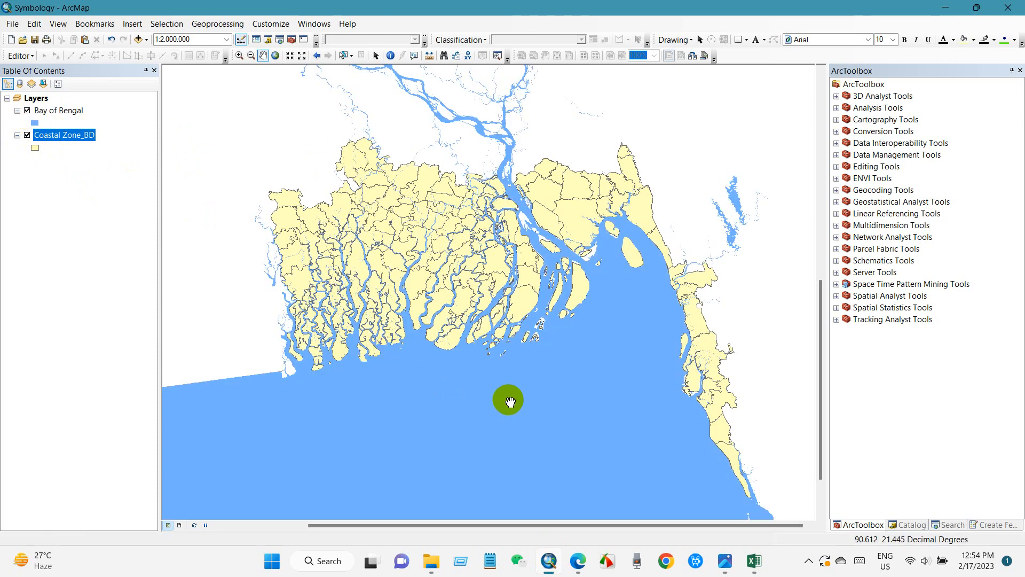
right_click(64, 135)
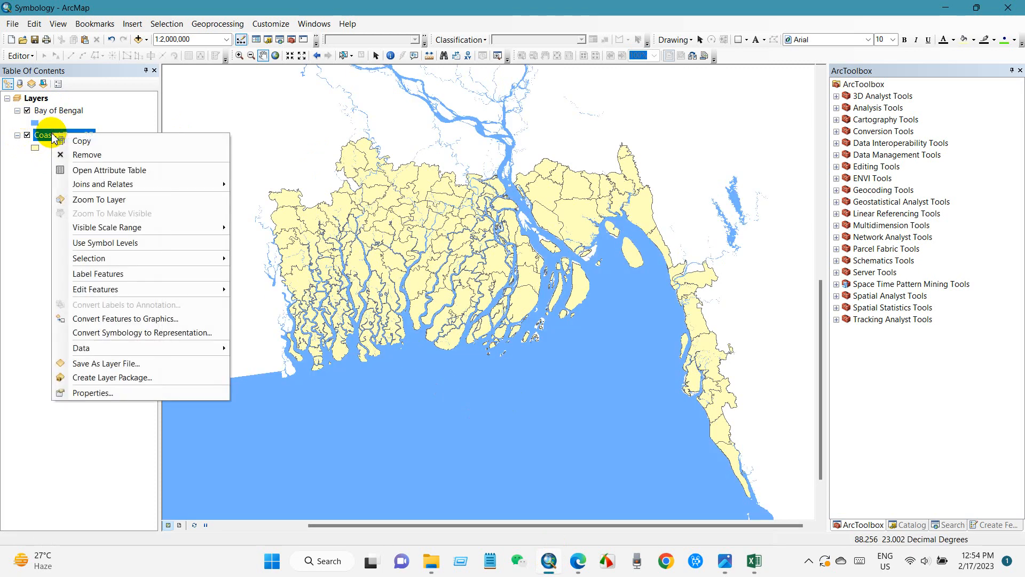
left_click(109, 170)
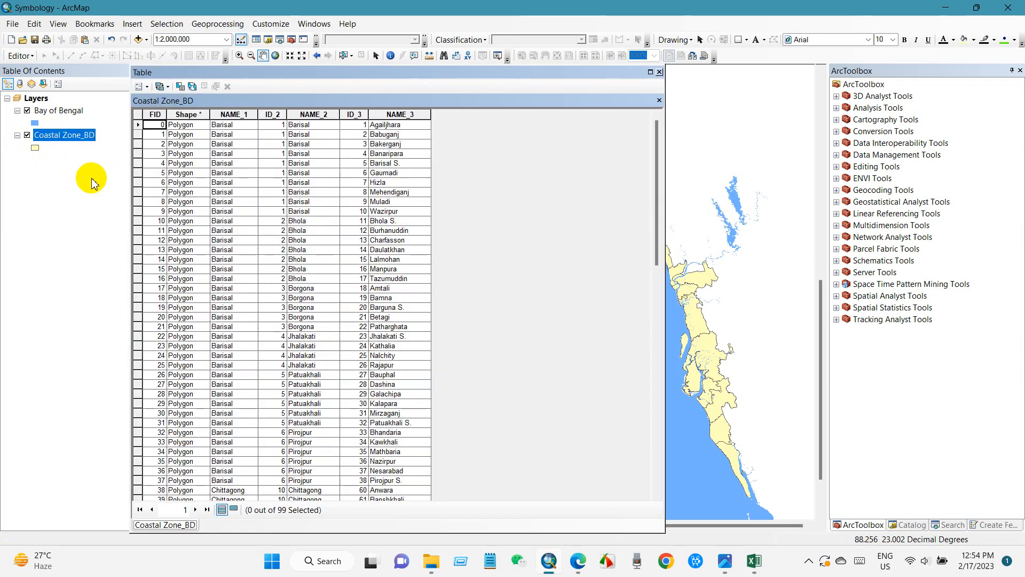
scroll("down", 3)
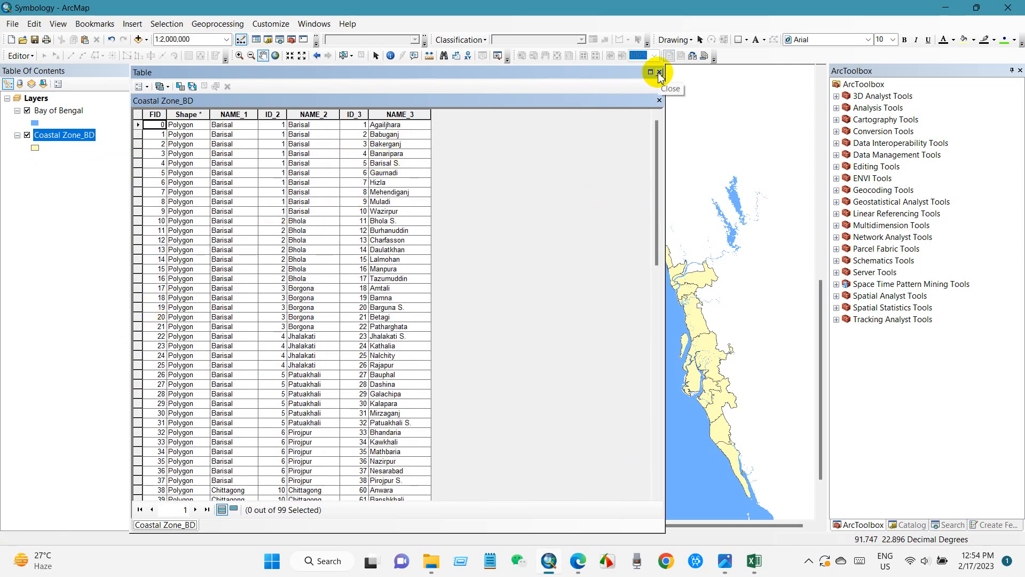
left_click(659, 73)
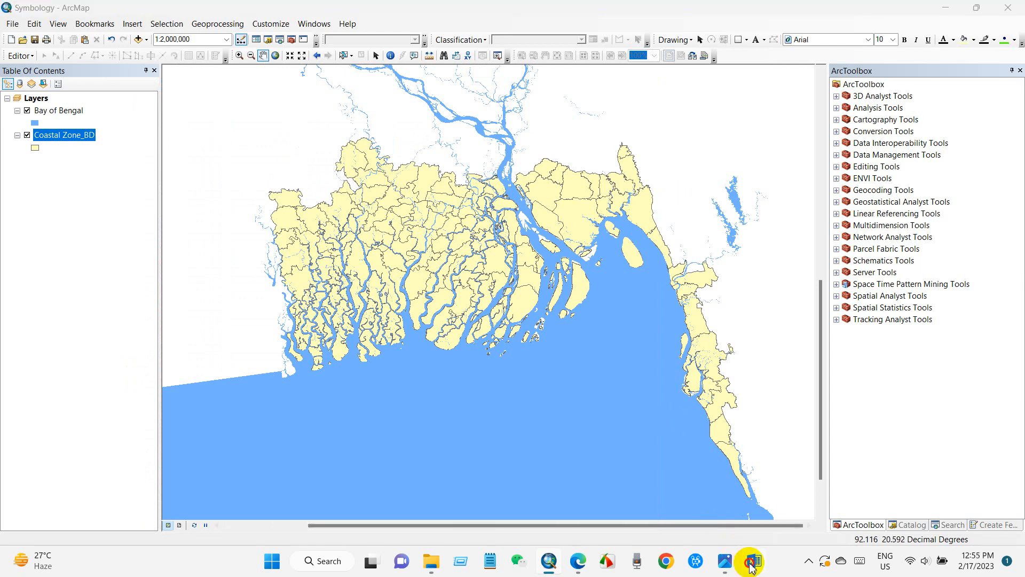
- Switch to the Salinity_Excel workbook and scroll through its rows from the FID column
left_click(753, 561)
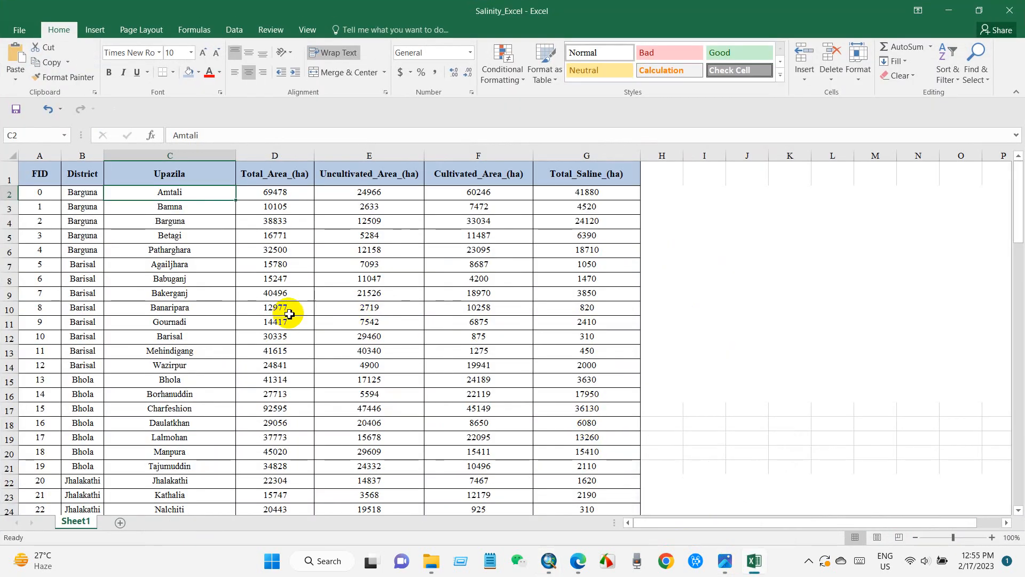
left_click(39, 173)
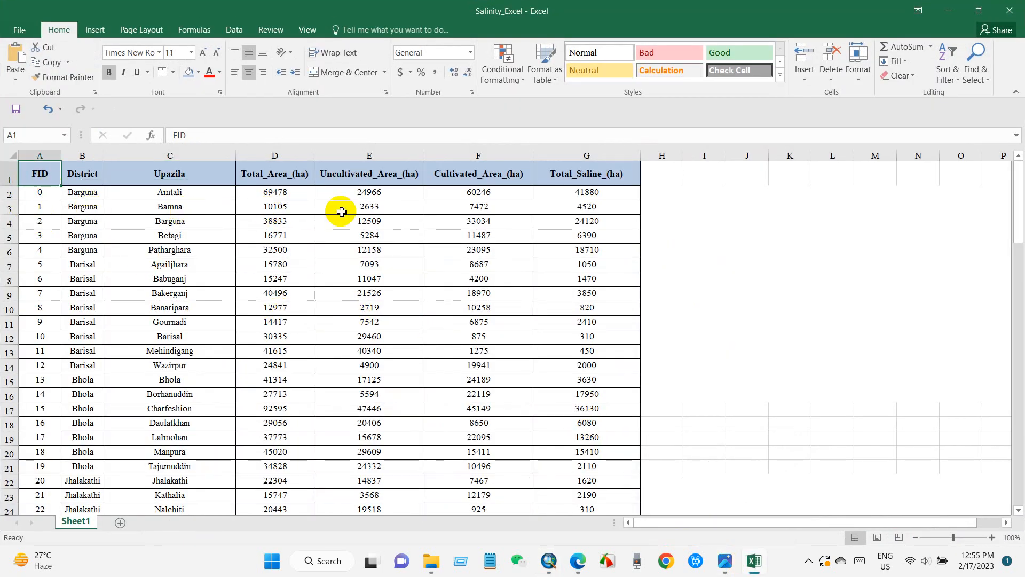
scroll("down", 3)
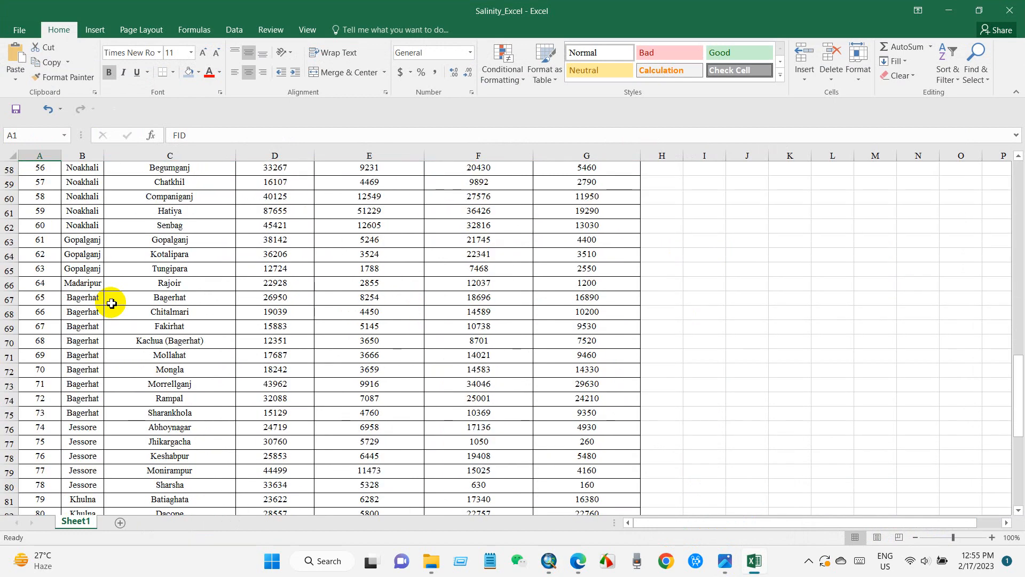
scroll("down", 3)
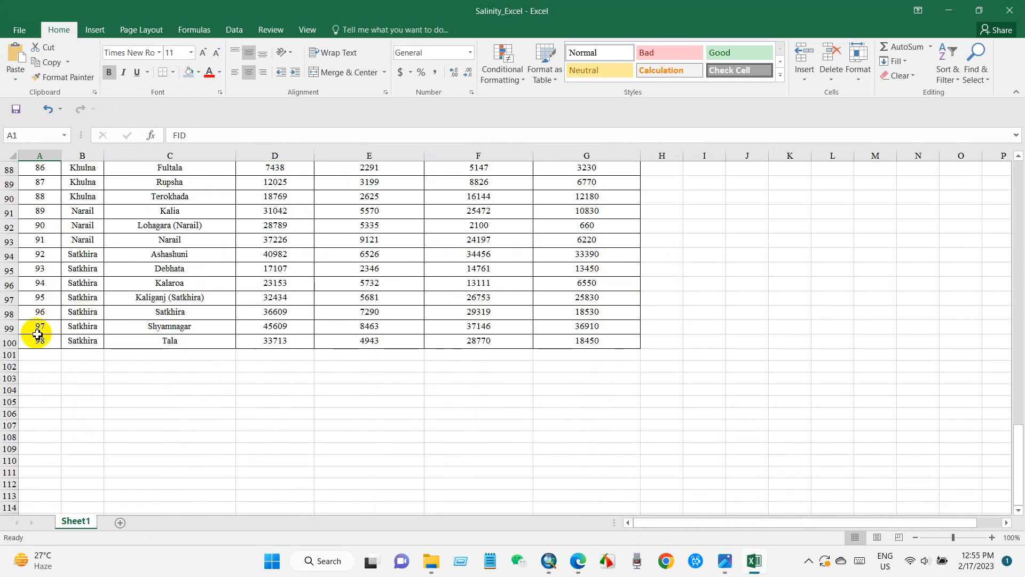
scroll("up", 3)
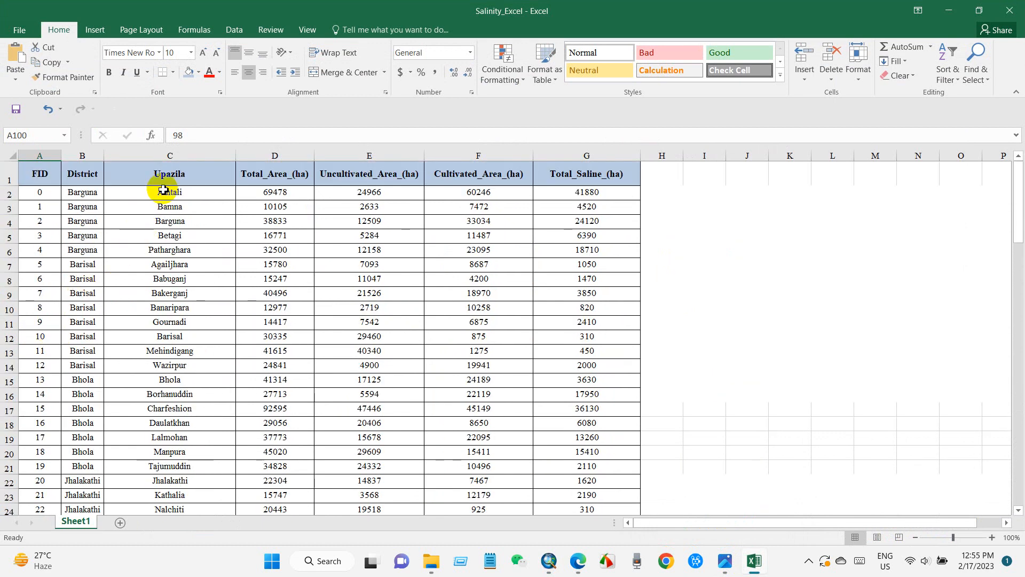
- Review the Total_Area_(ha) column down the sheet and return to the top
left_click(275, 173)
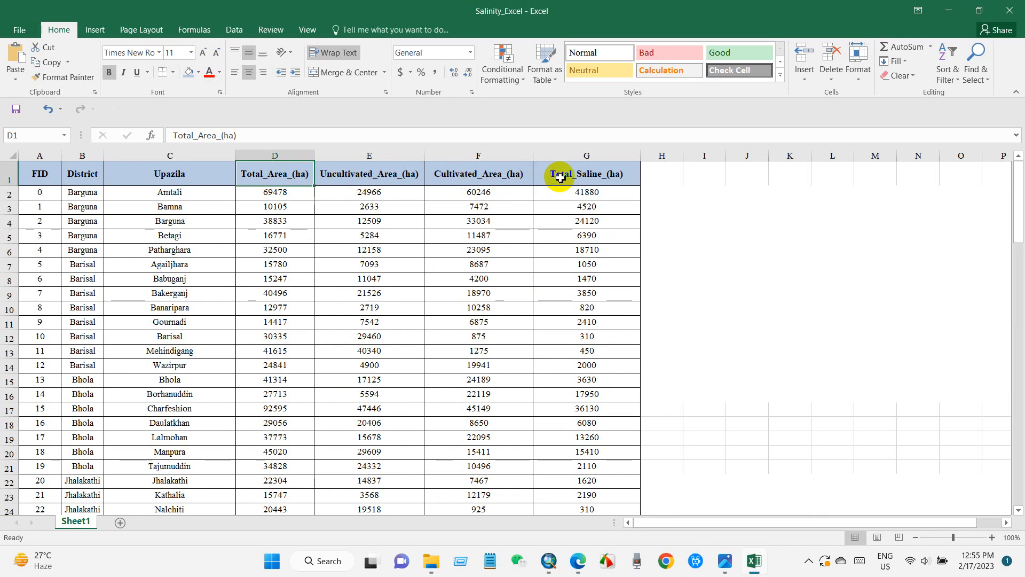
mouse_move(675, 246)
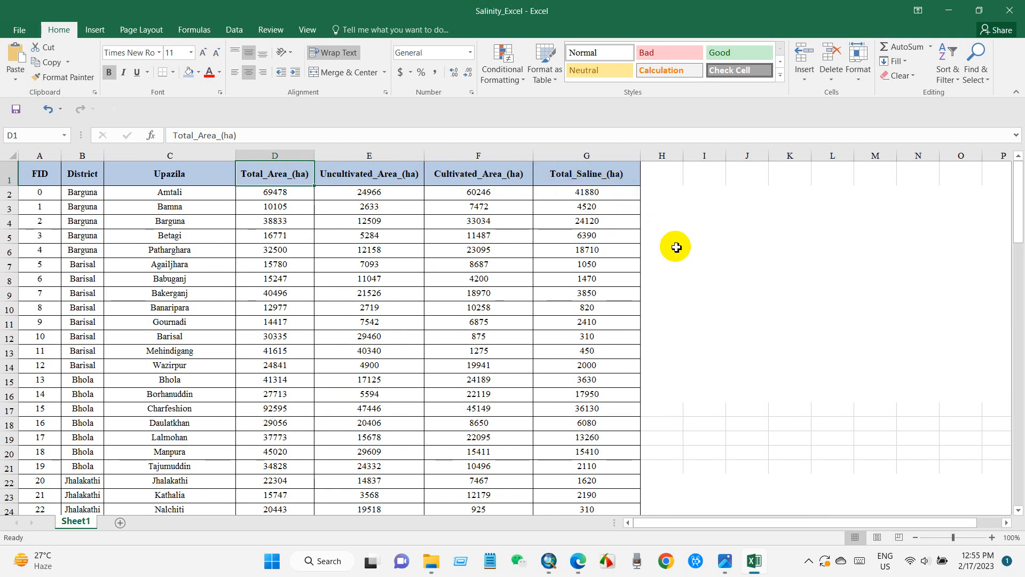
scroll("down", 3)
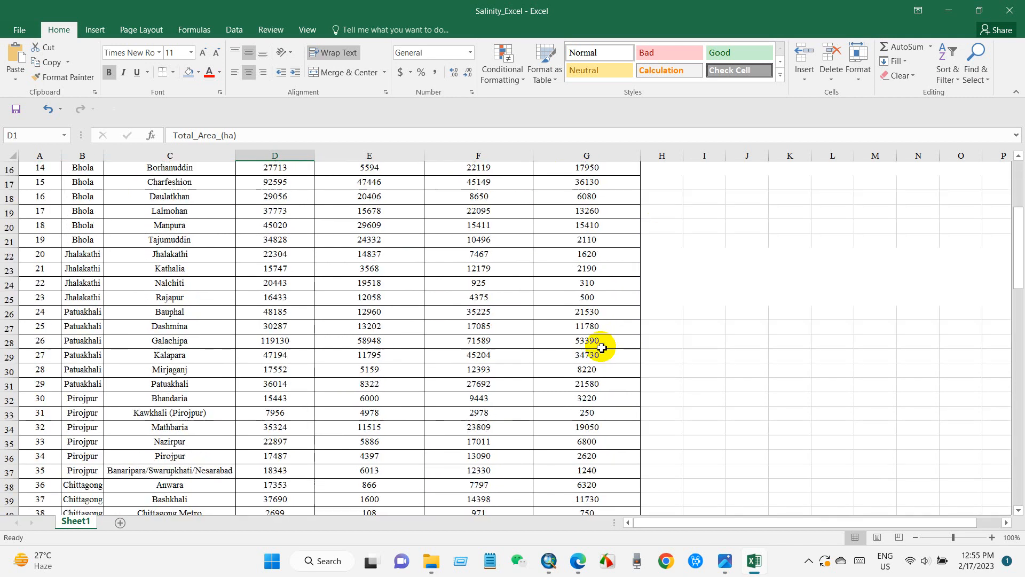
scroll("down", 3)
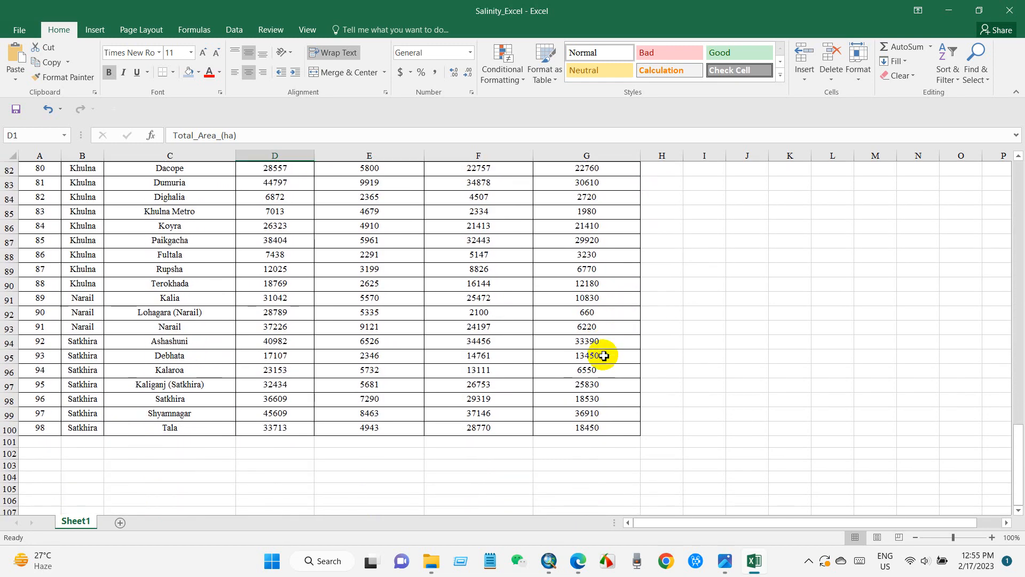
scroll("up", 3)
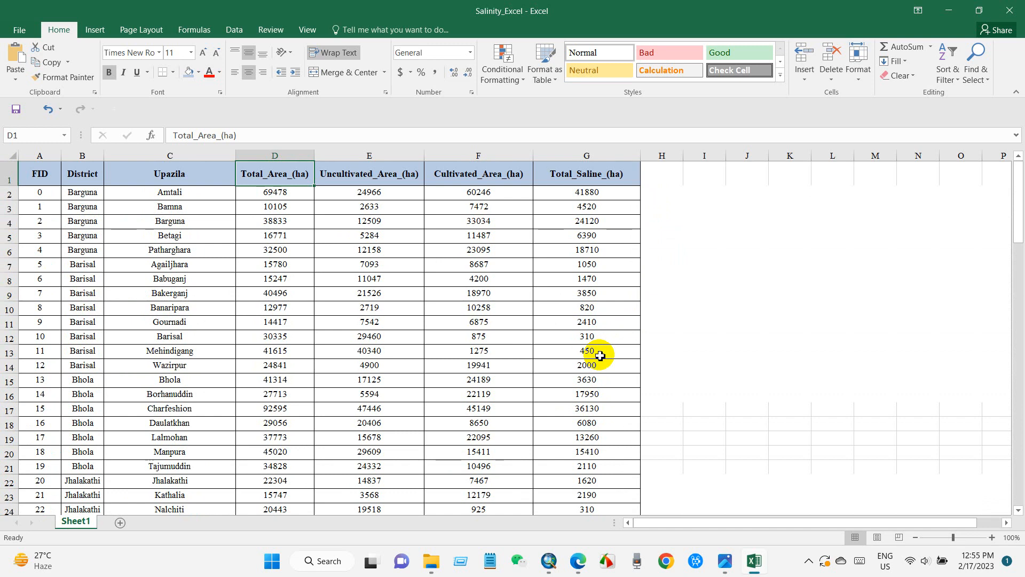
mouse_move(41, 48)
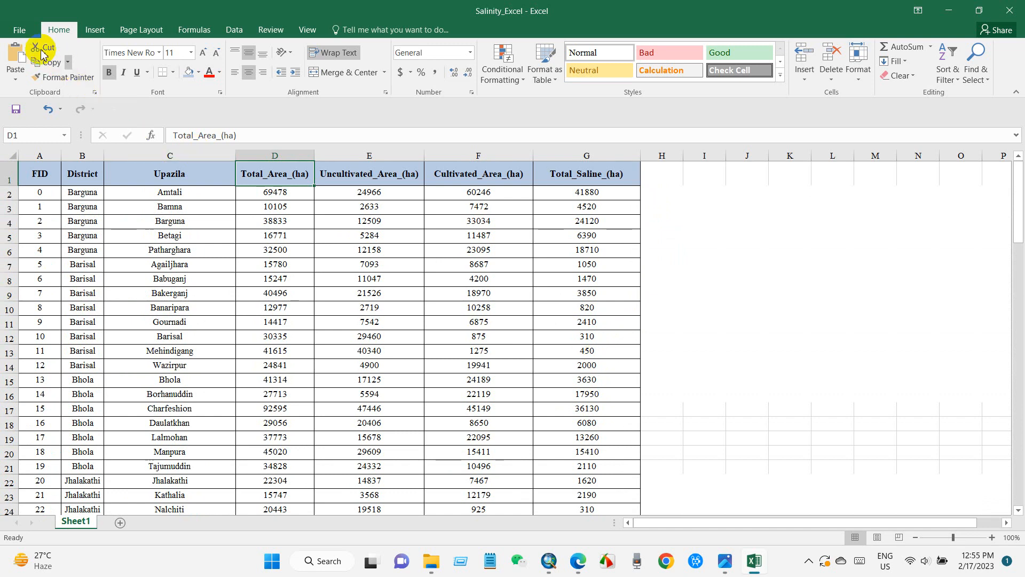
- Save a copy of the workbook as Salinity_Excel in CSV (MS-DOS) format, keeping CSV
left_click(19, 30)
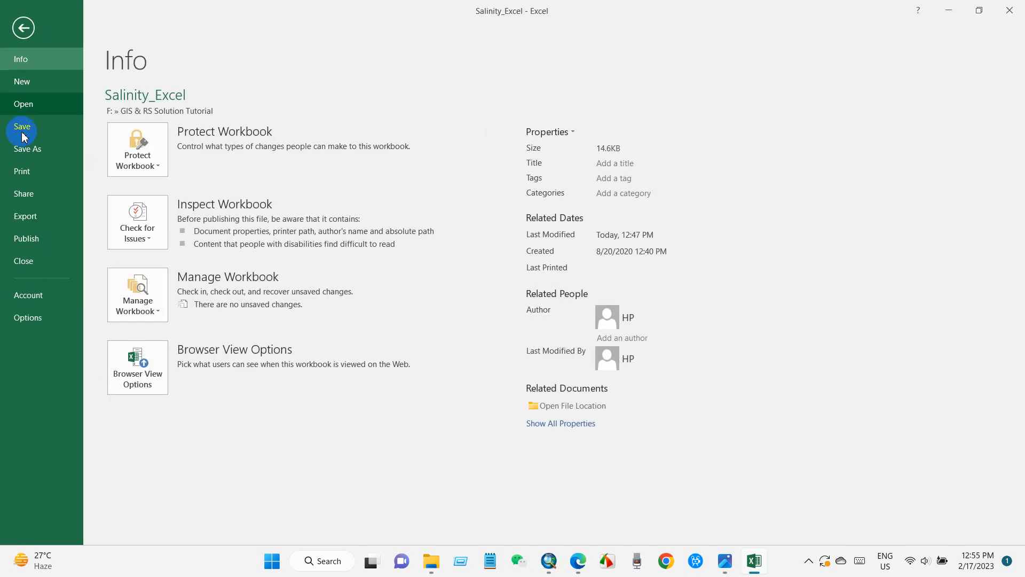
left_click(28, 148)
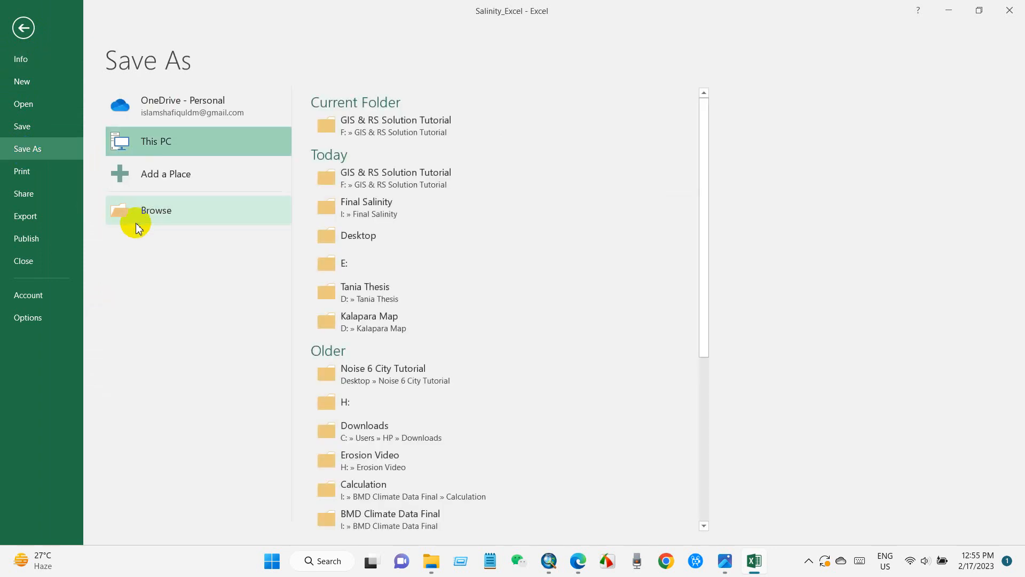
left_click(156, 211)
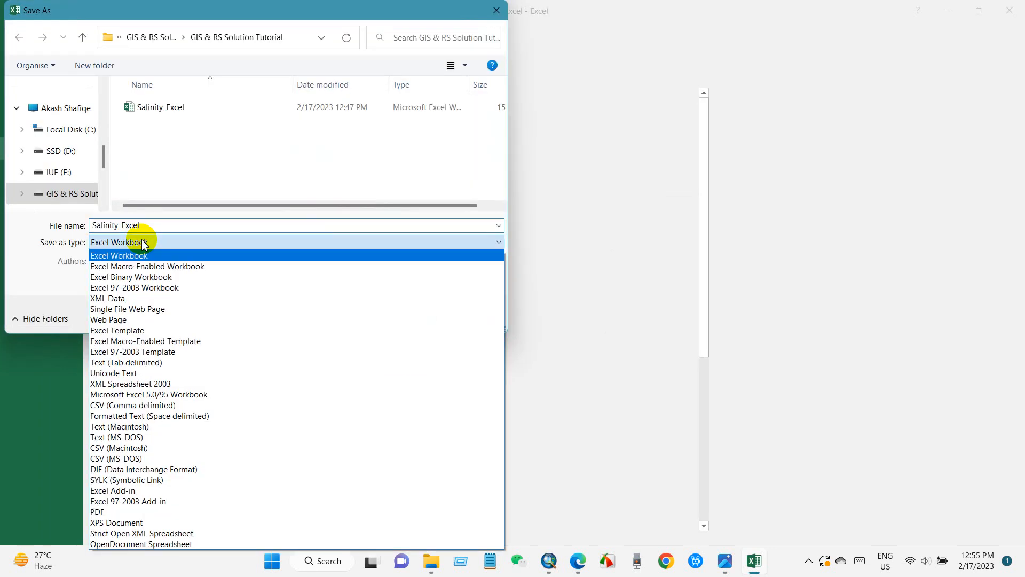
mouse_move(135, 437)
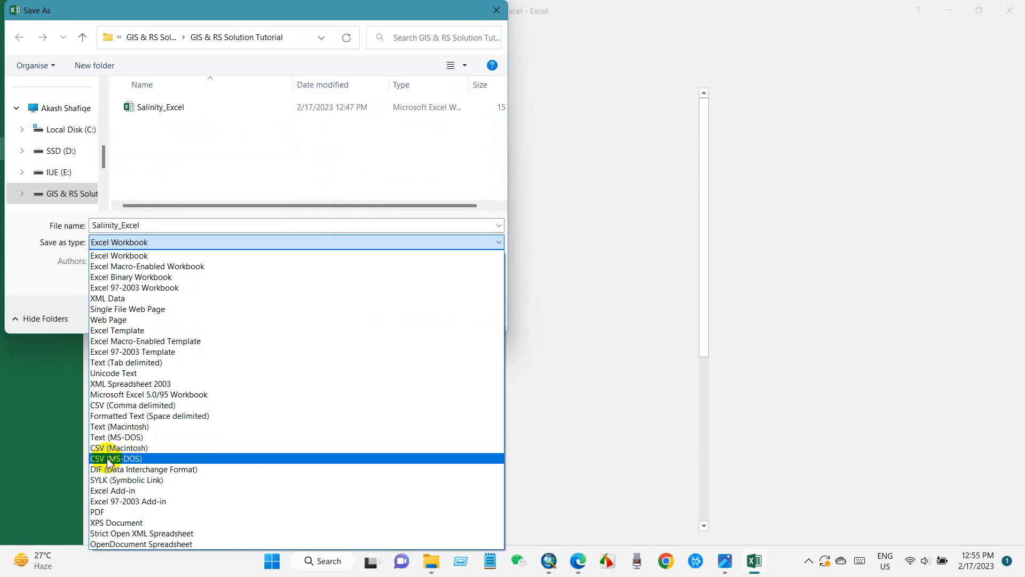
left_click(116, 458)
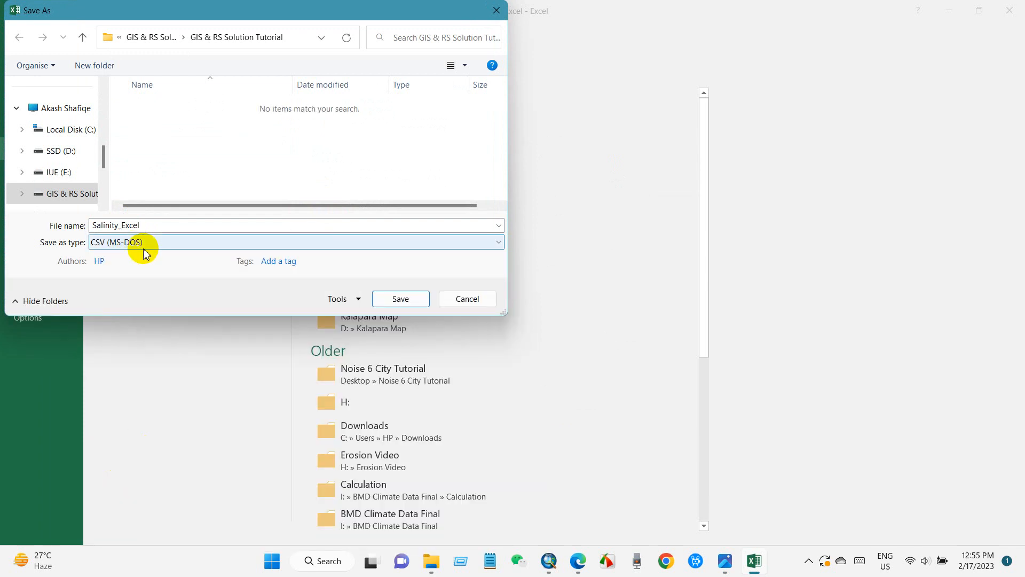
mouse_move(400, 299)
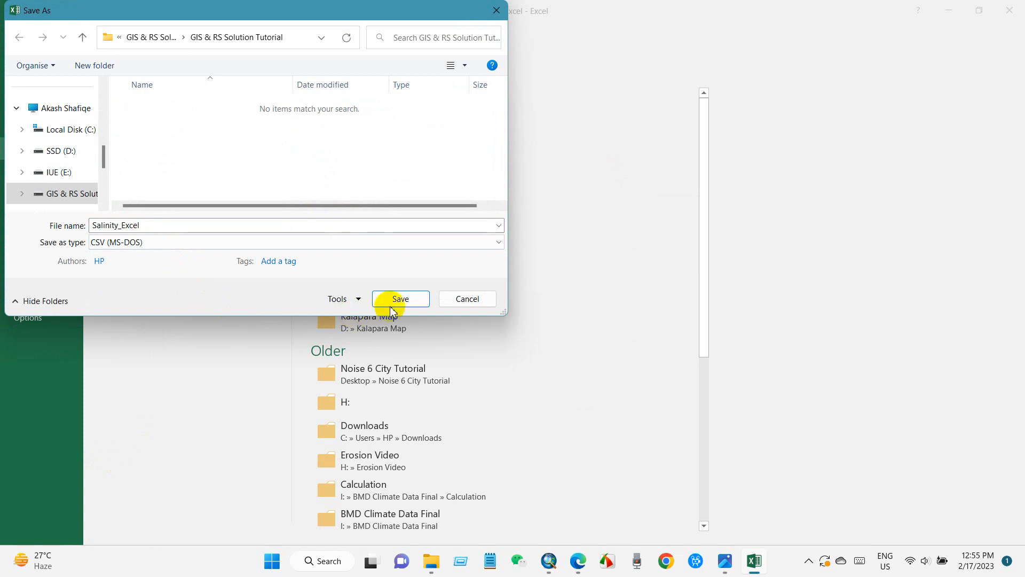
left_click(401, 298)
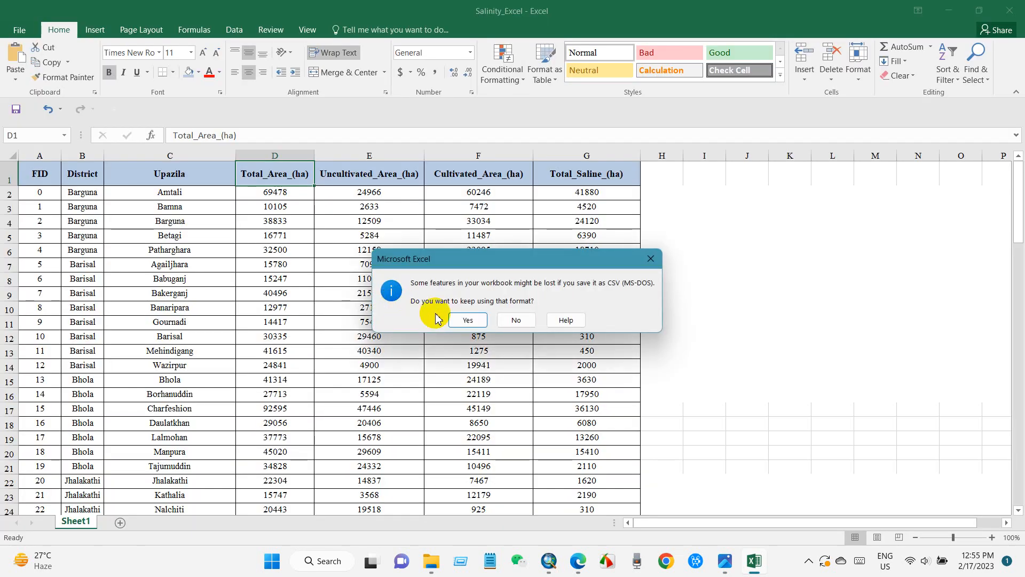
left_click(467, 321)
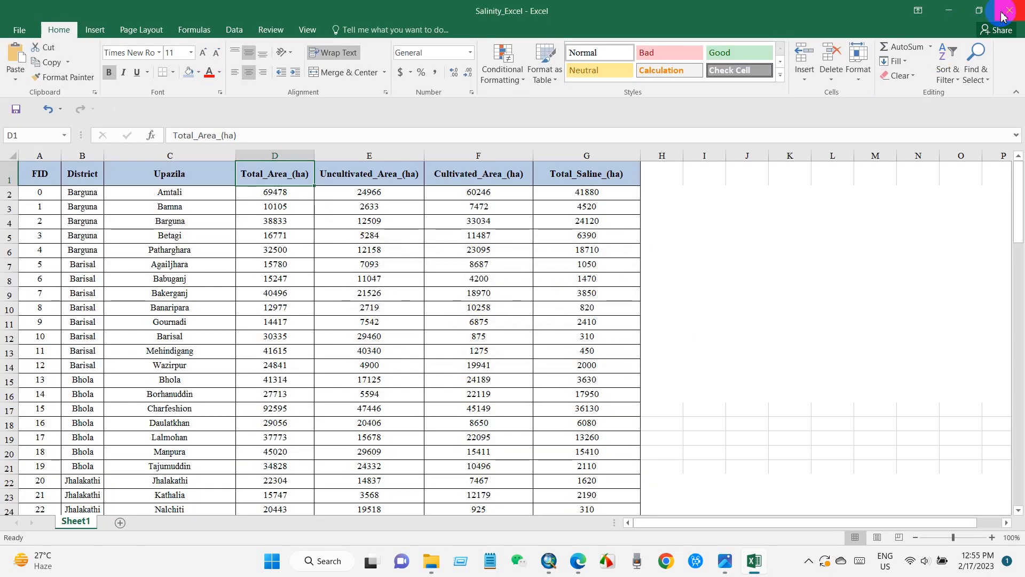
- Close the workbook, saving changes to Salinity_Excel.csv
left_click(1009, 10)
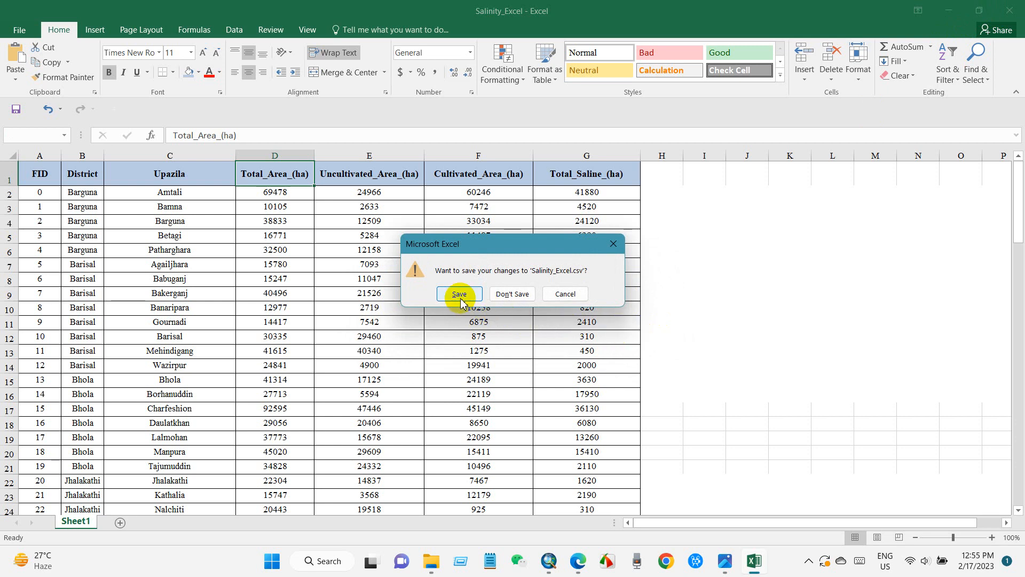
left_click(459, 293)
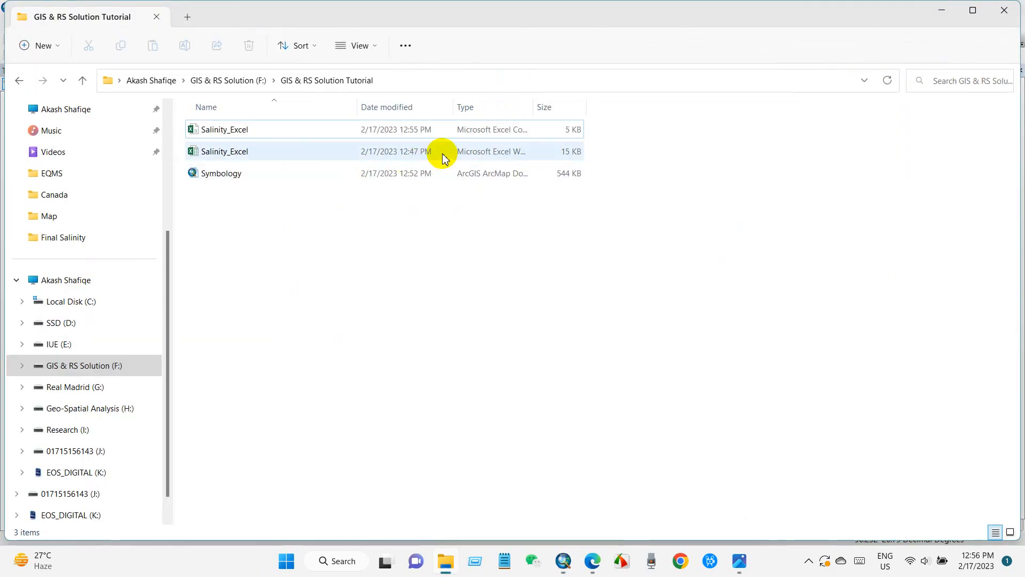
mouse_move(533, 95)
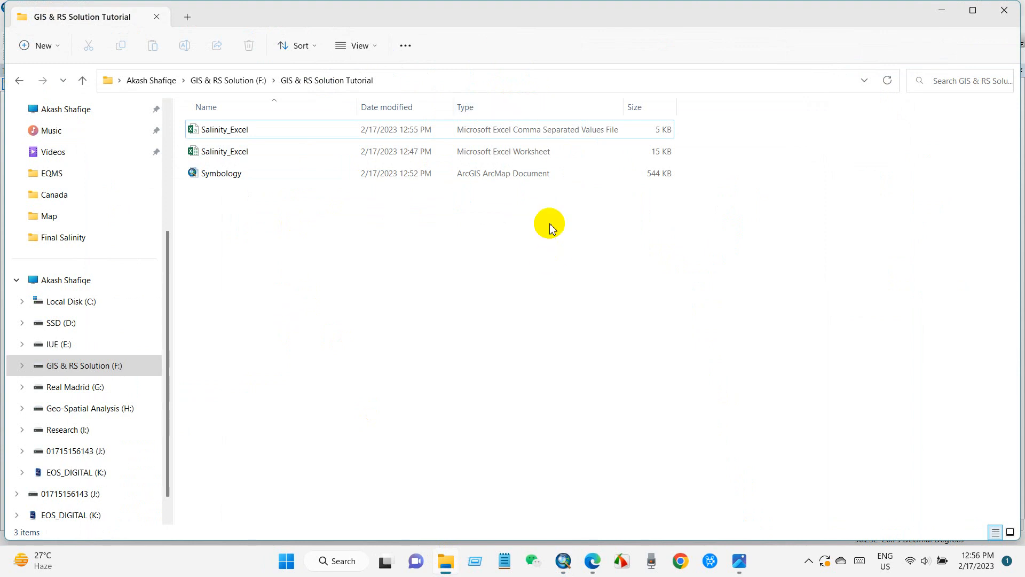
- Select the new Salinity_Excel CSV file in the tutorial folder, then return to the ArcMap map
left_click(224, 129)
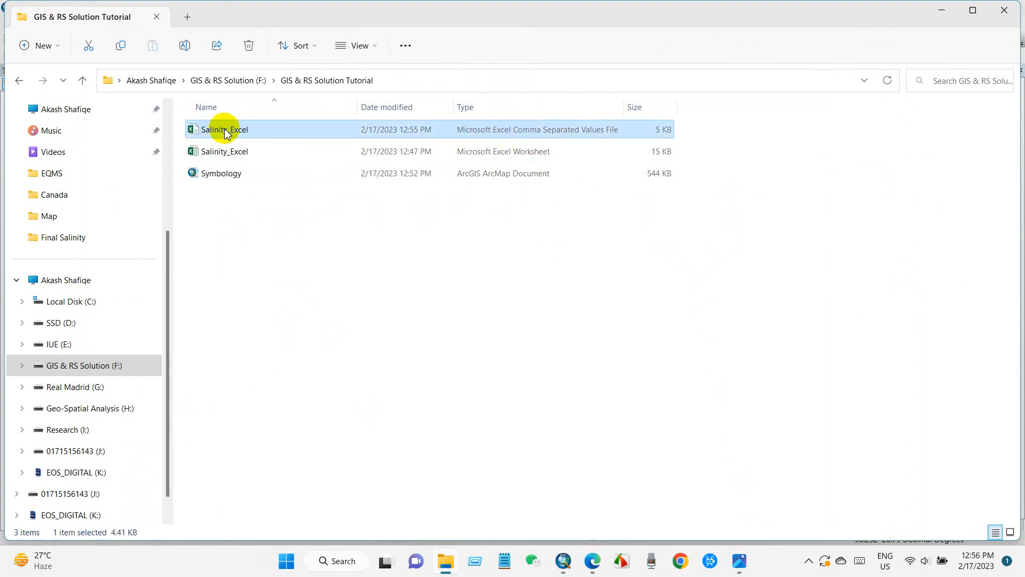
left_click(456, 358)
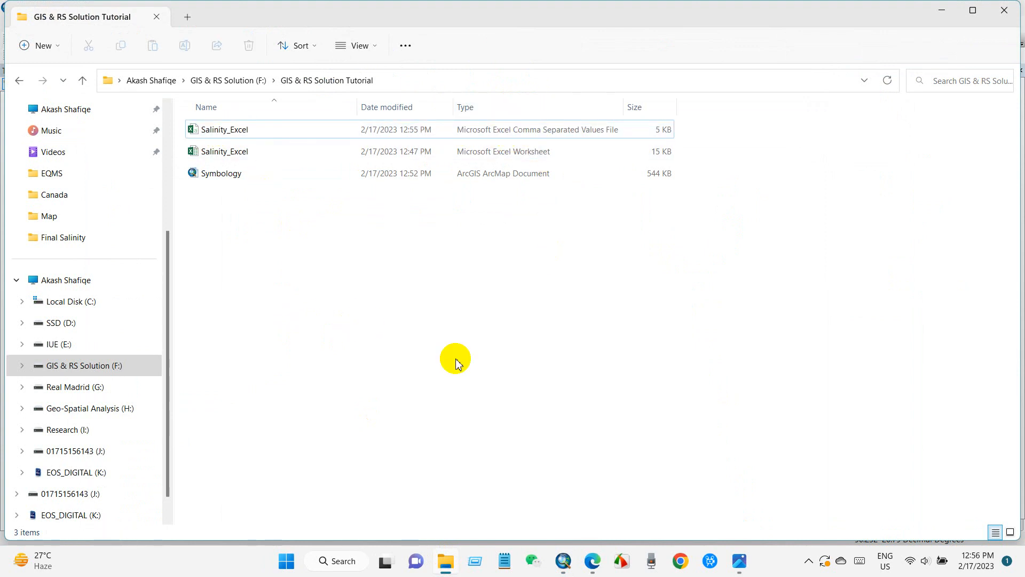
double_click(221, 173)
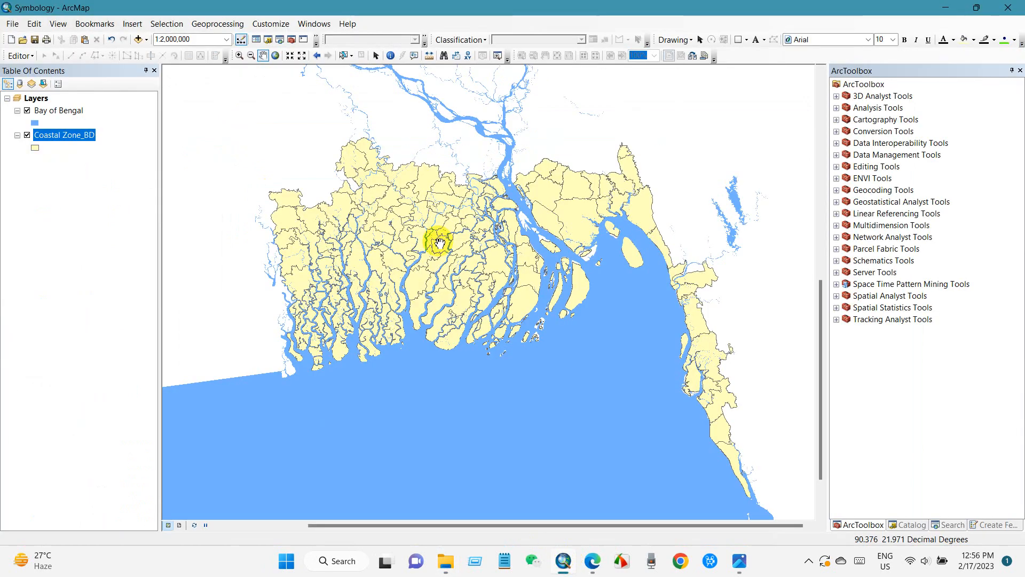
right_click(64, 135)
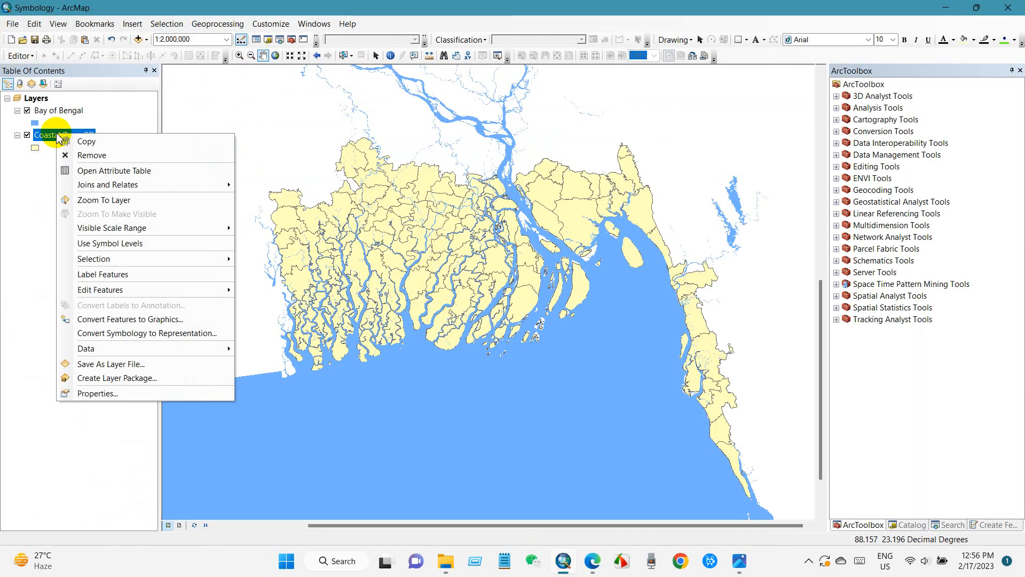
left_click(113, 171)
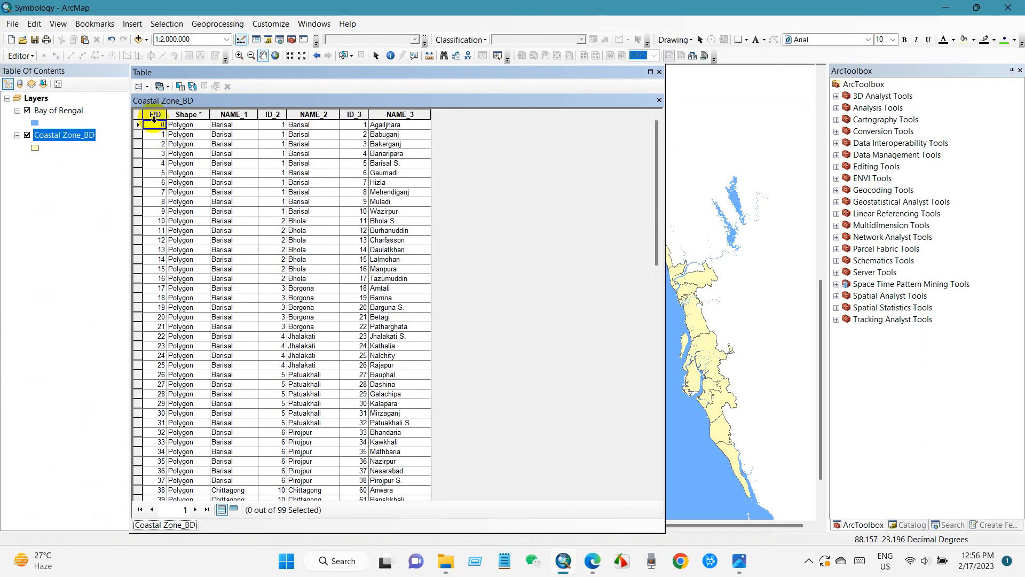
scroll("down", 3)
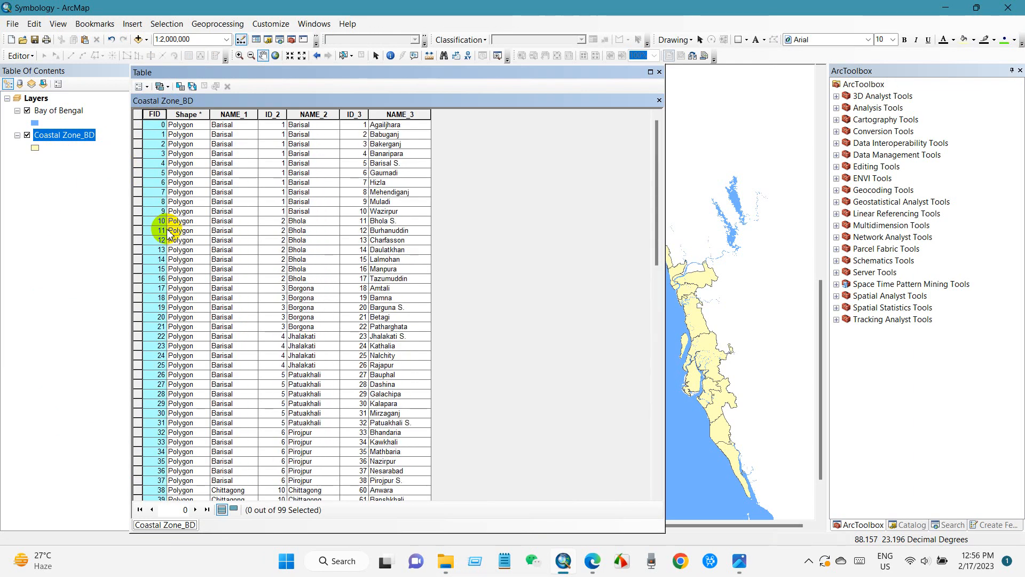
left_click(658, 101)
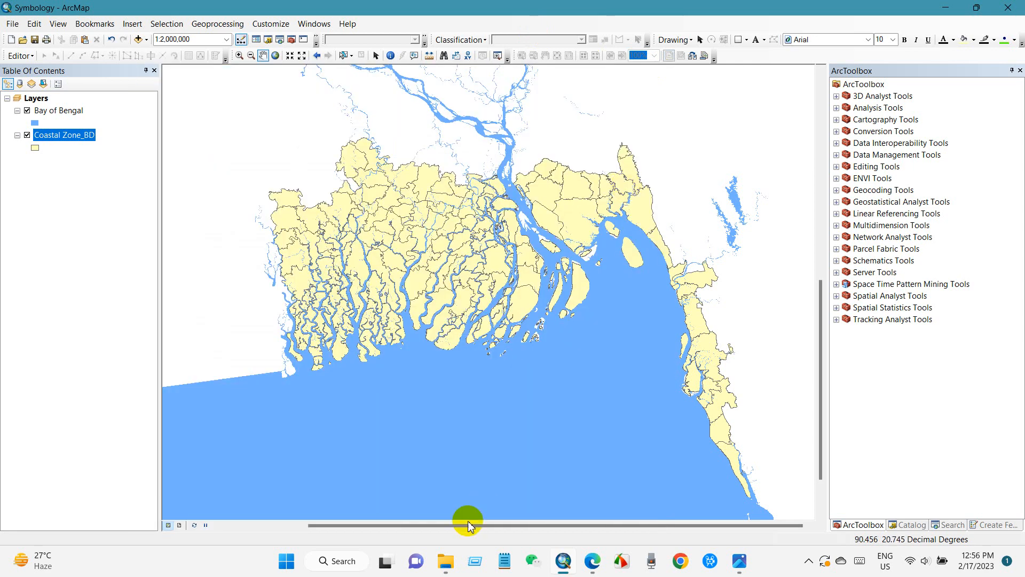
left_click(445, 561)
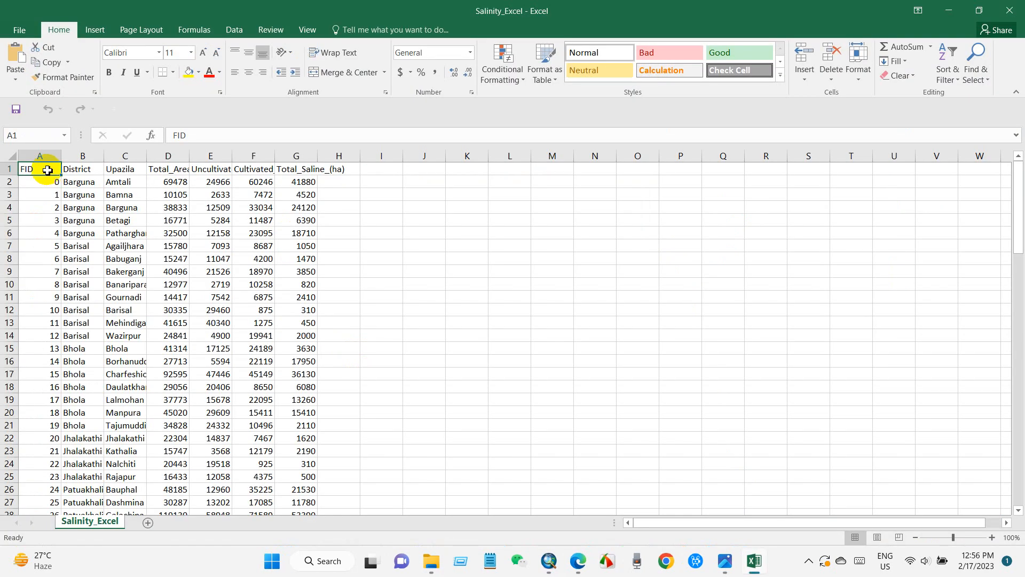
- Scroll through the CSV copy's FID column, then leave Excel for the ArcMap map
scroll("down", 3)
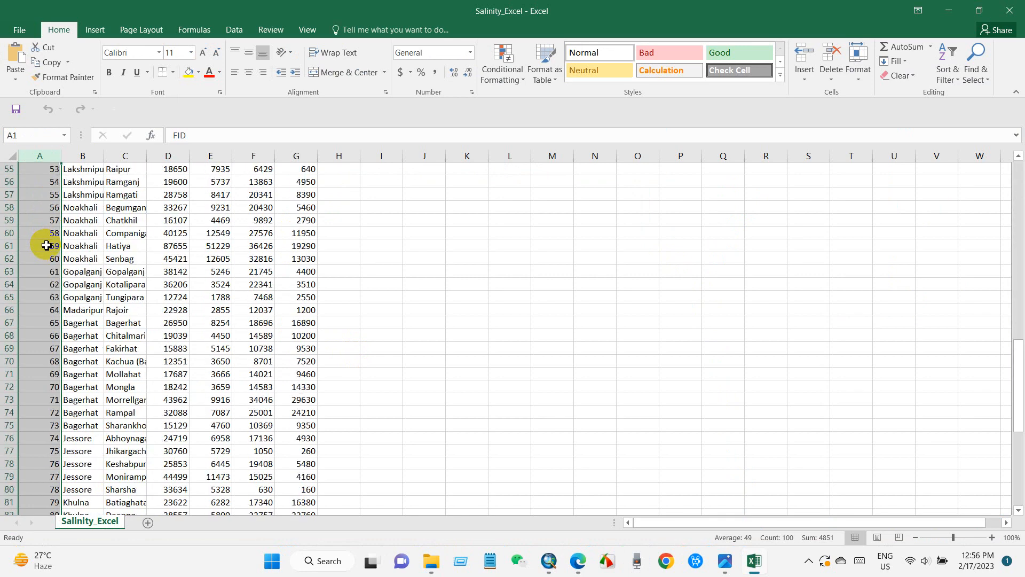
scroll("up", 3)
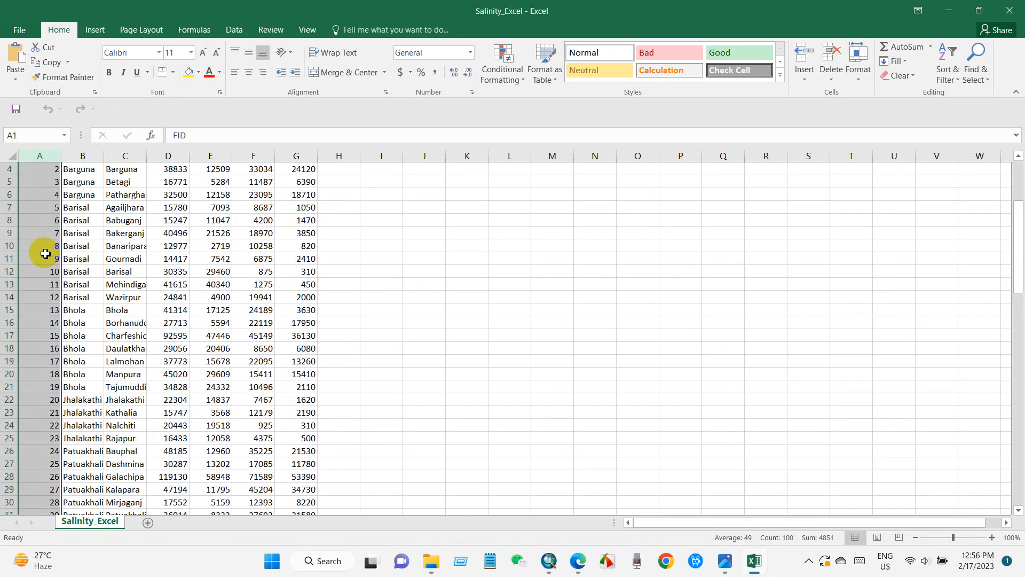
scroll("up", 3)
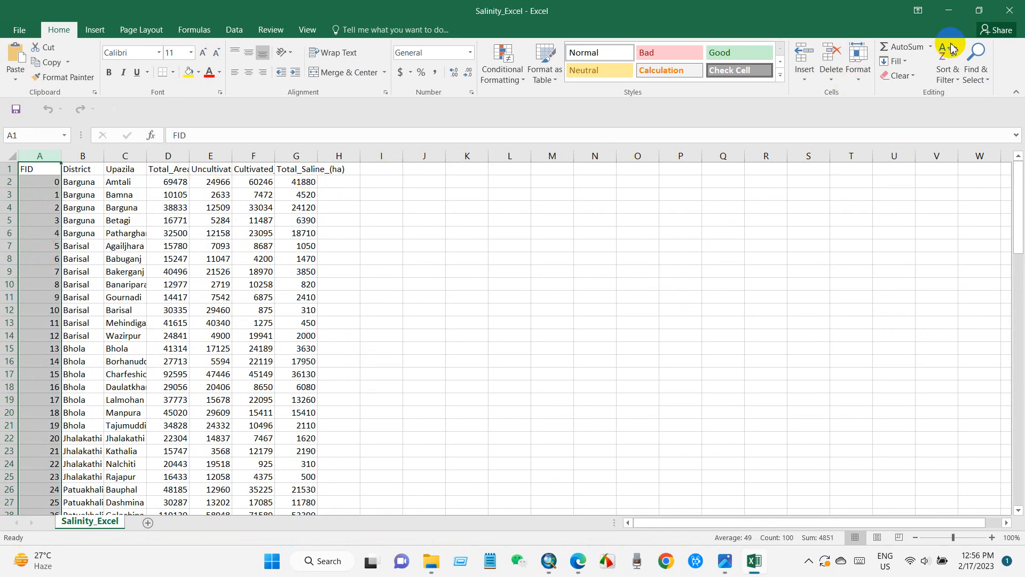
left_click(445, 560)
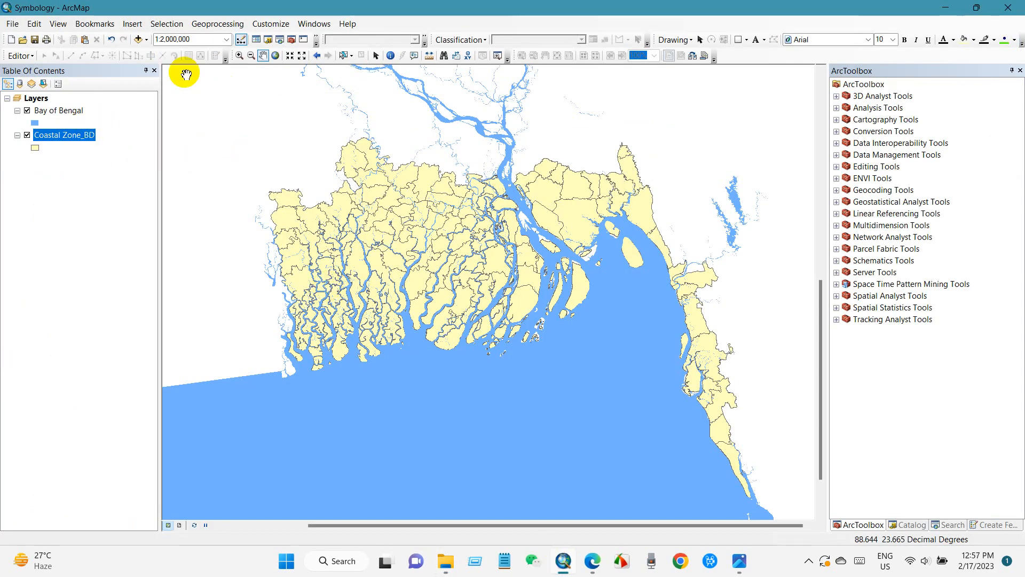
- Add the Salinity_Excel.csv table to the map document via Add Data
left_click(139, 40)
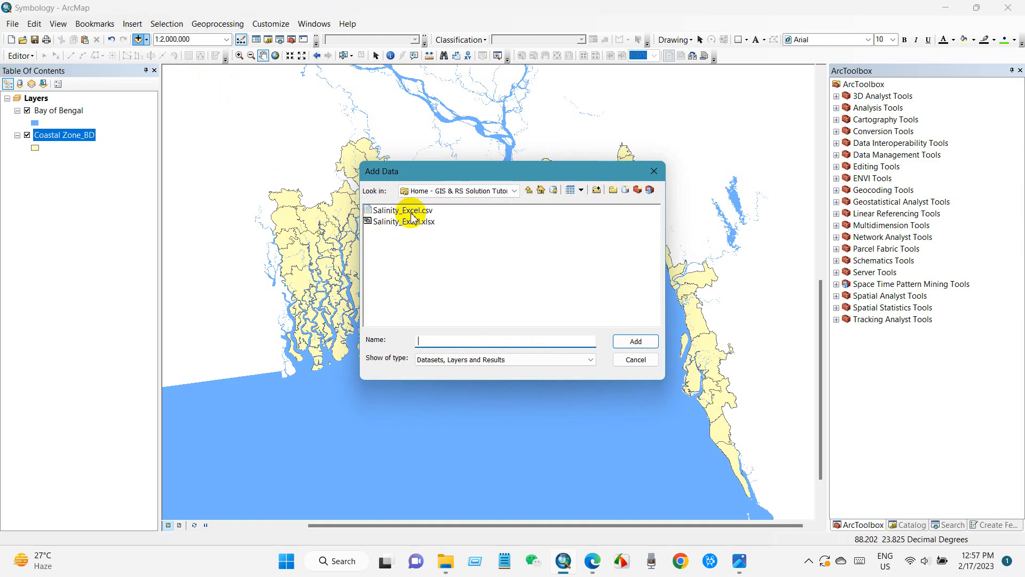
left_click(402, 211)
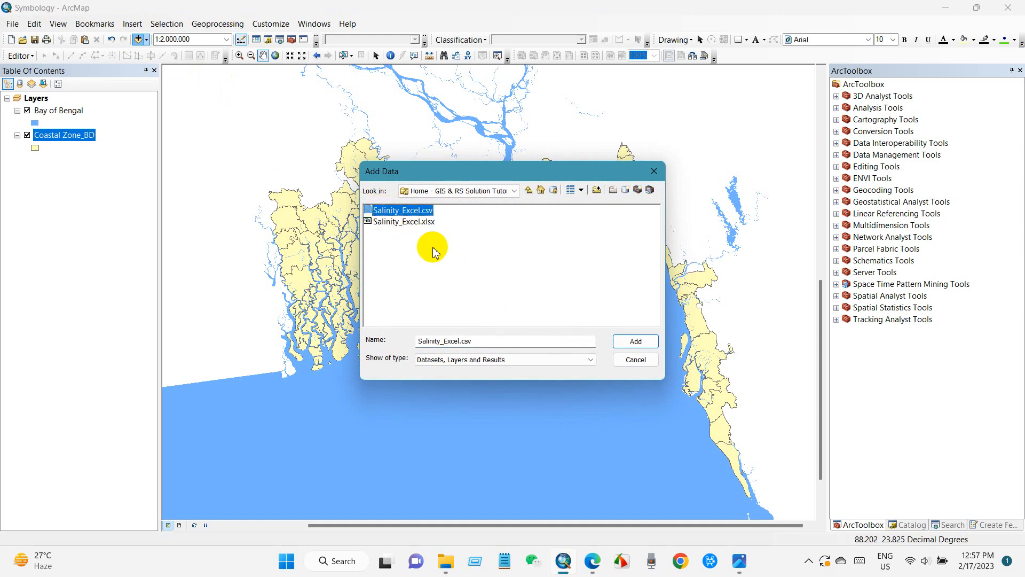
left_click(633, 341)
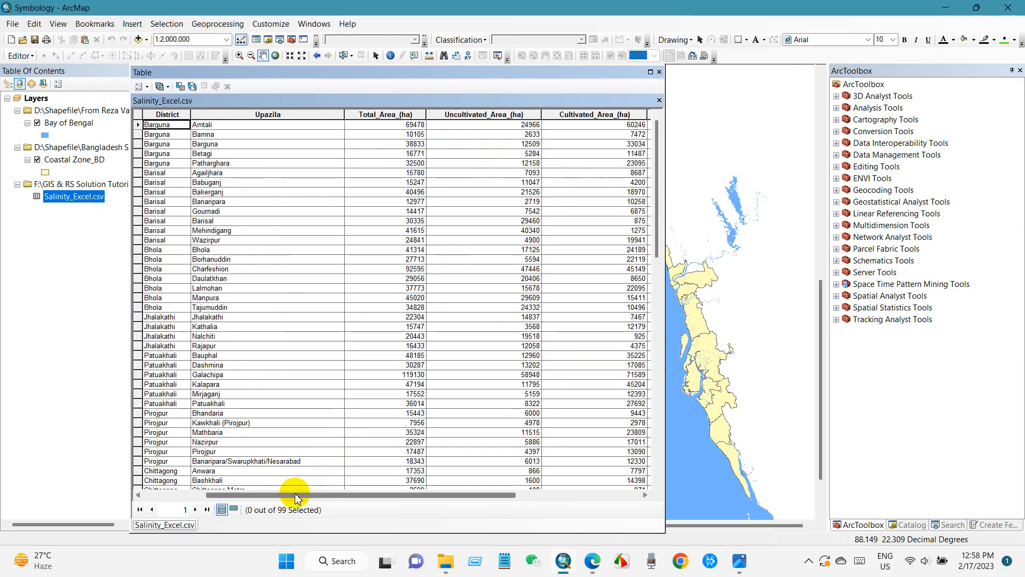
- Browse the CSV table's area and salinity columns and rows, then close the table view
scroll("right", 3)
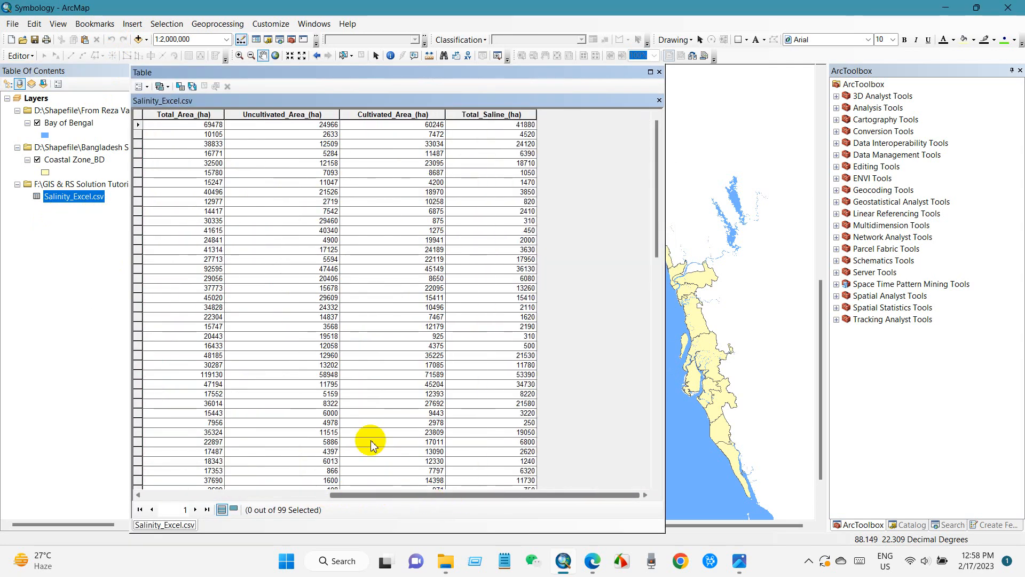
scroll("down", 3)
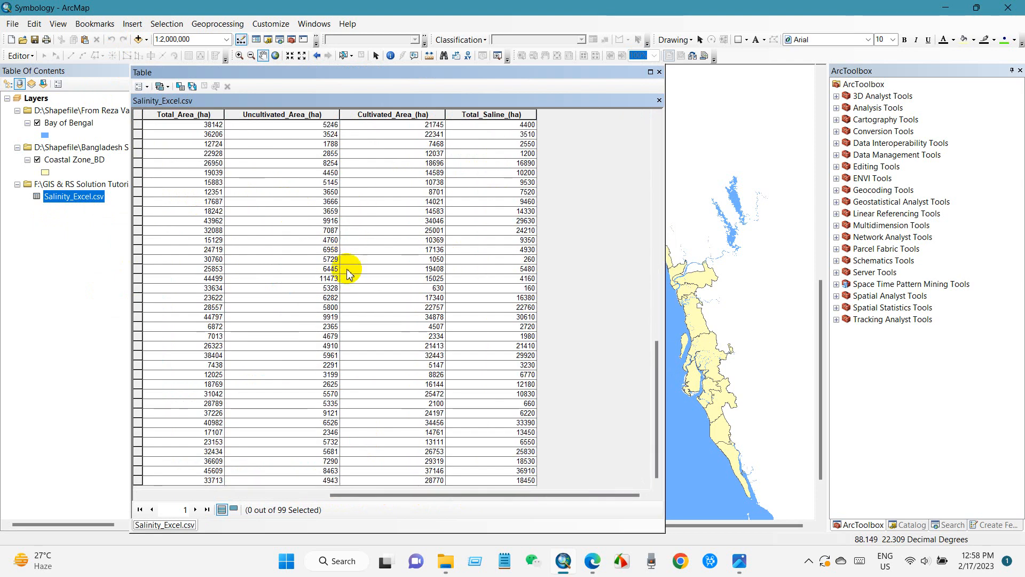
scroll("left", 3)
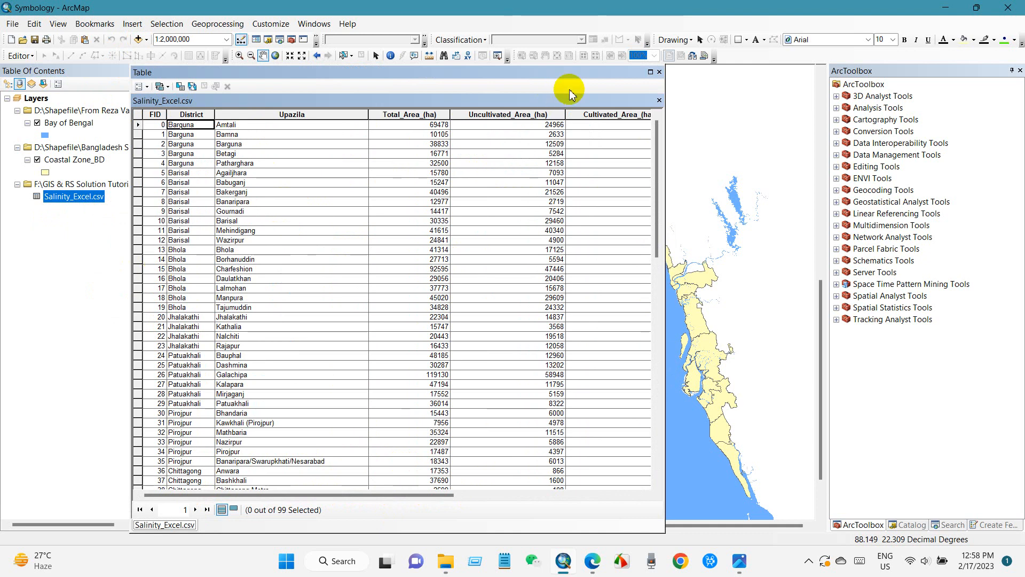
left_click(658, 100)
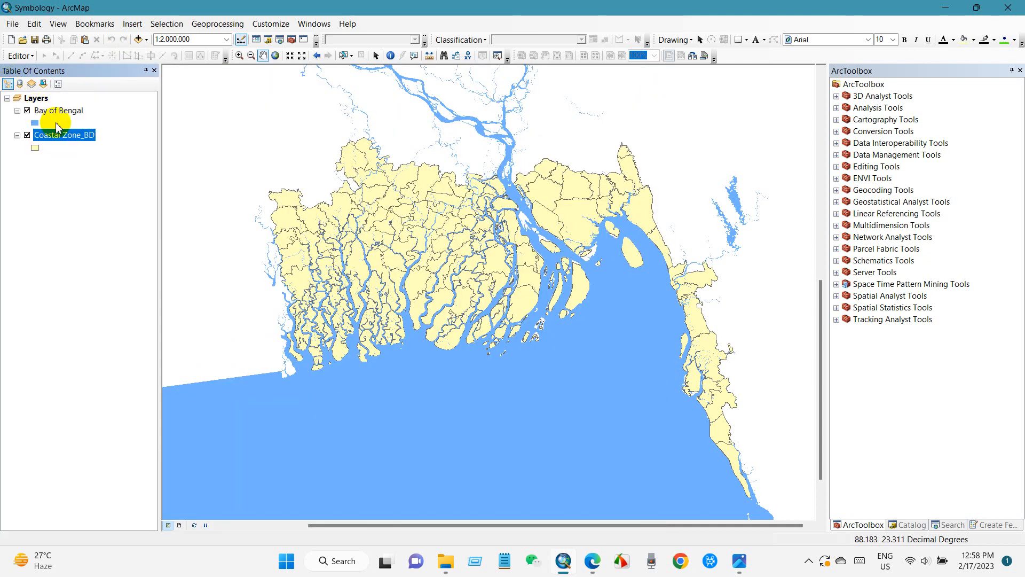
- Join Salinity_Excel.csv to the Coastal Zone_BD layer, matching on the FID field
right_click(65, 135)
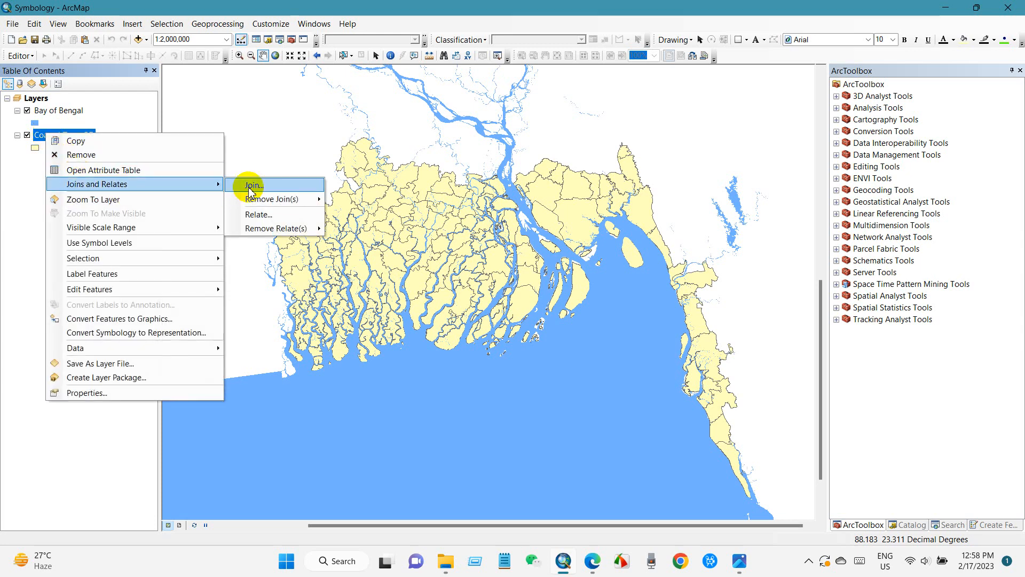
left_click(252, 185)
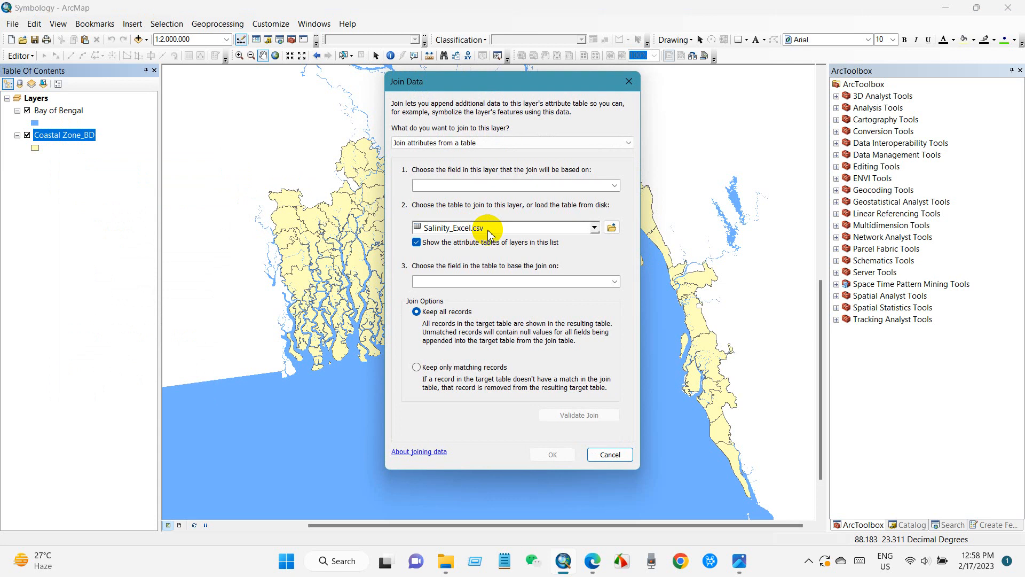
mouse_move(423, 179)
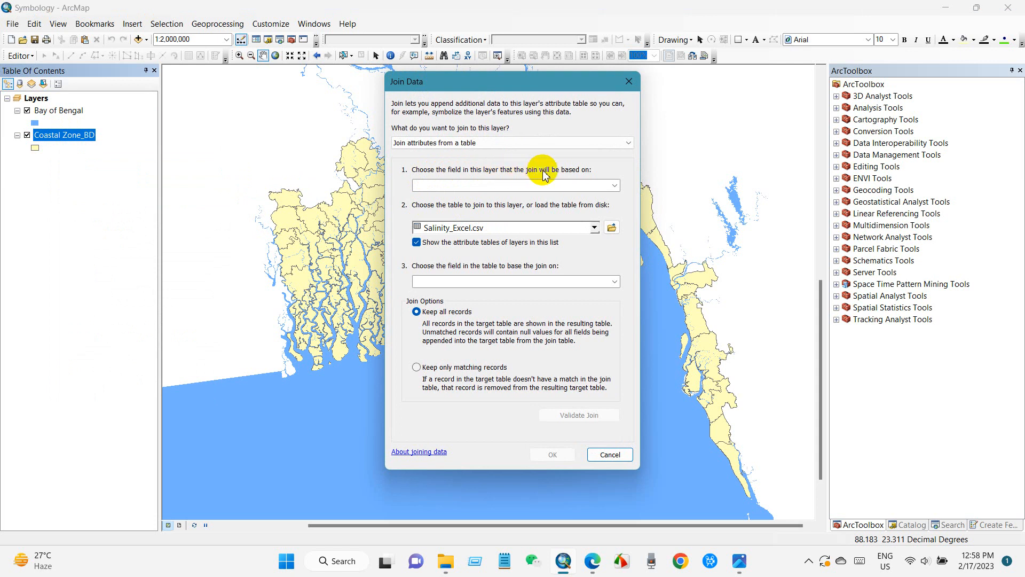
left_click(613, 185)
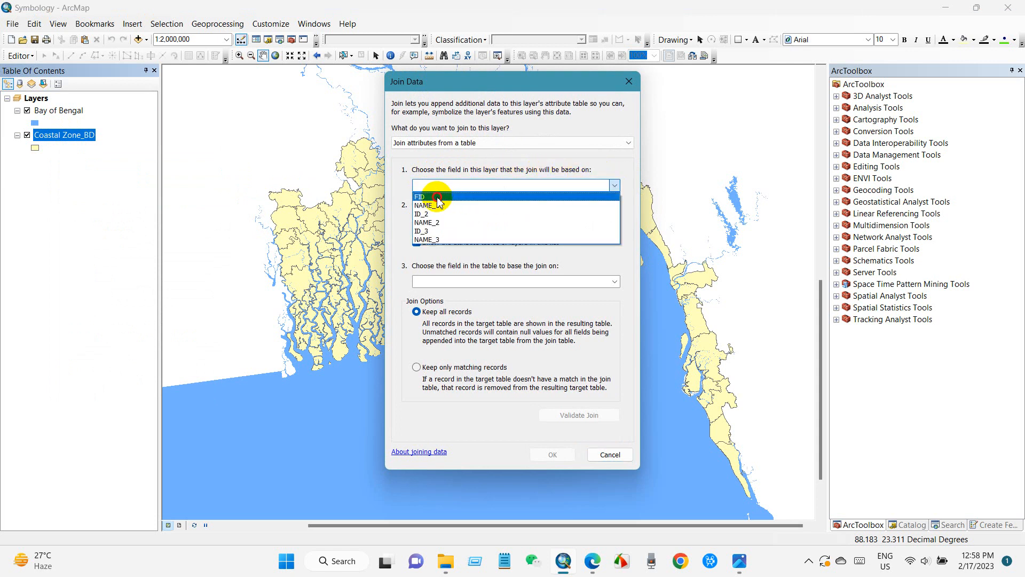
left_click(418, 196)
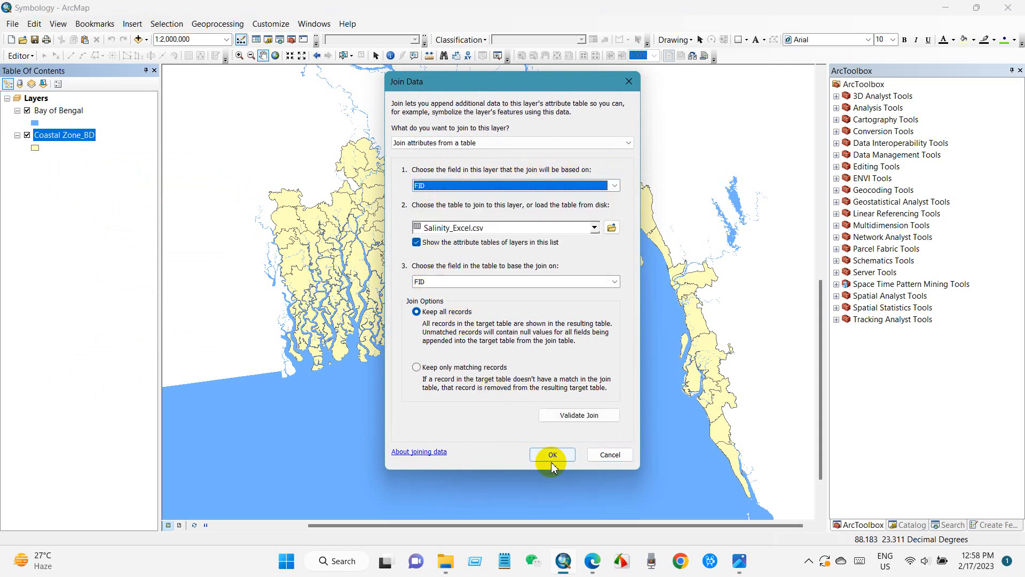
left_click(552, 453)
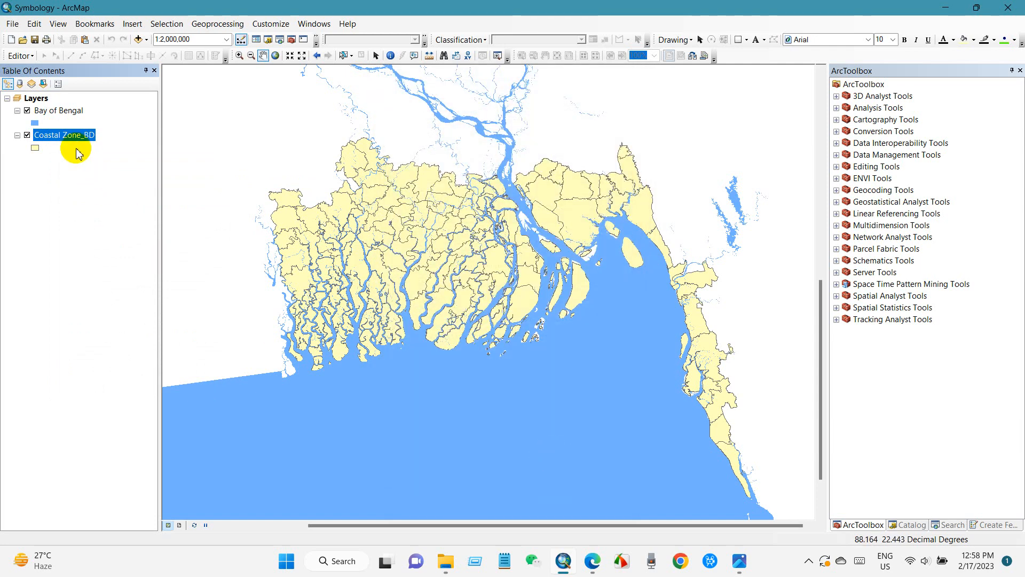
- Review Coastal Zone_BD's joined attribute table through to Total_Saline_(ha), then close it
right_click(64, 135)
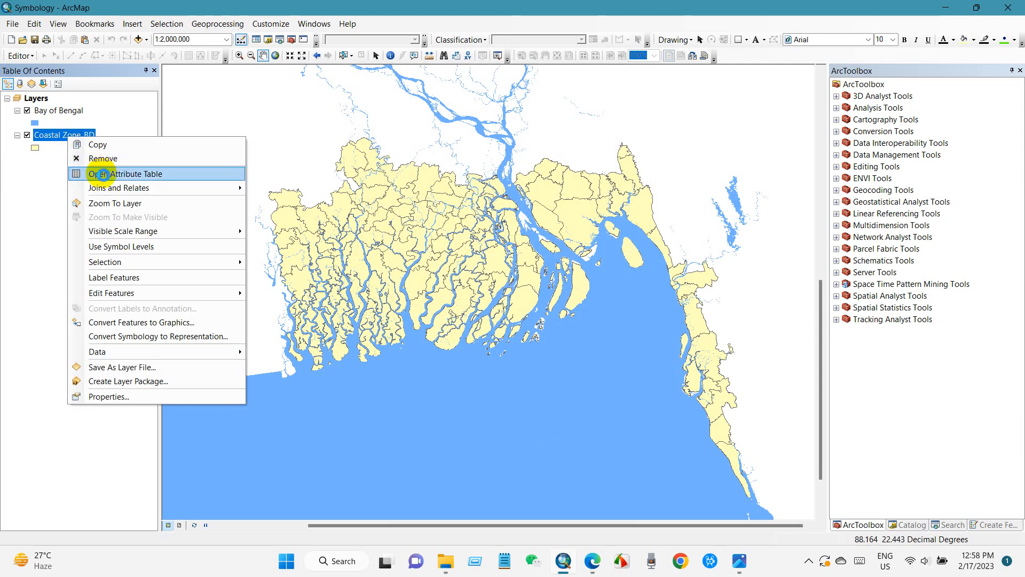
left_click(123, 173)
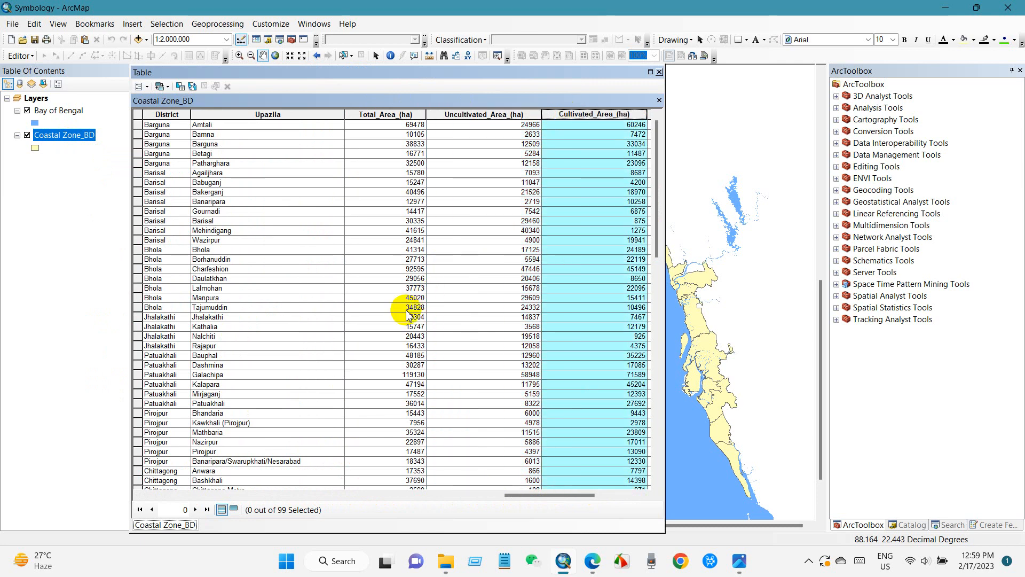
scroll("down", 3)
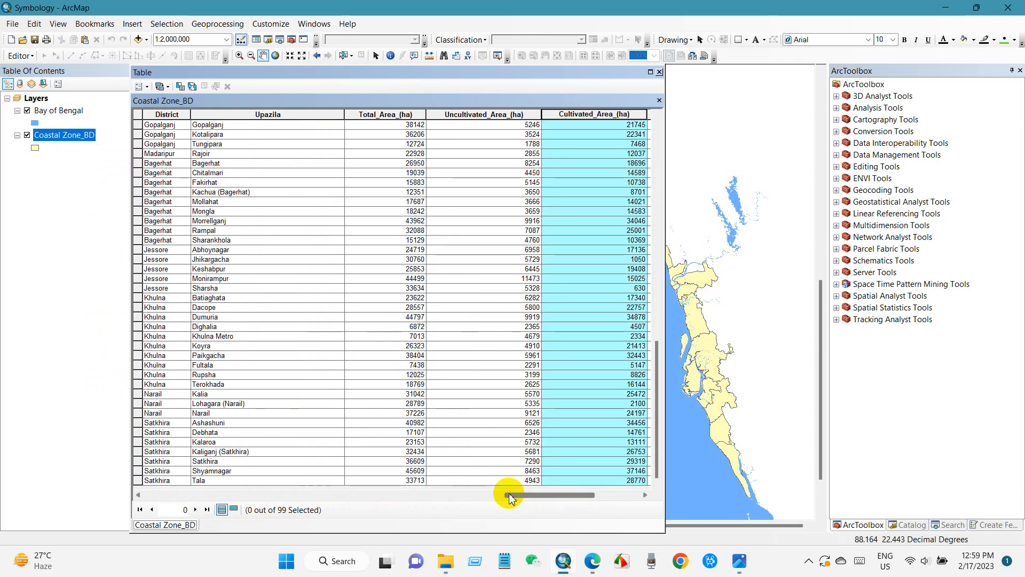
scroll("right", 3)
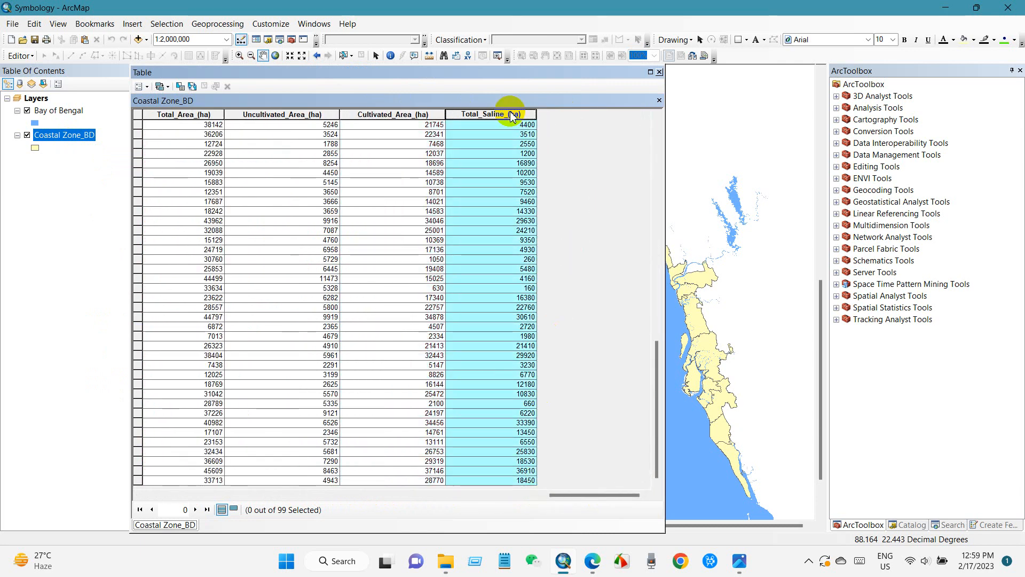
left_click(659, 100)
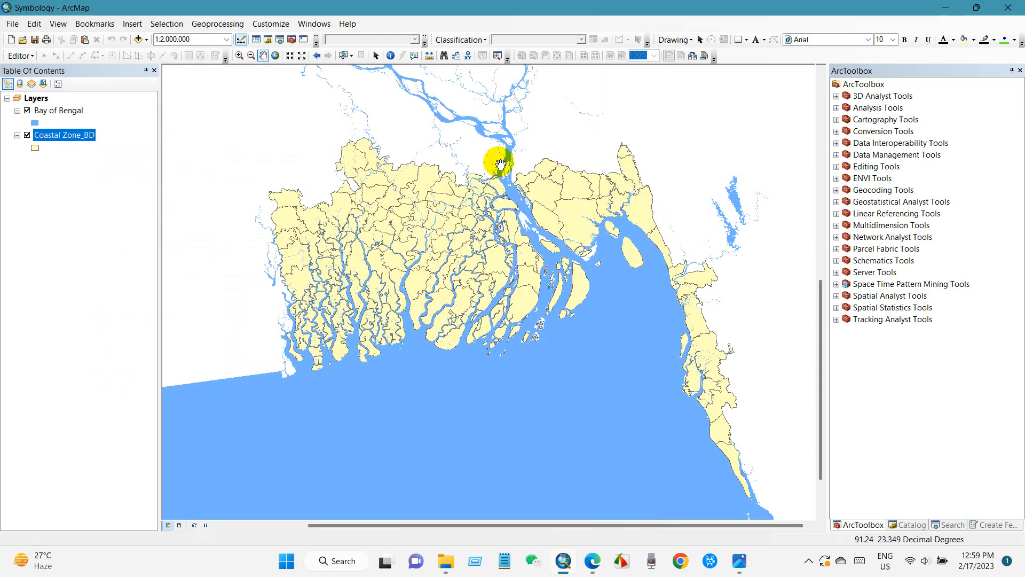
mouse_move(99, 183)
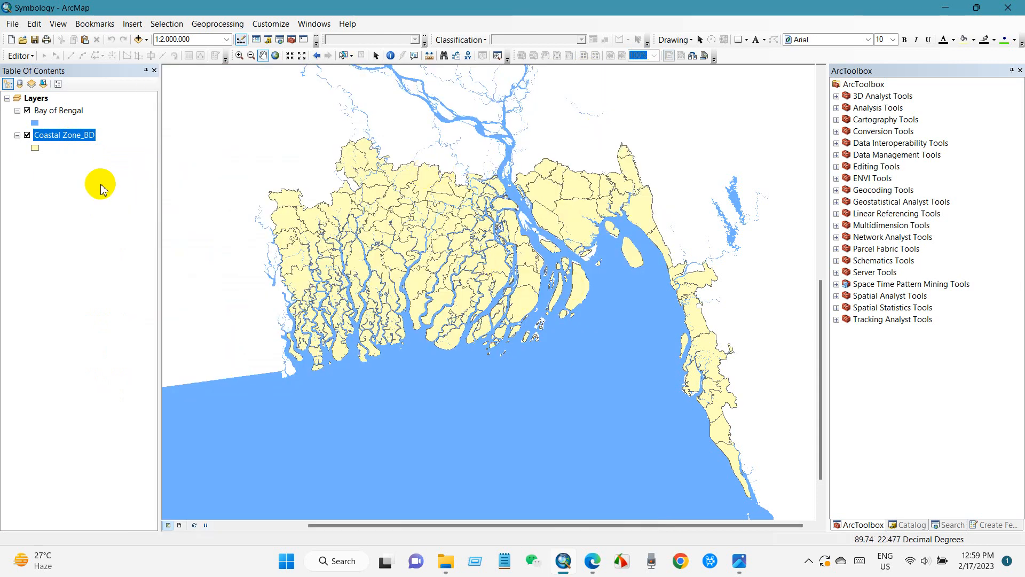
right_click(63, 134)
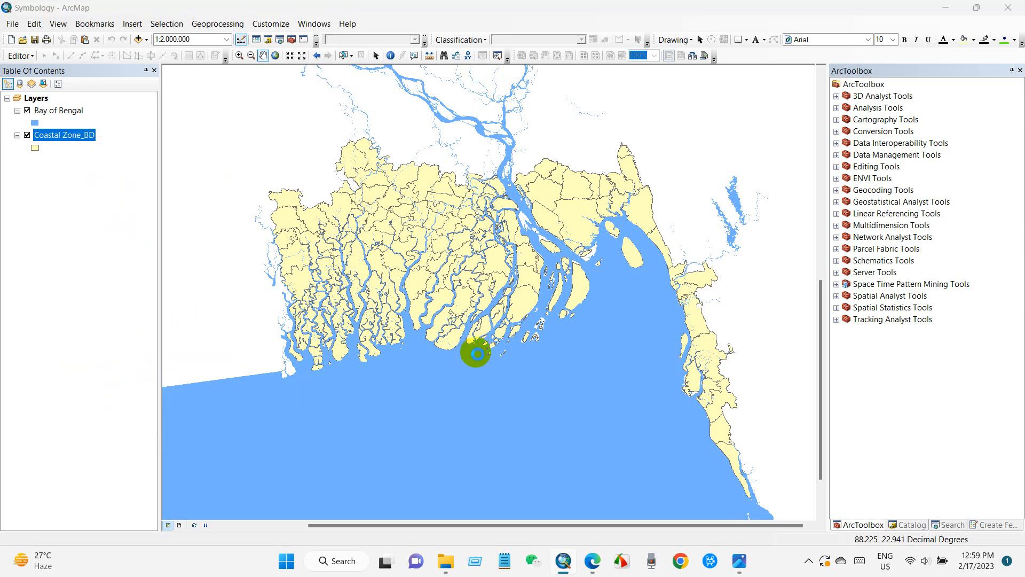
- Set Coastal Zone_BD's symbology to Charts with a pie chart per feature
double_click(64, 135)
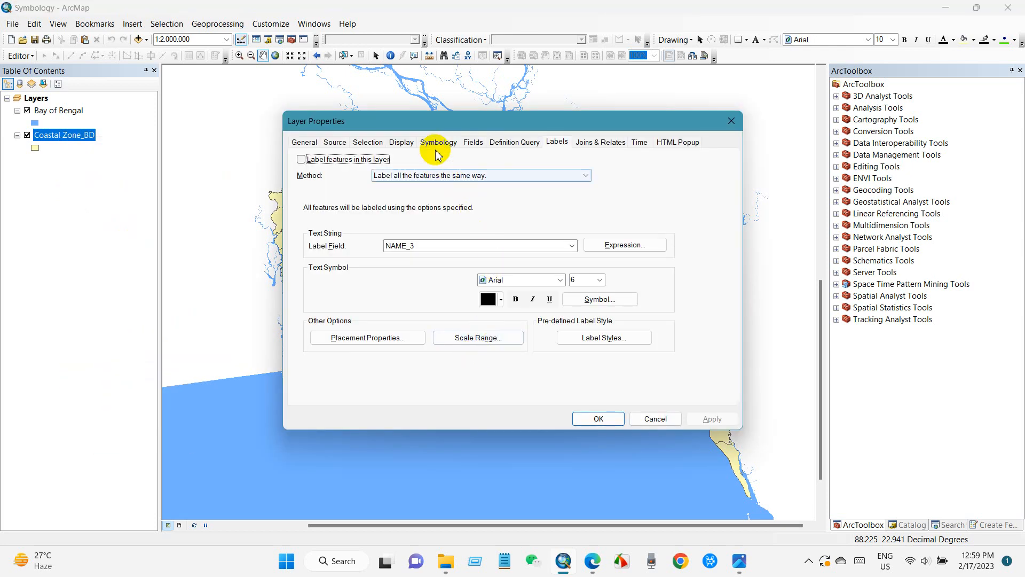
left_click(438, 142)
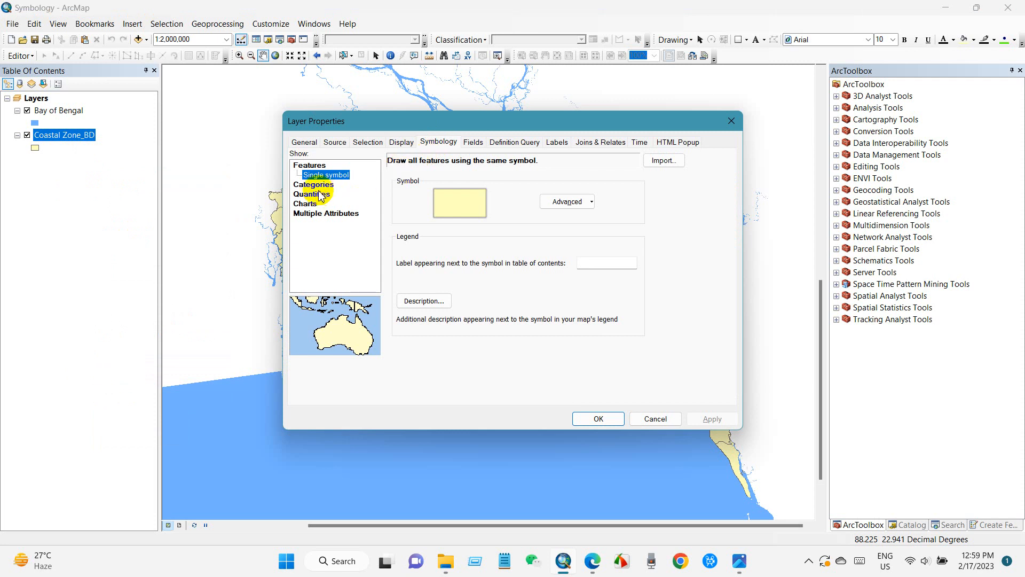
left_click(307, 203)
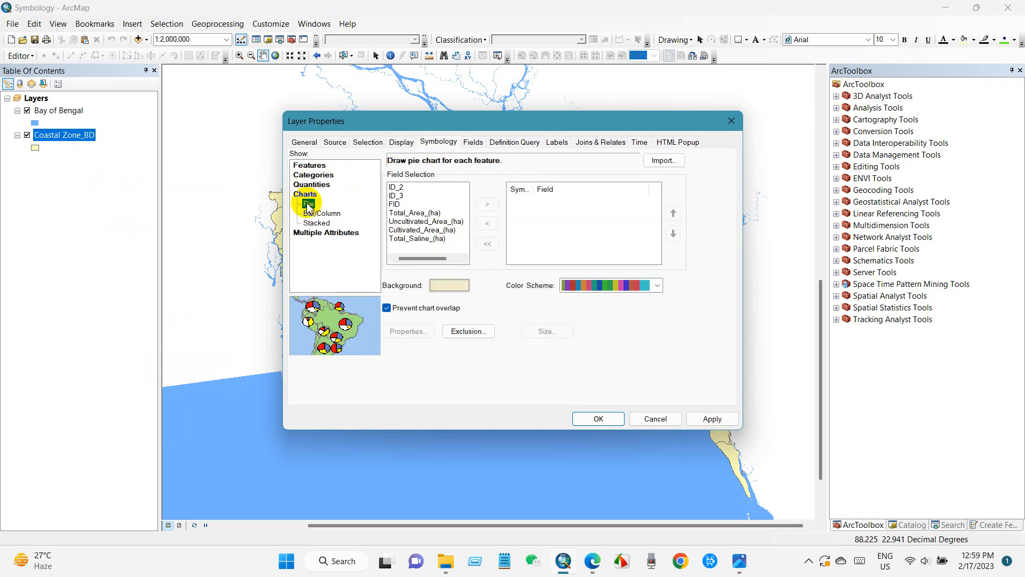
left_click(308, 203)
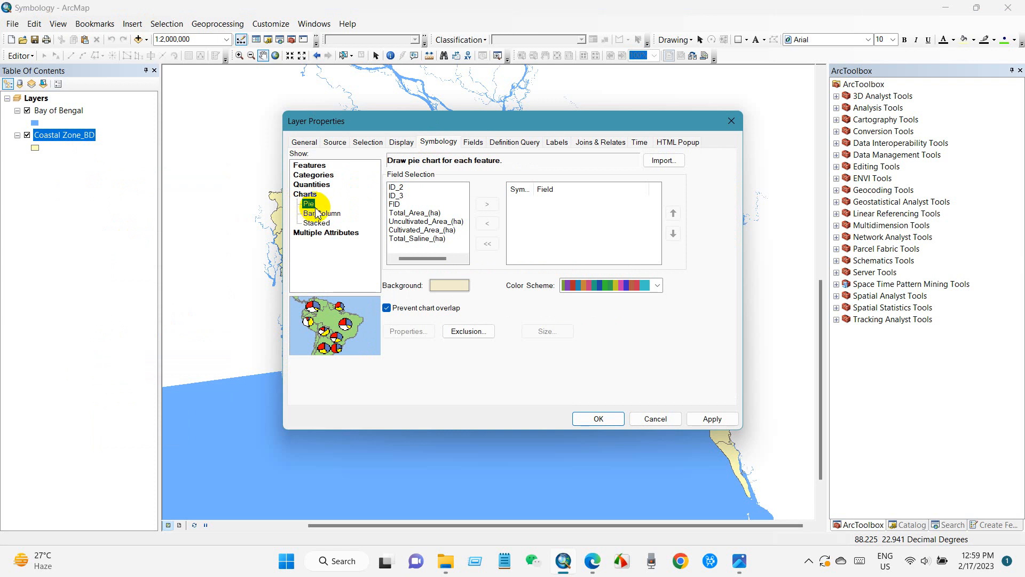
- Add Total_Area, Uncultivated_Area, Cultivated_Area and Total_Saline (ha) as chart fields
left_click(423, 212)
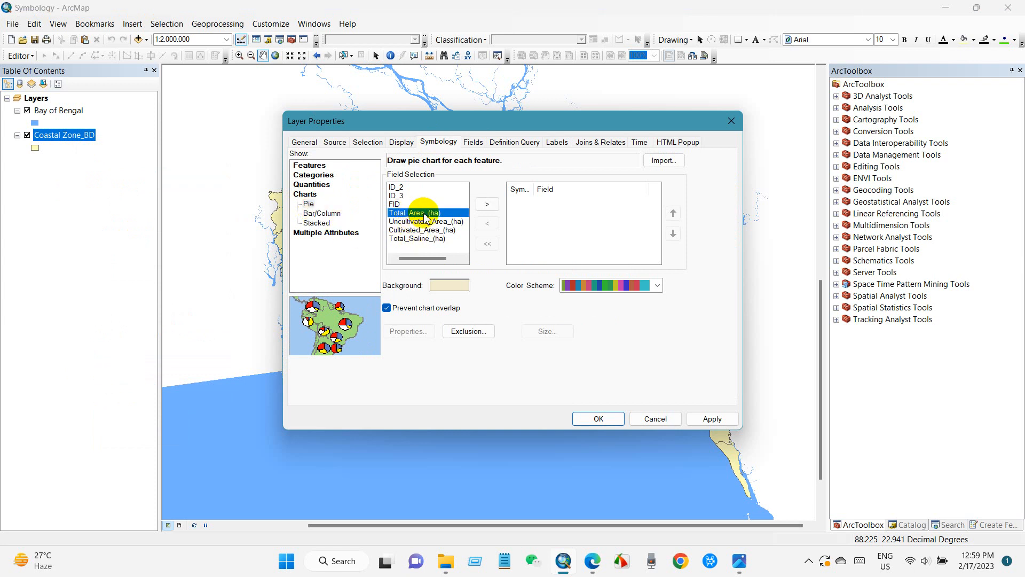
left_click(487, 203)
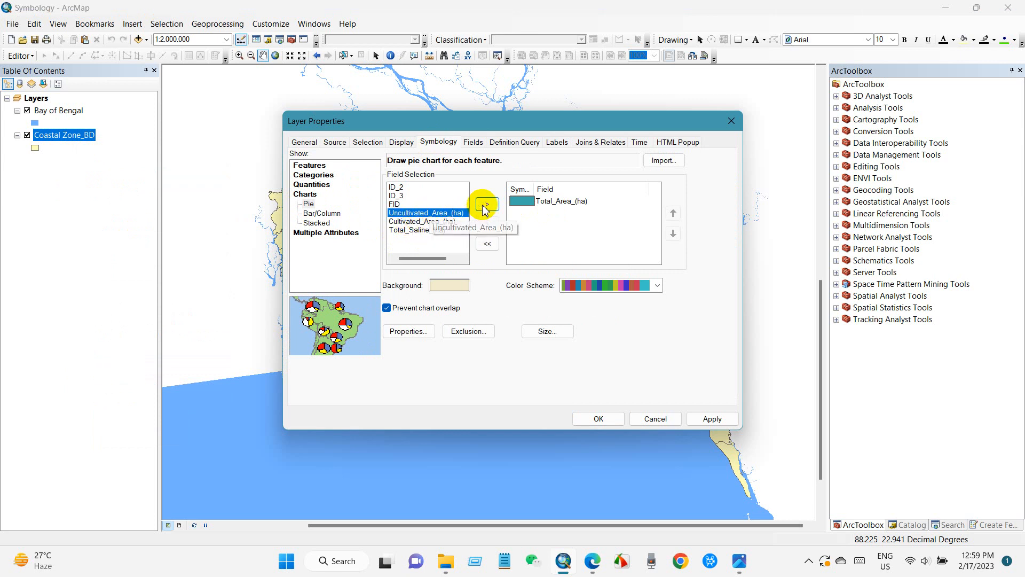
left_click(486, 203)
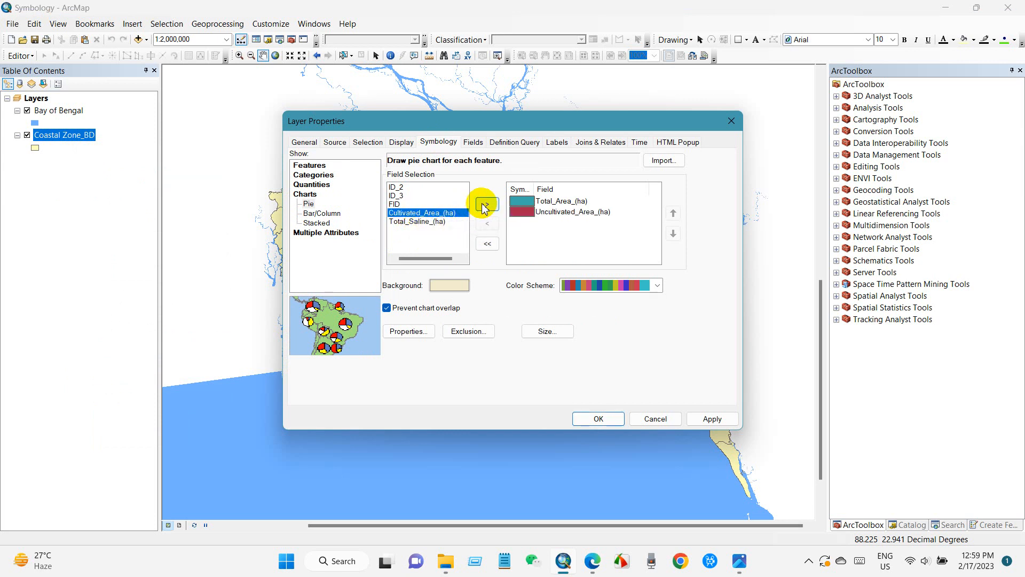
left_click(486, 204)
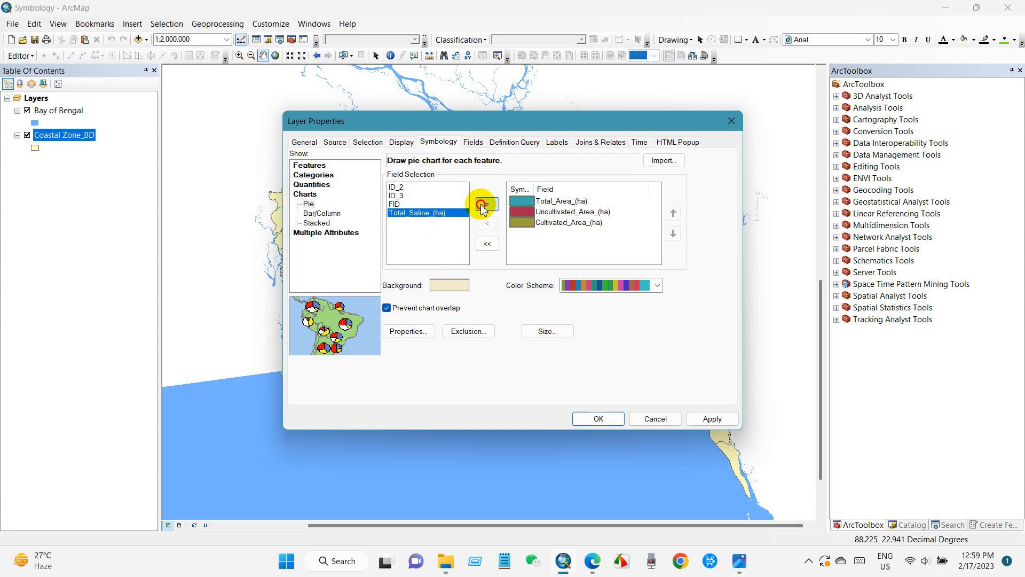
left_click(486, 203)
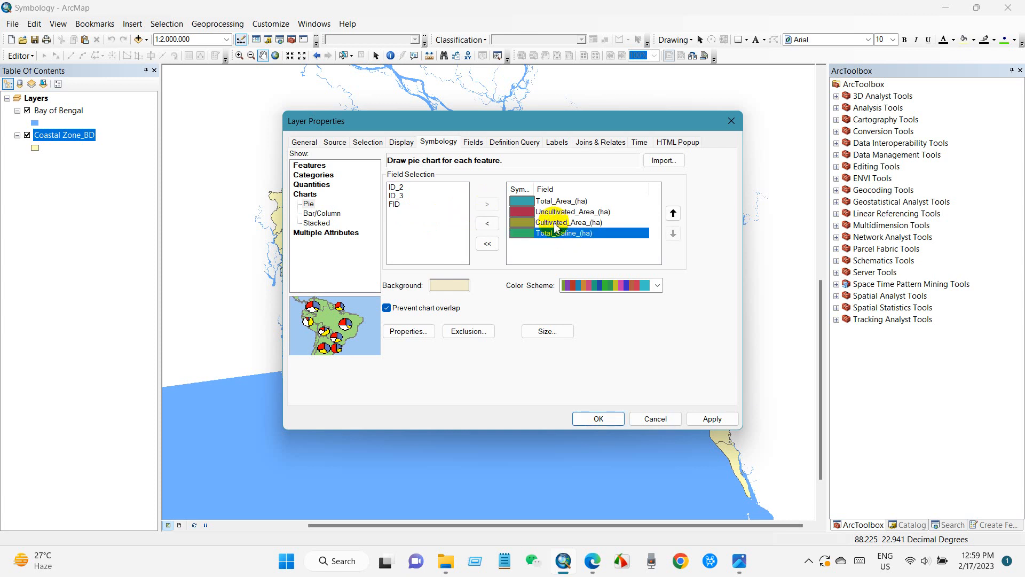
- Move Total_Saline_(ha) to the top of the field order and back to the end
left_click(673, 214)
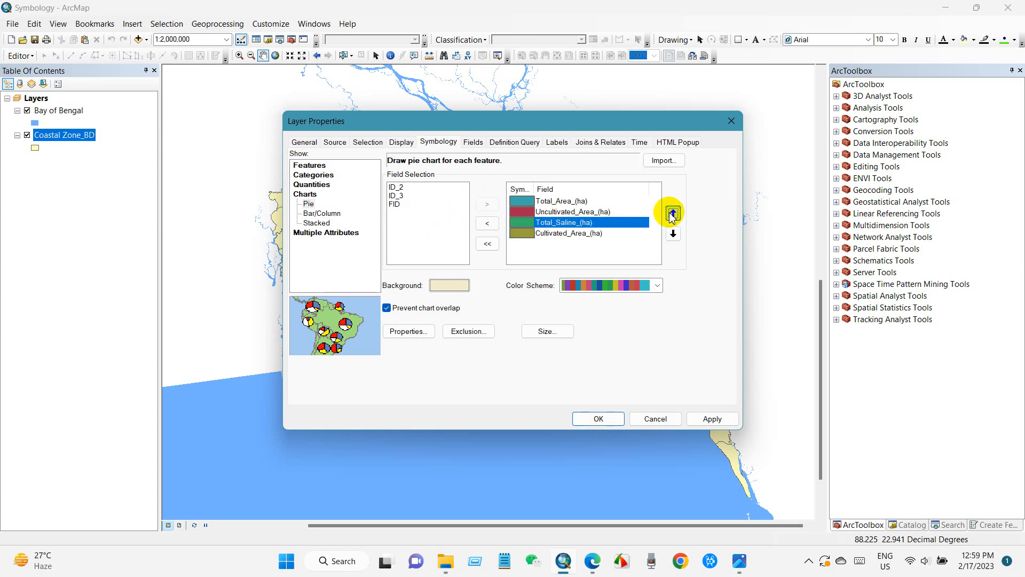
left_click(673, 213)
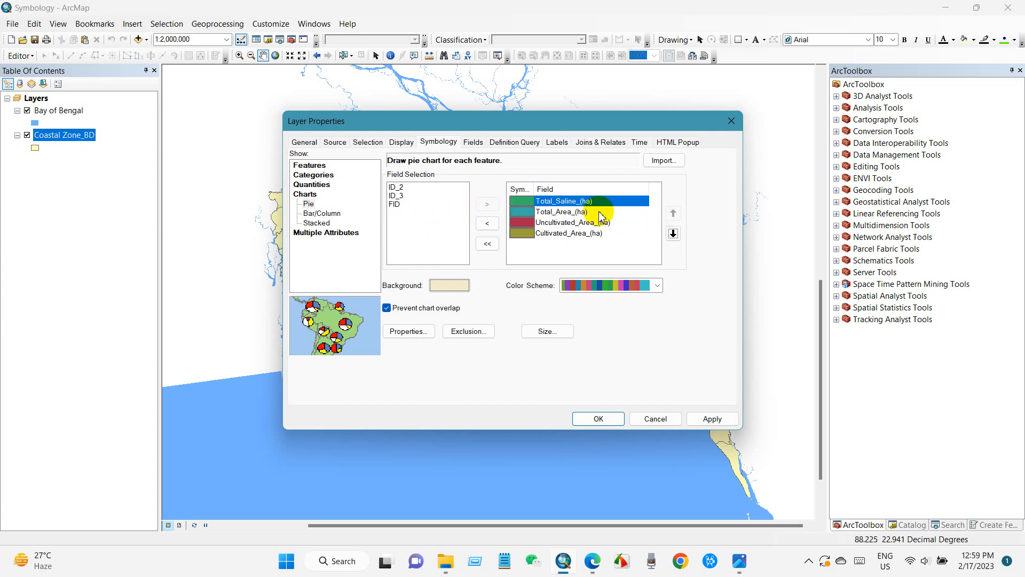
left_click(673, 234)
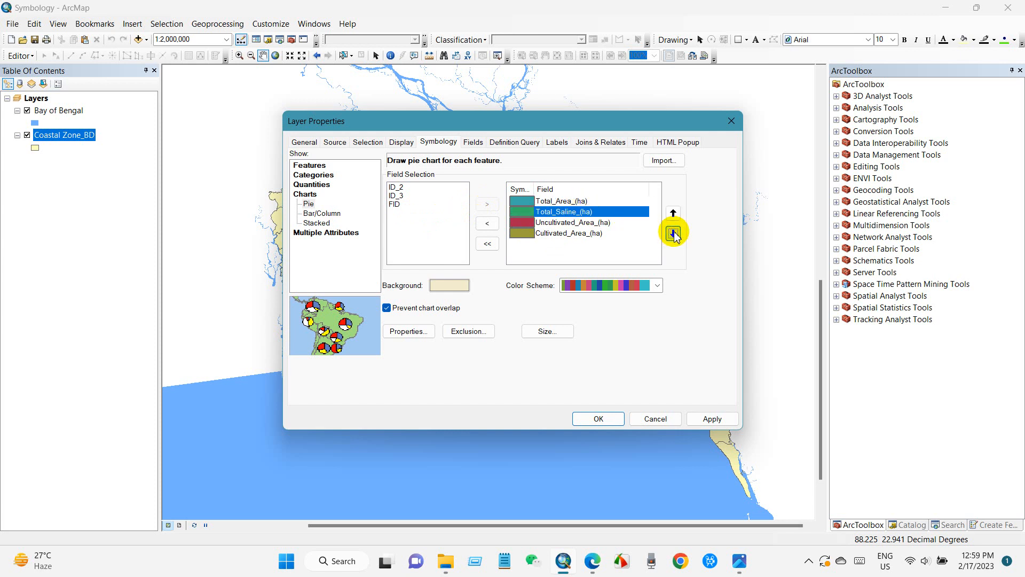
left_click(673, 234)
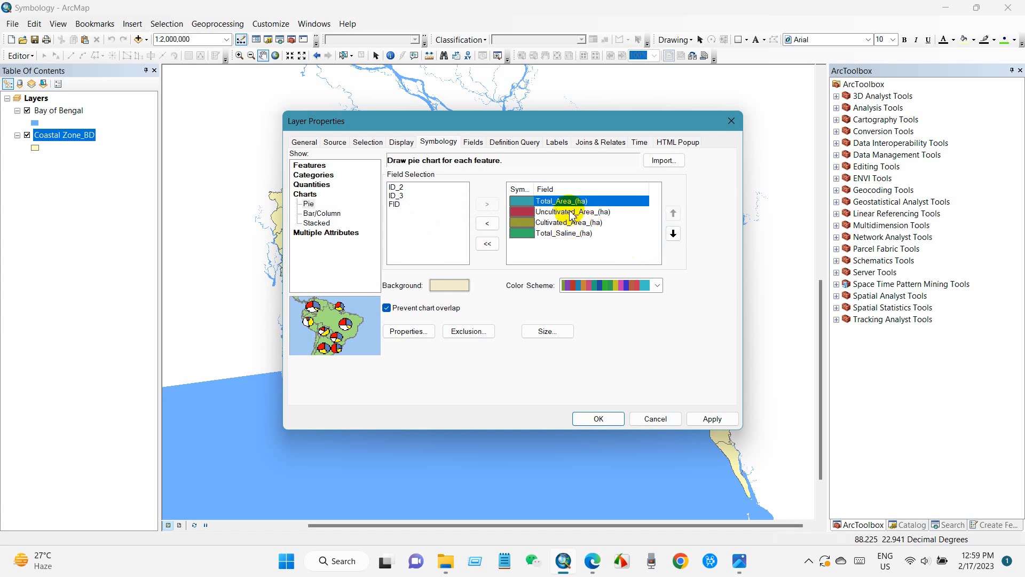
mouse_move(523, 208)
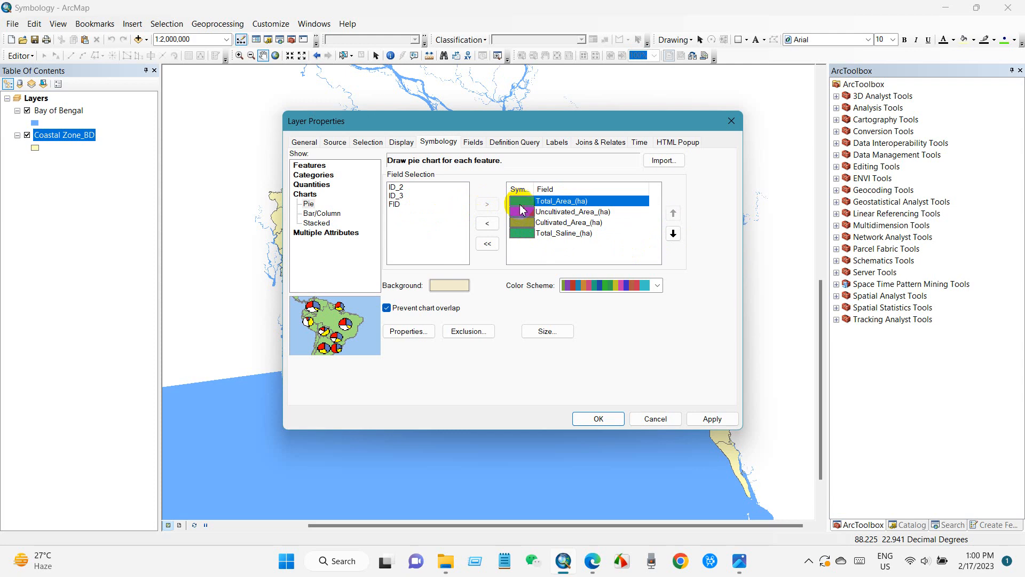
- Give the Total_Area slice a pink fill and the Uncultivated_Area slice grey
left_click(520, 201)
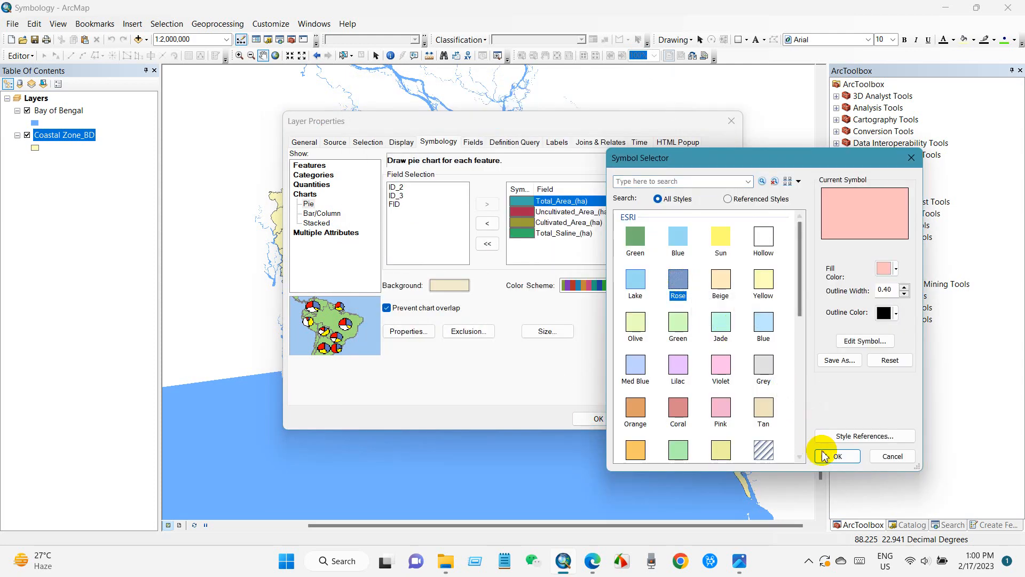
left_click(837, 455)
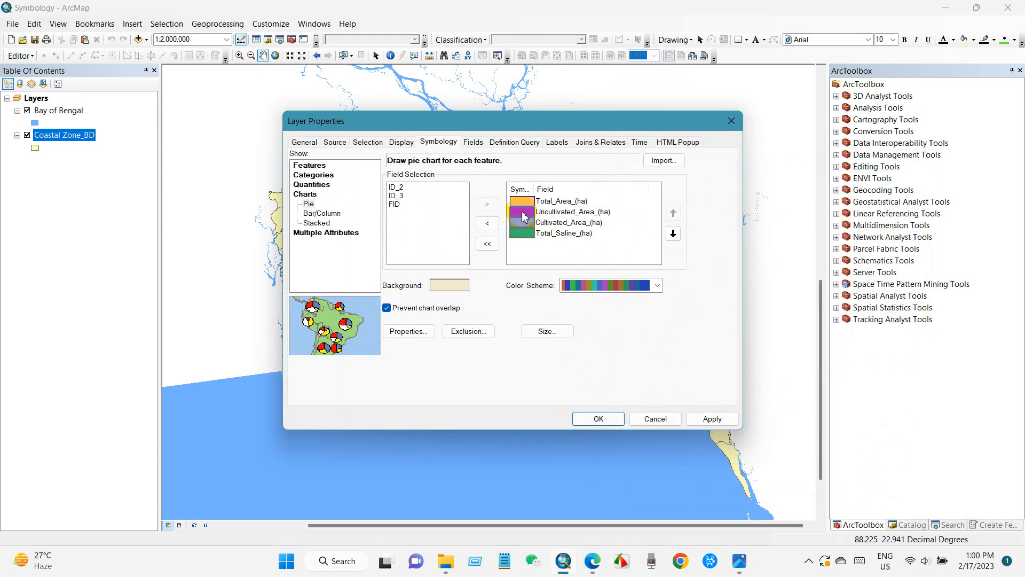
left_click(521, 211)
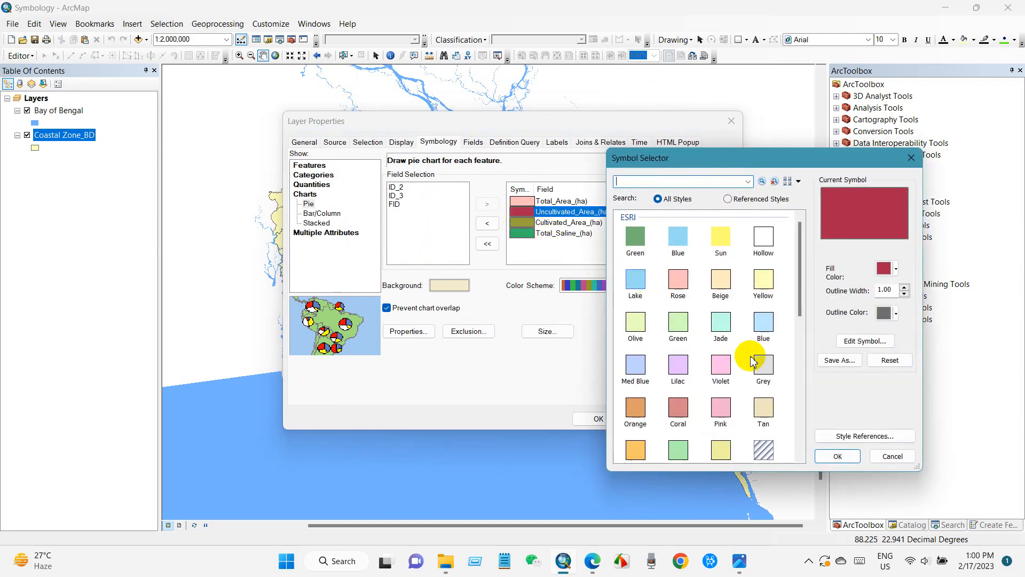
left_click(763, 366)
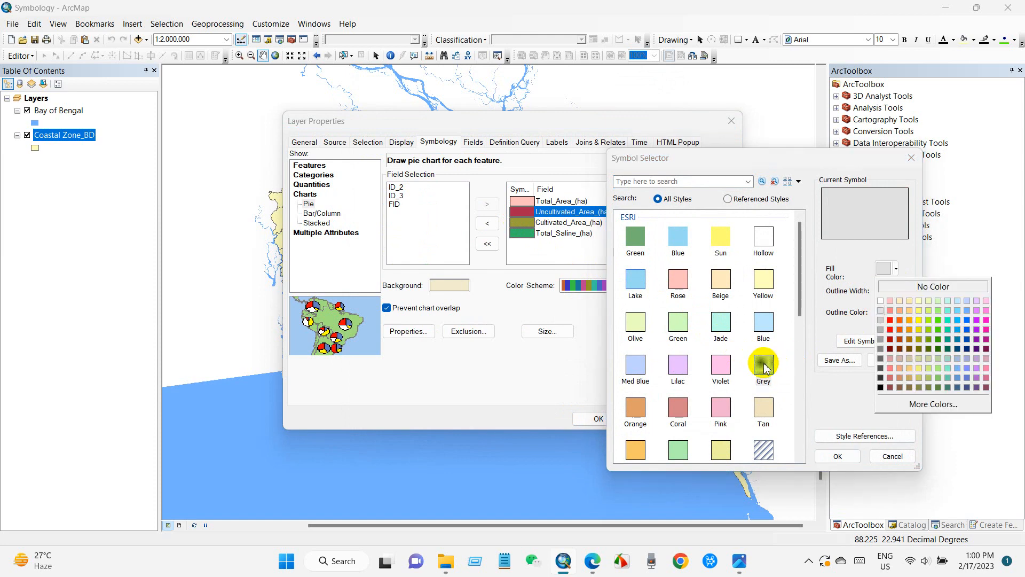
left_click(762, 363)
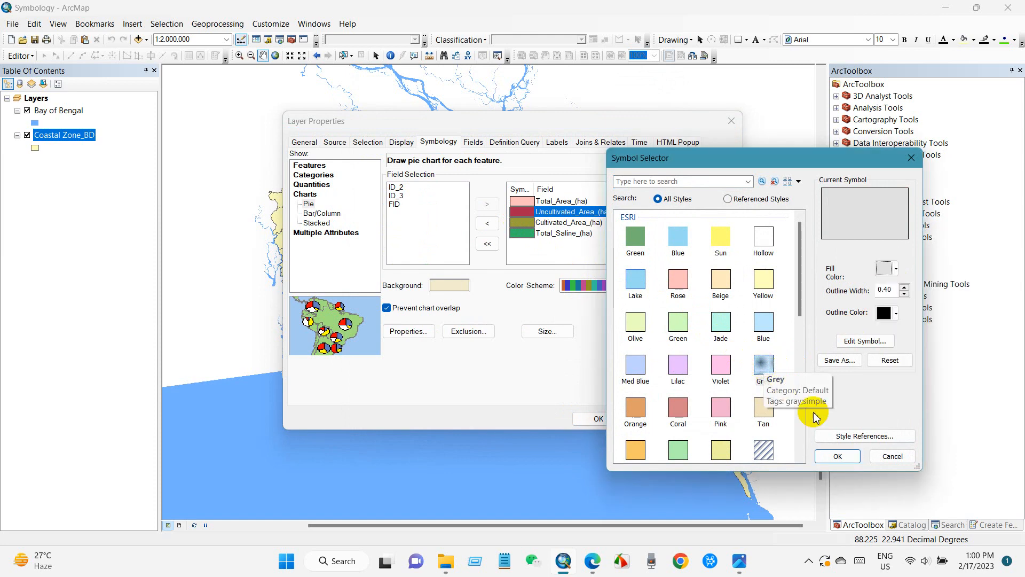
left_click(834, 456)
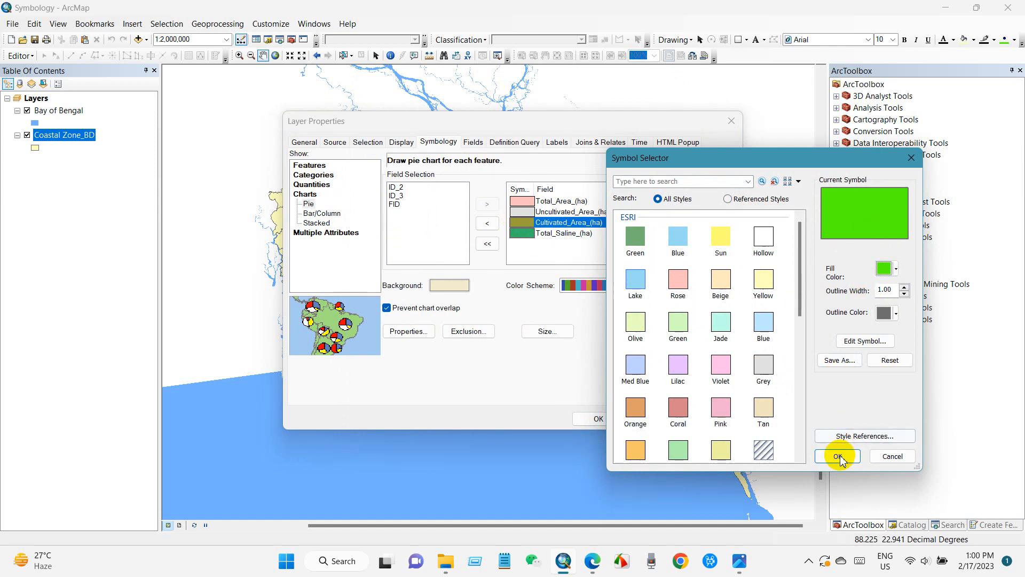
- Colour Cultivated_Area green and Total_Saline red, then apply the pie charts to the map
left_click(837, 456)
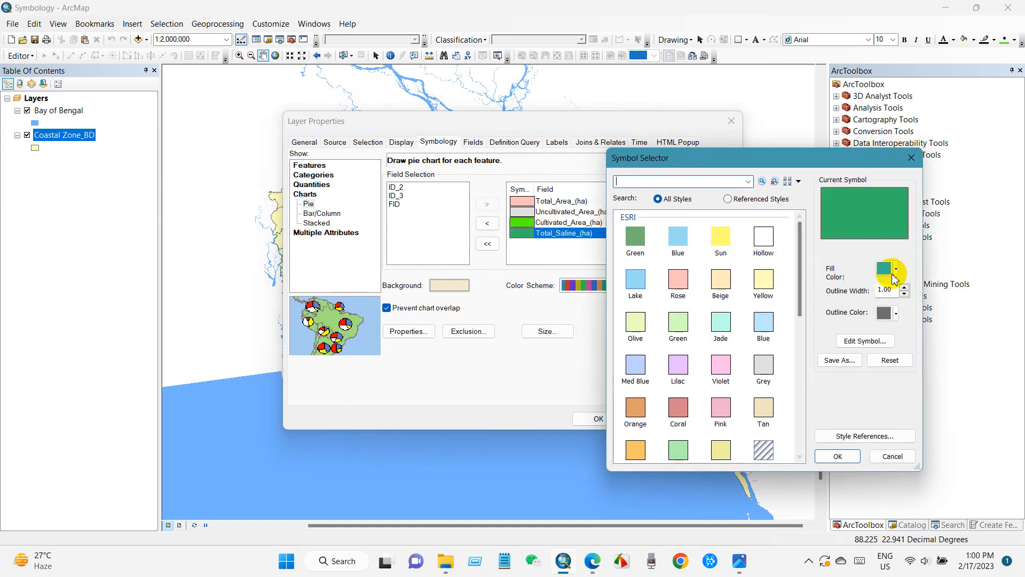
left_click(904, 268)
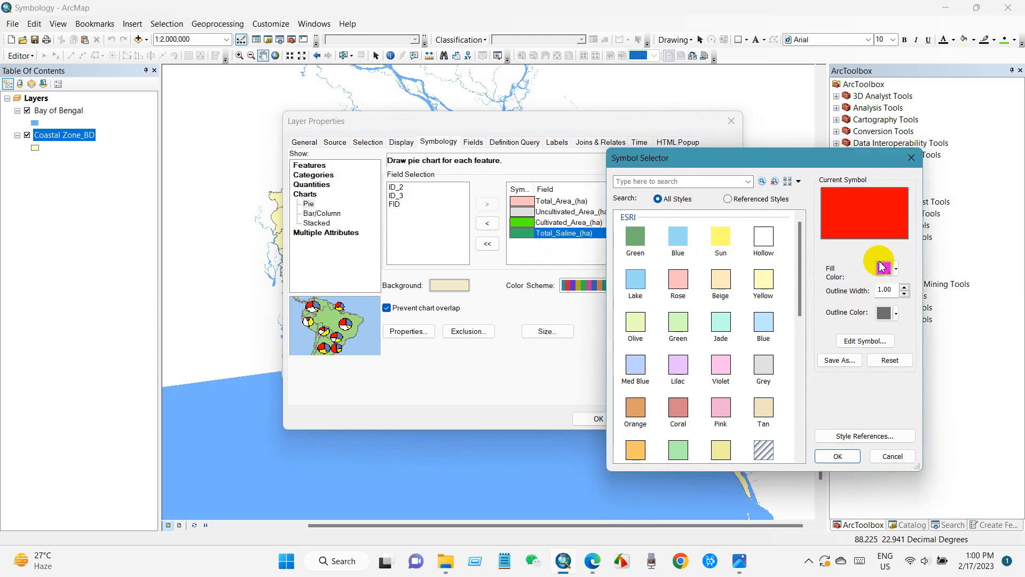
left_click(836, 456)
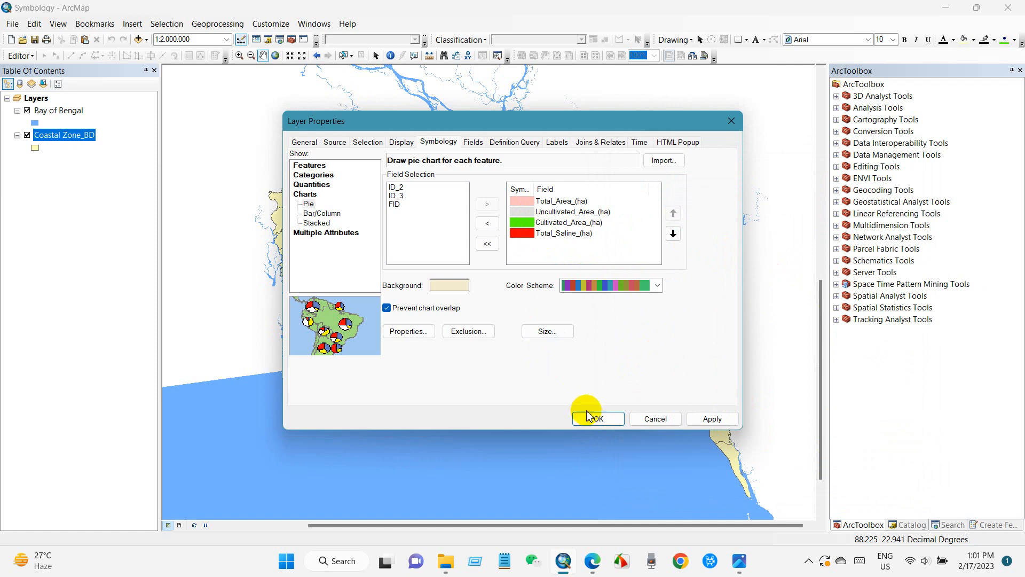
left_click(596, 418)
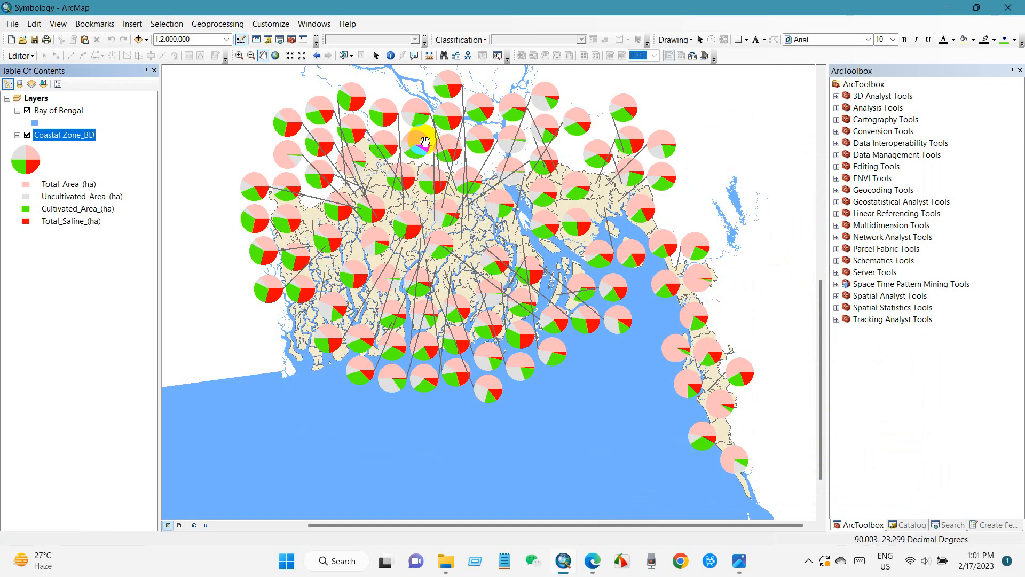
- Reopen Coastal Zone_BD's layer properties and adjust the pie chart symbol size
right_click(64, 134)
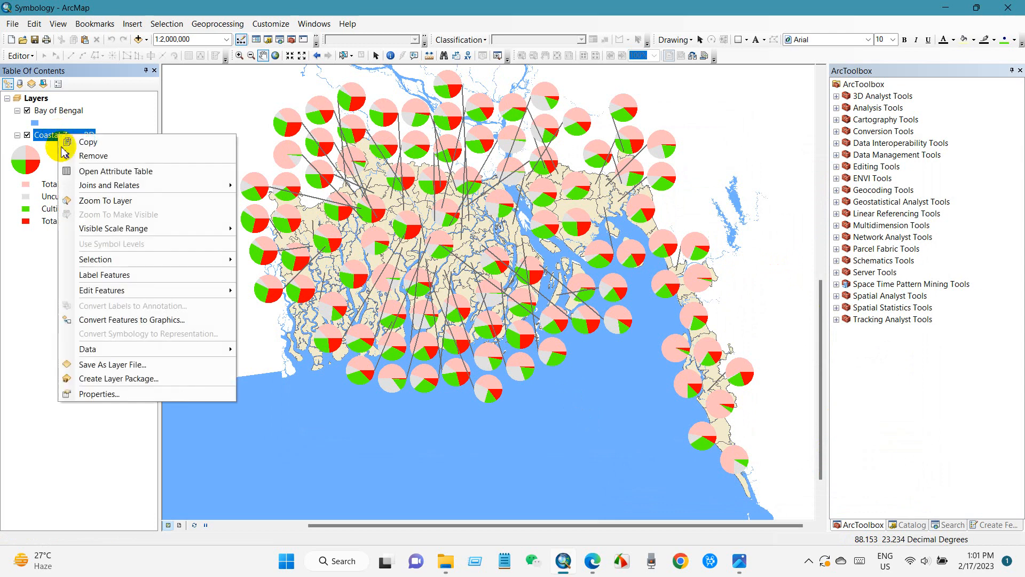
left_click(99, 394)
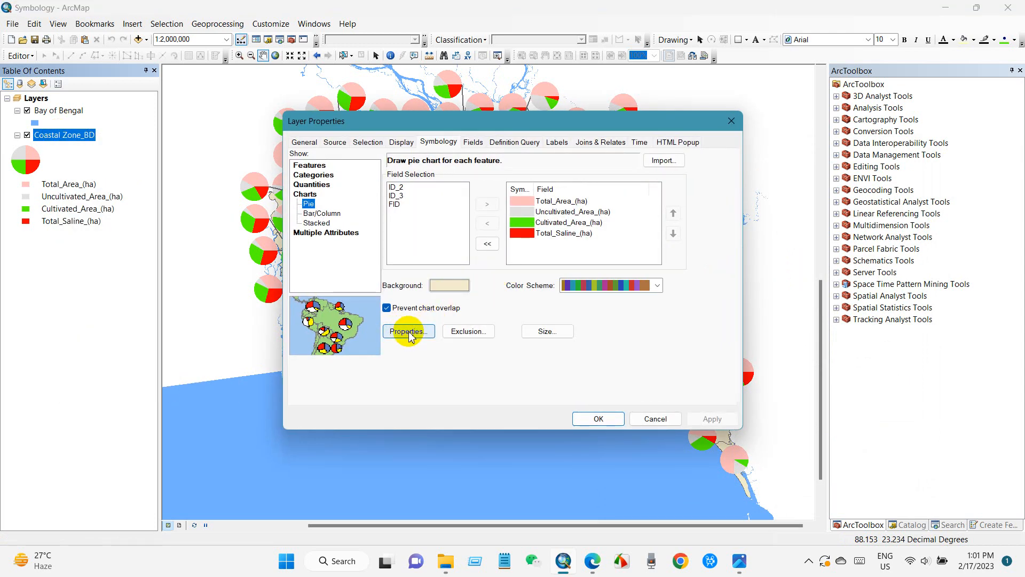
mouse_move(547, 331)
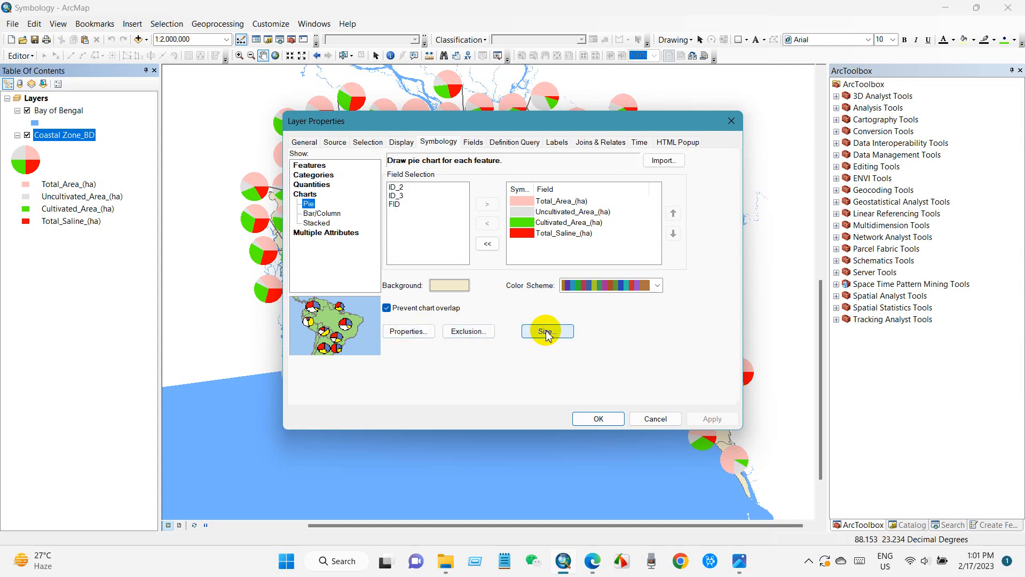
left_click(547, 331)
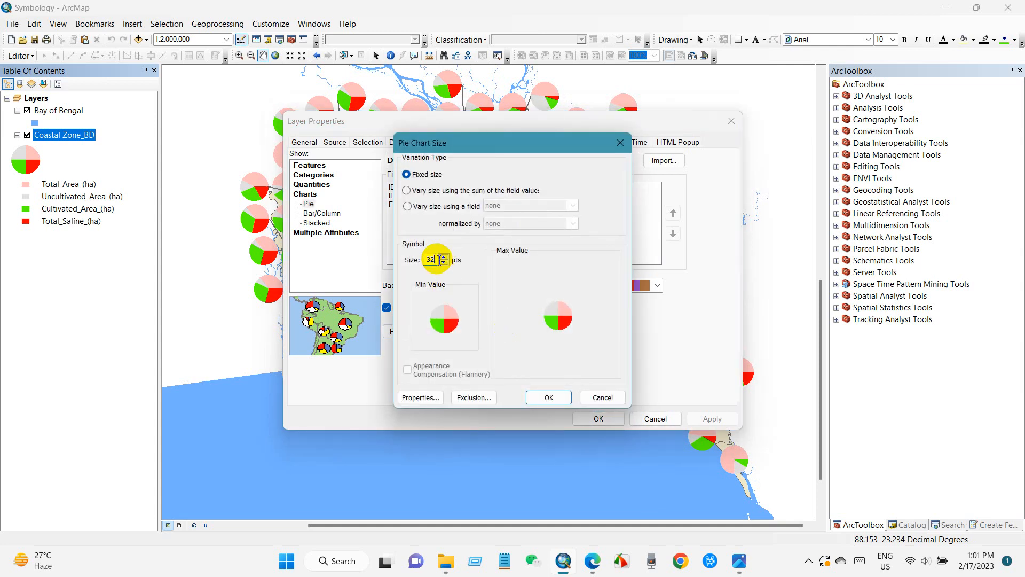
left_click(443, 262)
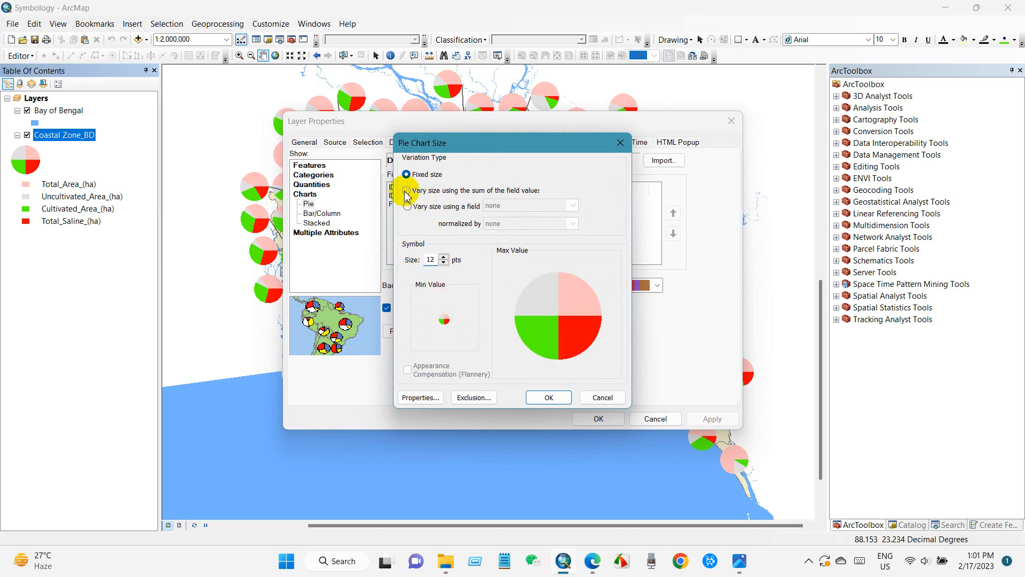
- Vary pie size using the sum of the field values, raise the size, and confirm
left_click(407, 190)
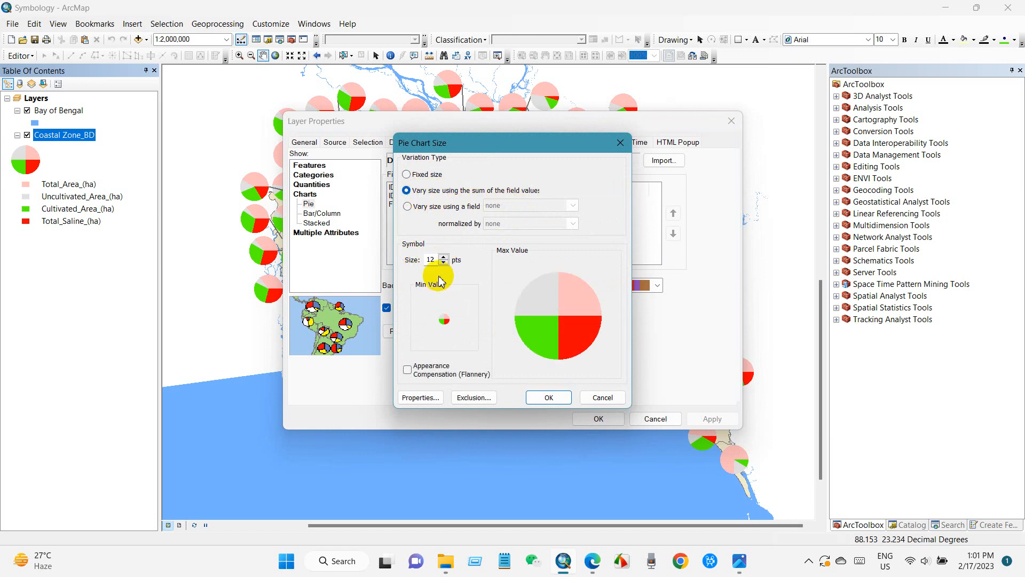
left_click(444, 256)
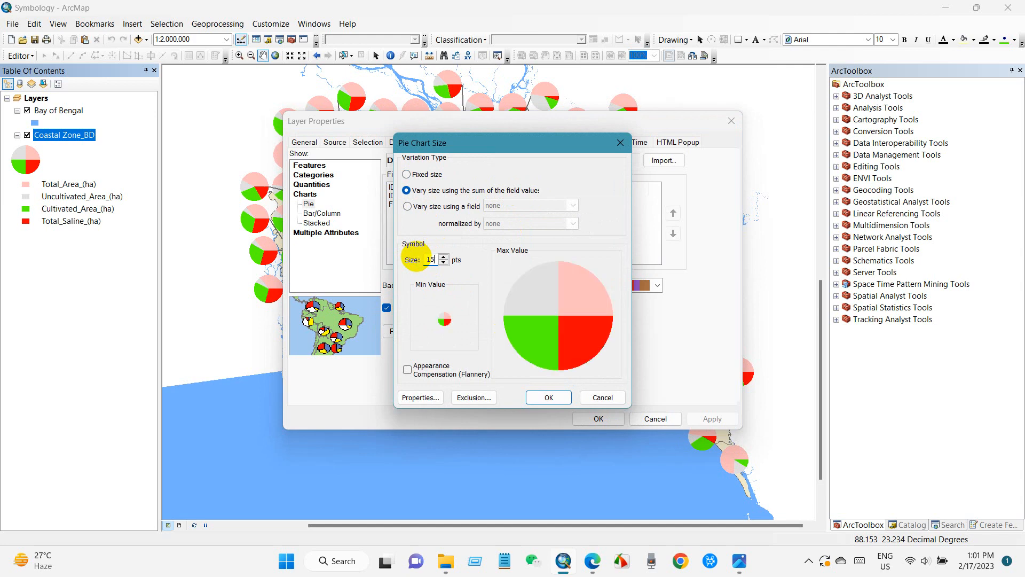
left_click(548, 397)
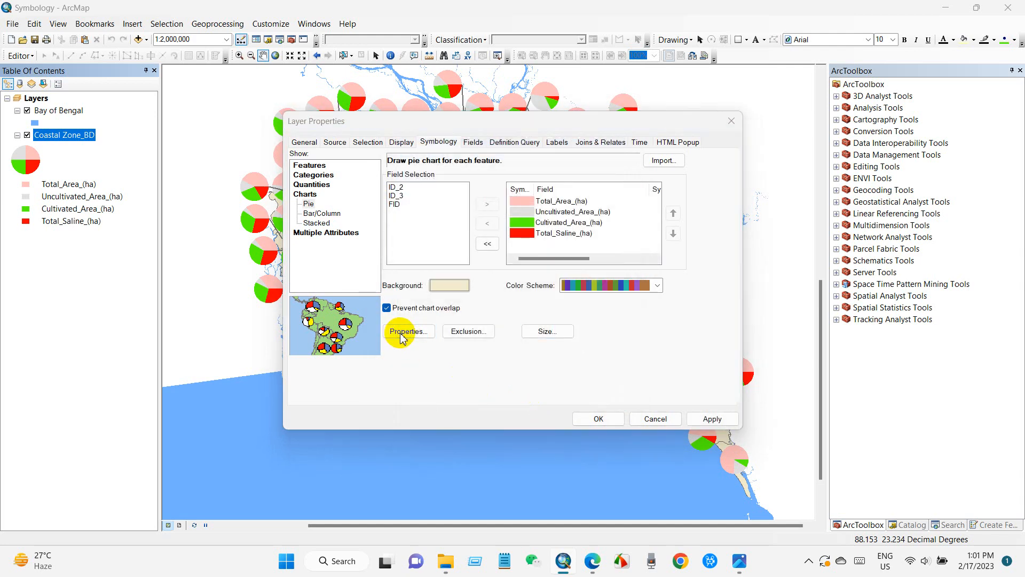
left_click(407, 331)
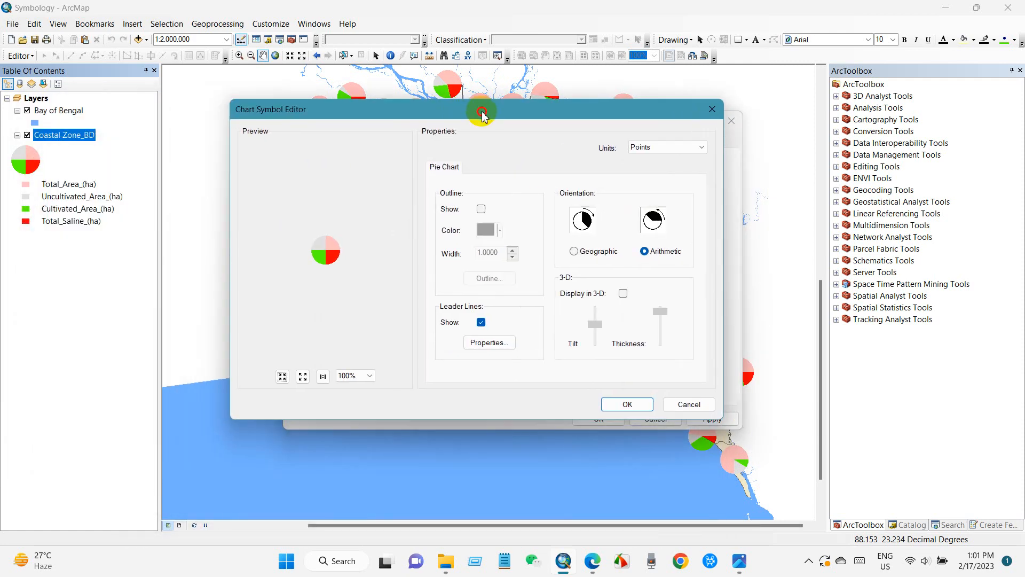
mouse_move(582, 280)
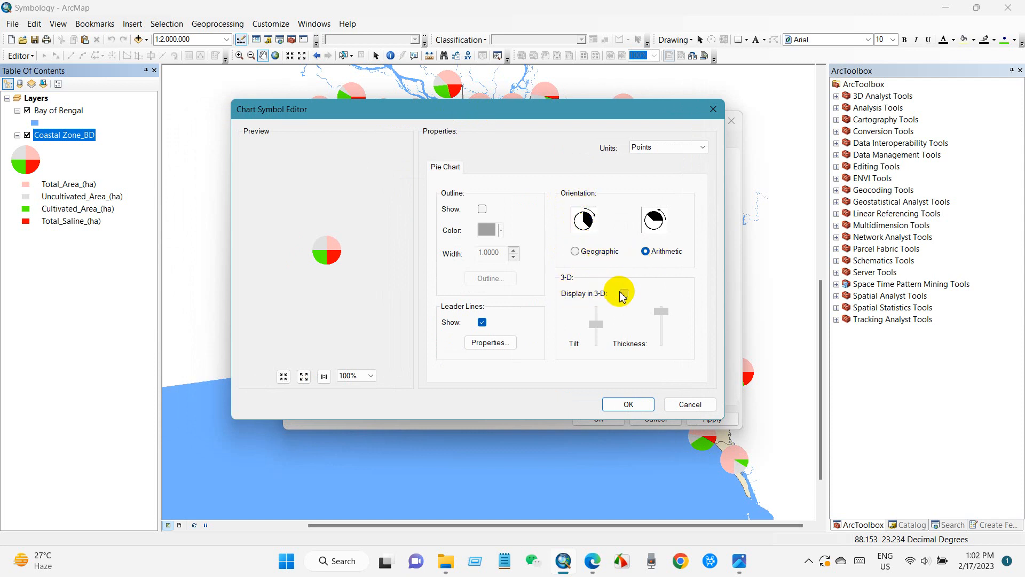
- Turn on Display in 3-D for the Coastal Zone_BD pie charts in the Chart Symbol Editor
left_click(622, 293)
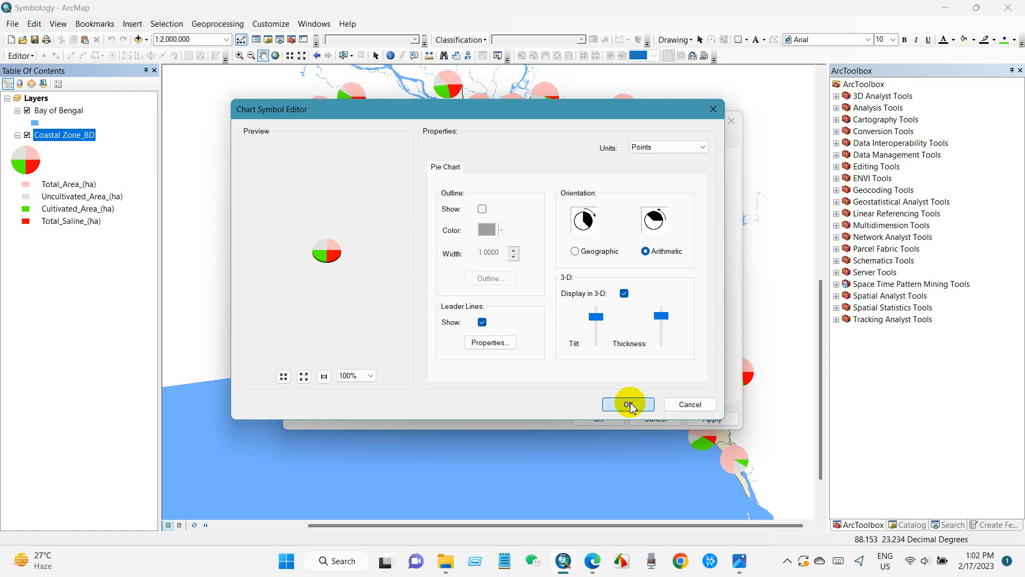
left_click(627, 403)
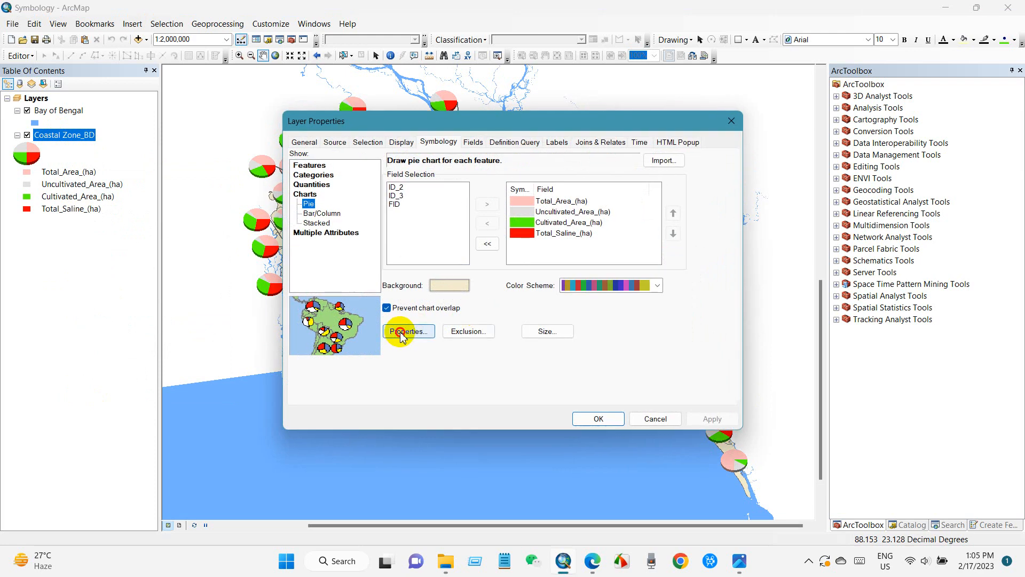
- Set the pie charts to a fixed size in the chart Size settings
left_click(406, 331)
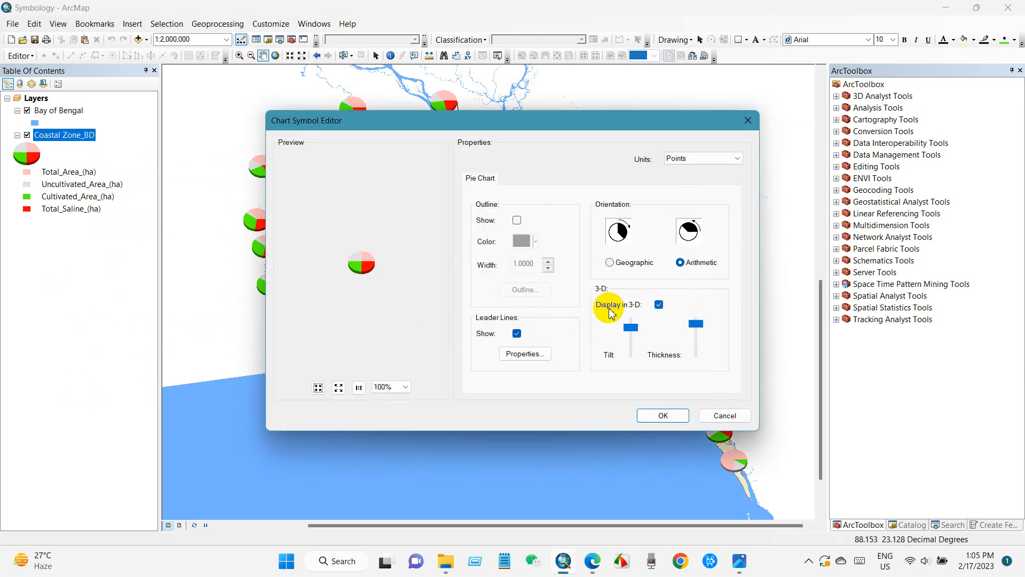
left_click(659, 304)
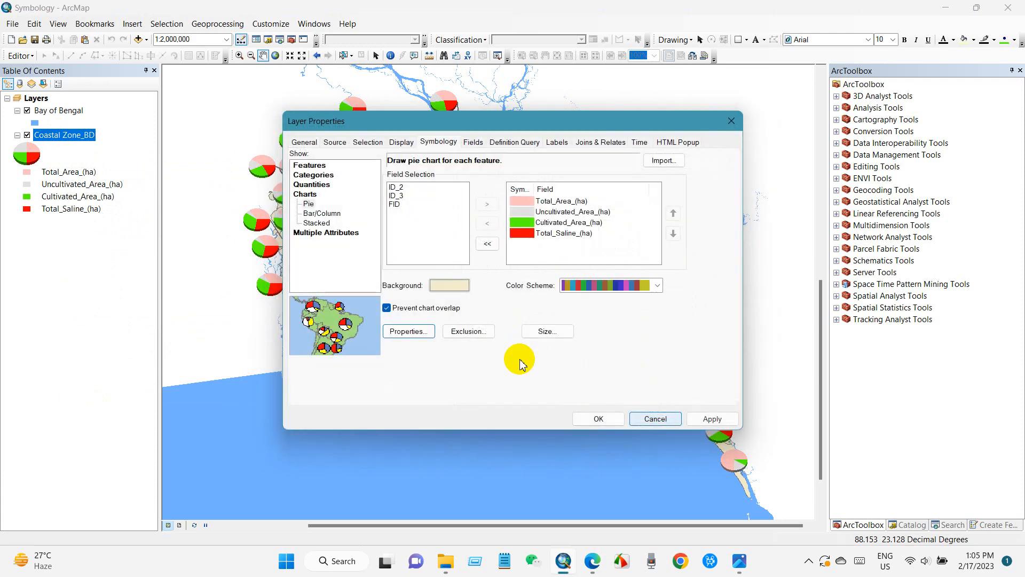
mouse_move(546, 331)
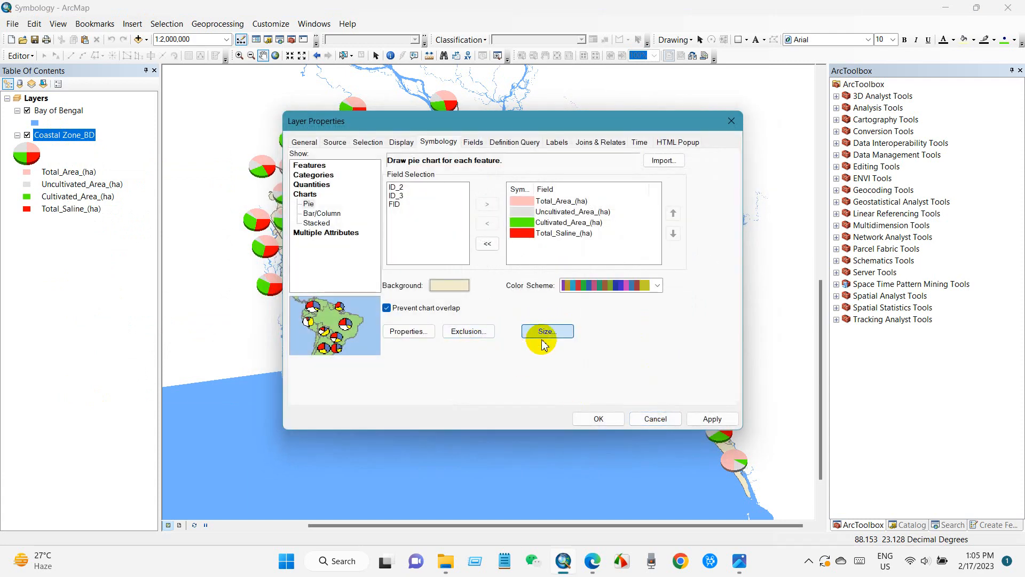
left_click(547, 331)
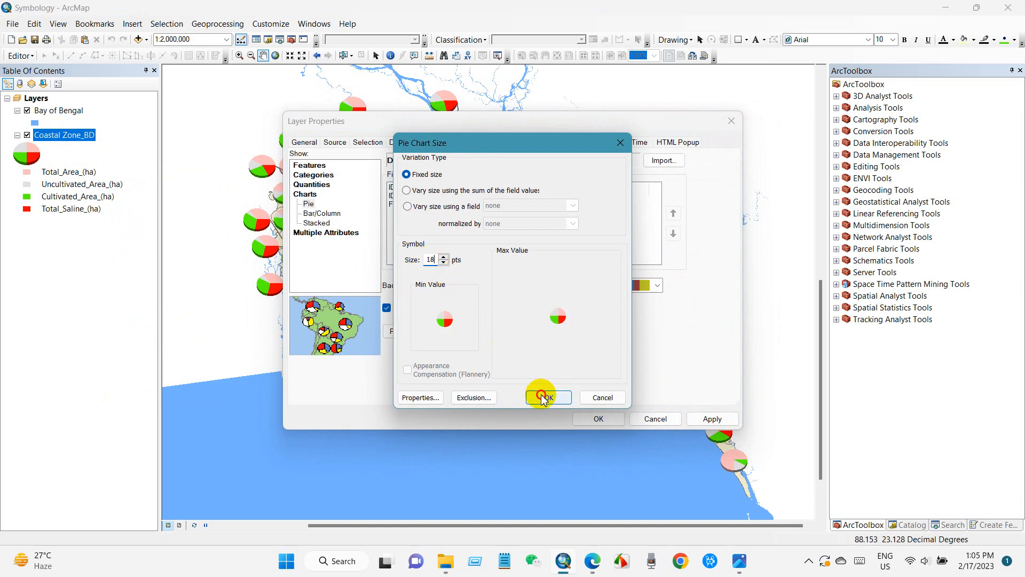
left_click(547, 397)
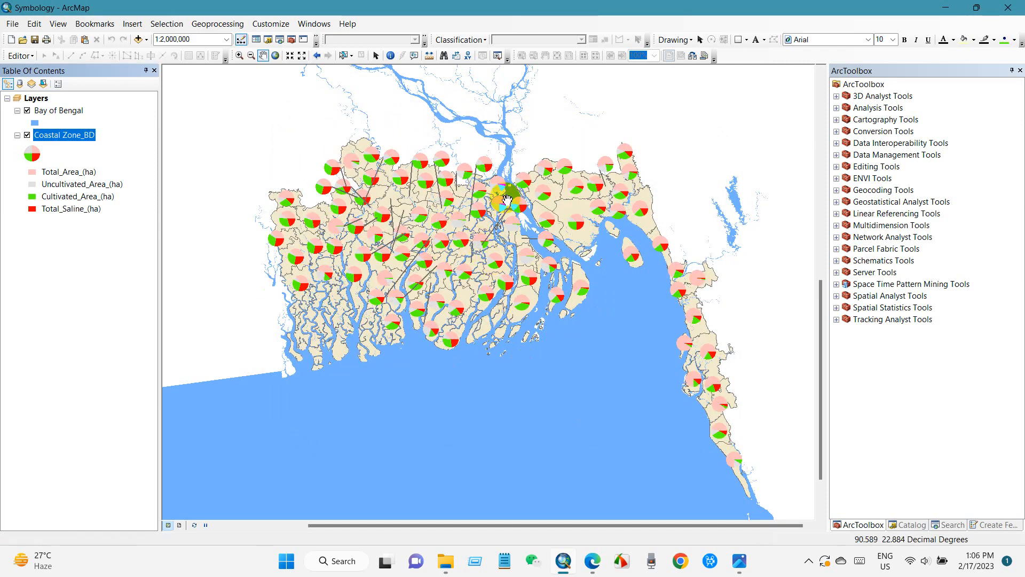
- Reopen Coastal Zone_BD properties and reduce the fixed pie size to 10 points, then apply
right_click(64, 135)
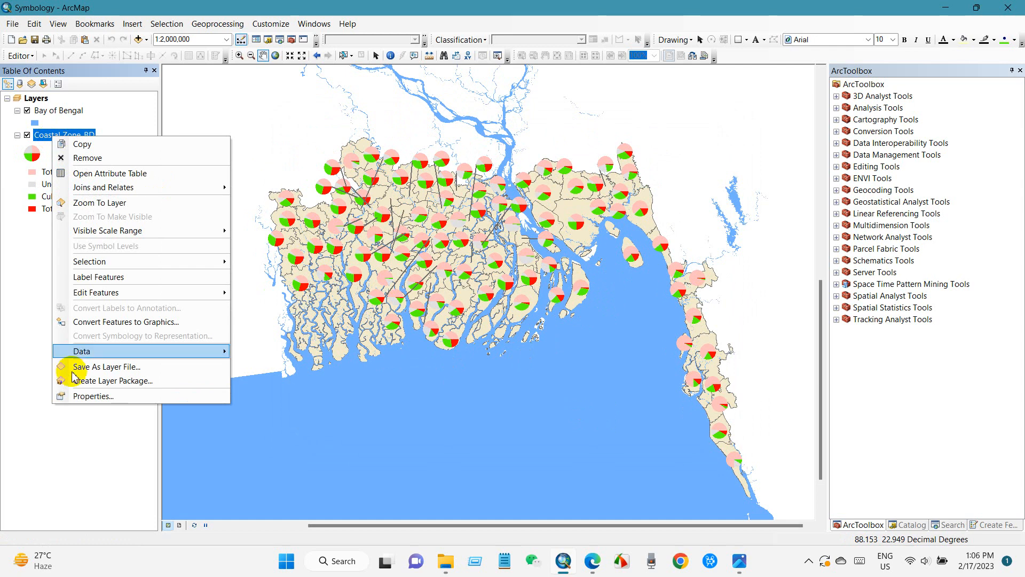
left_click(93, 395)
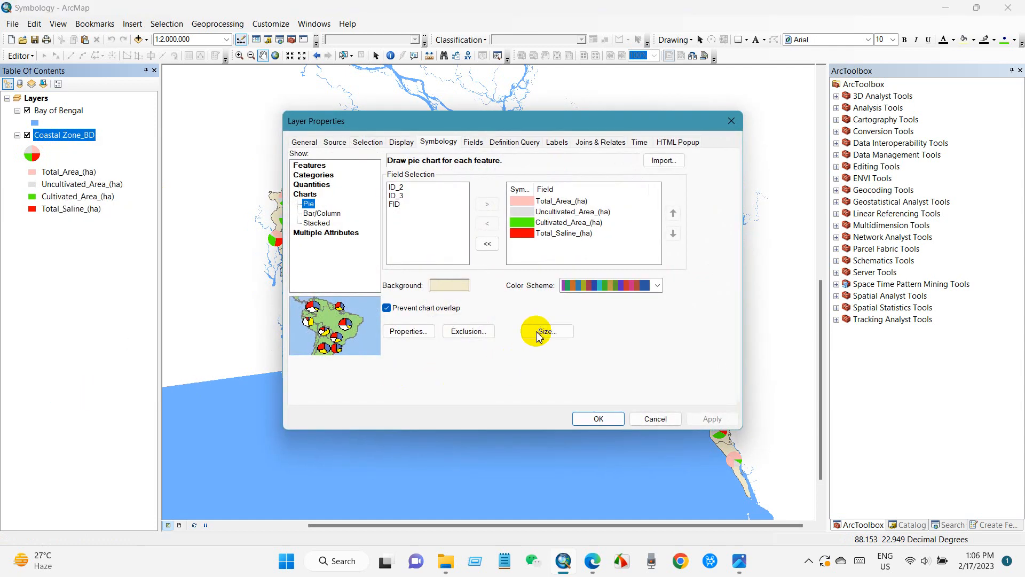
left_click(544, 331)
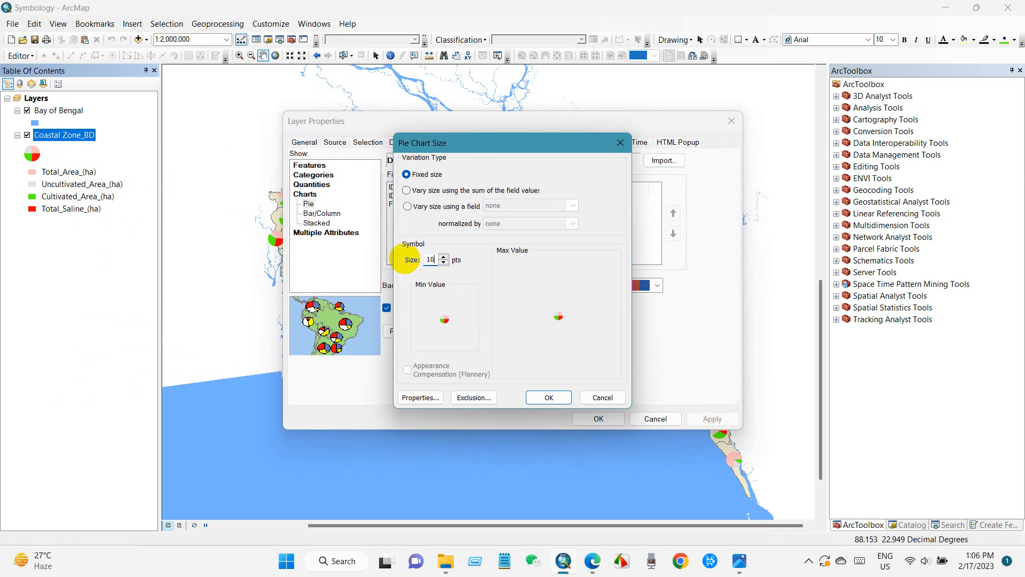
left_click(547, 398)
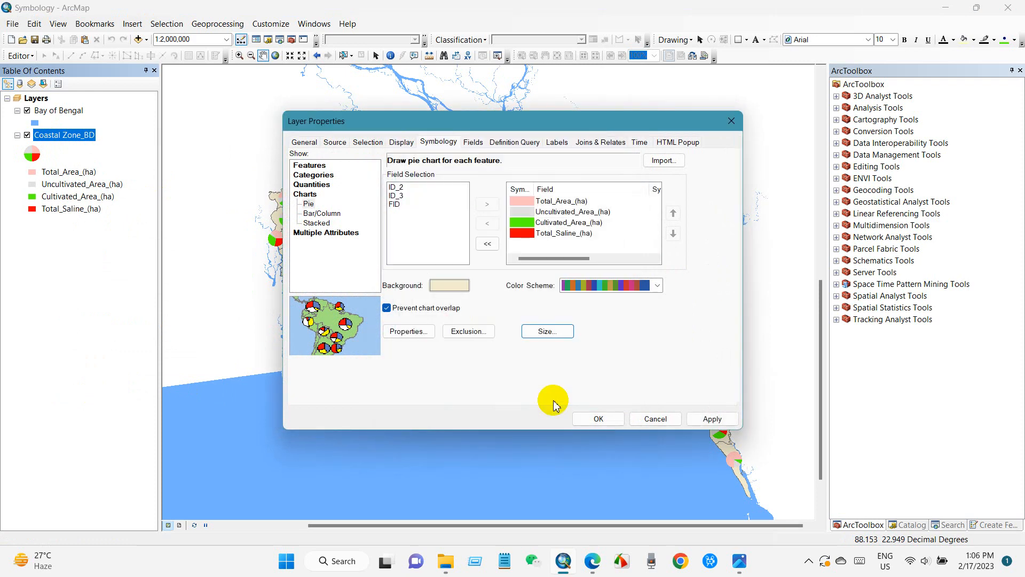
left_click(597, 418)
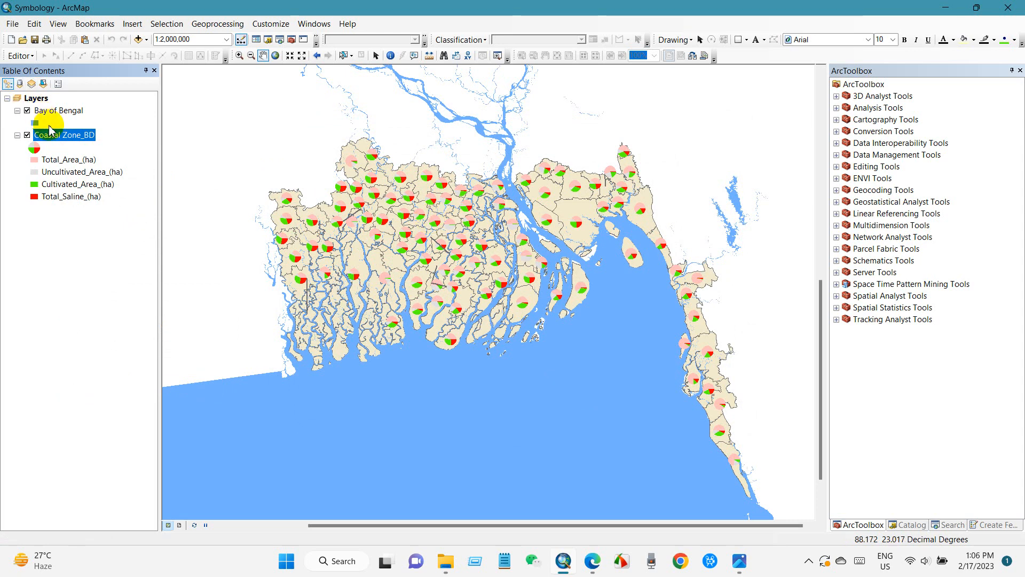
- Switch Coastal Zone_BD symbology from pie charts to Bar/Column charts of the area fields
right_click(64, 135)
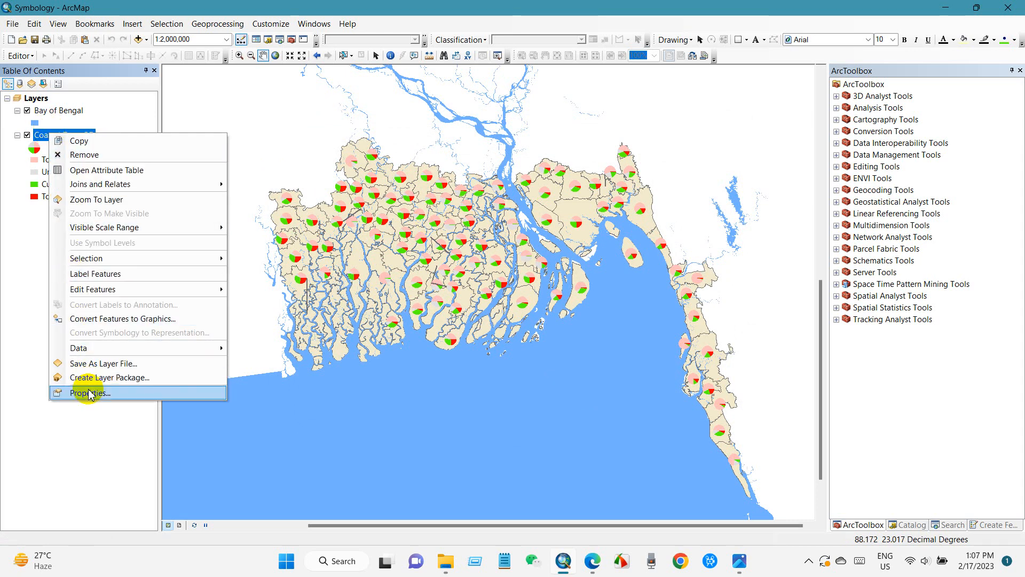
left_click(89, 392)
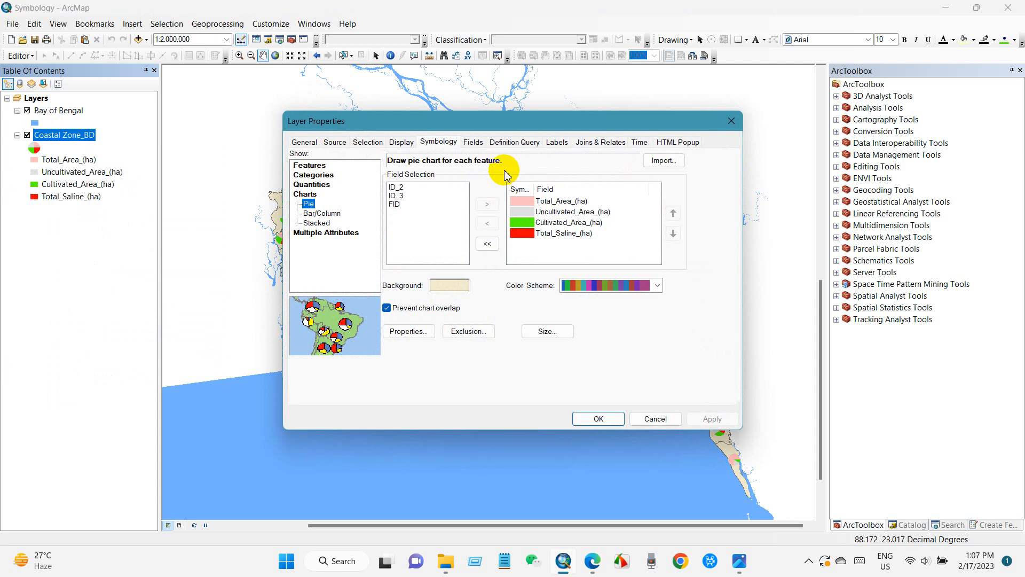
left_click(321, 214)
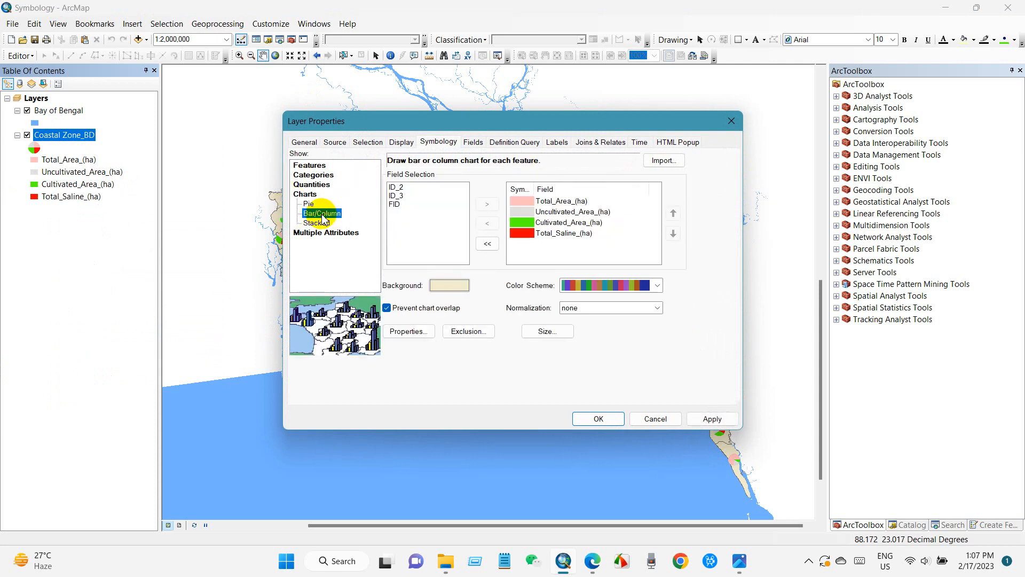
mouse_move(514, 309)
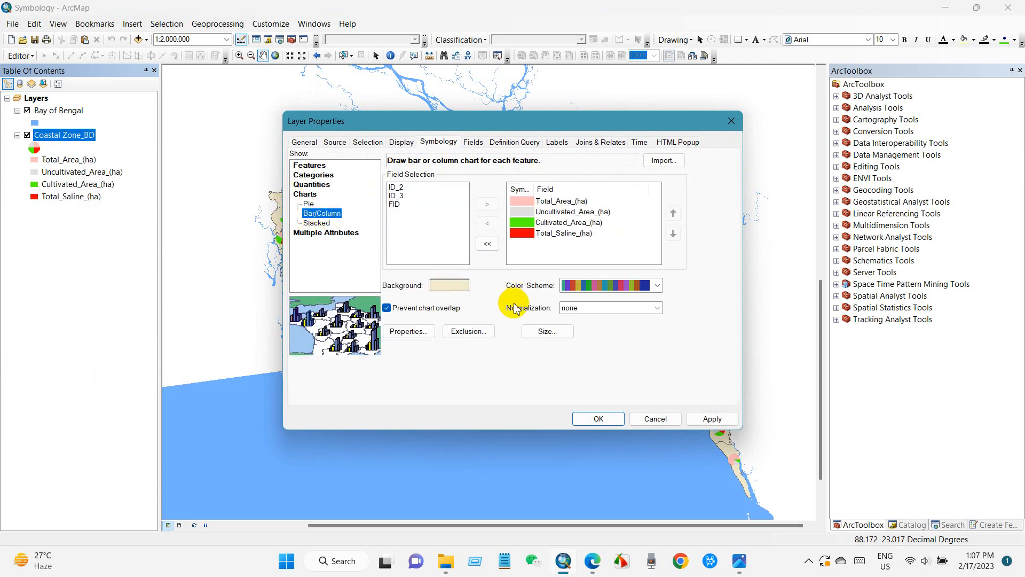
left_click(596, 418)
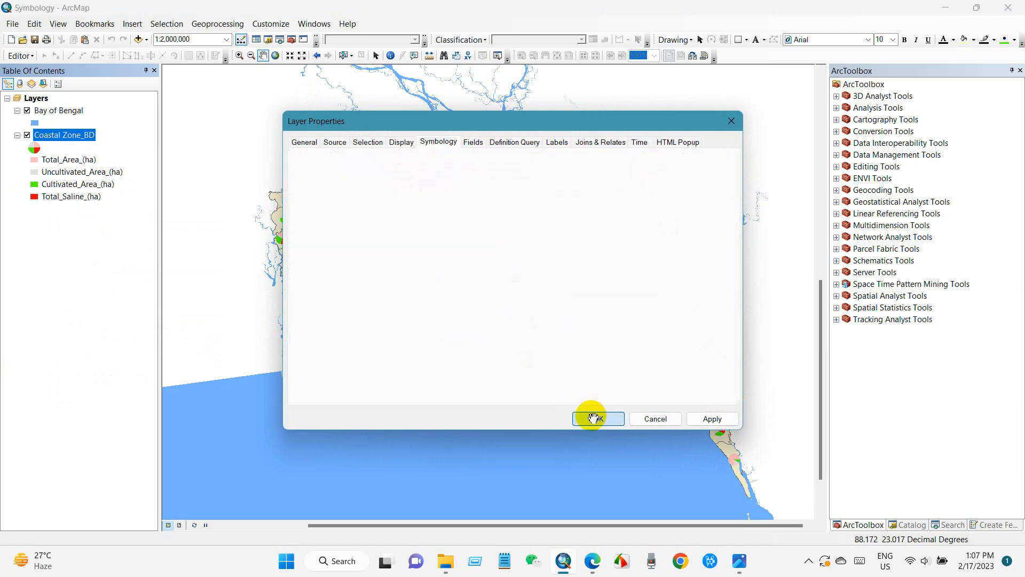
left_click(594, 418)
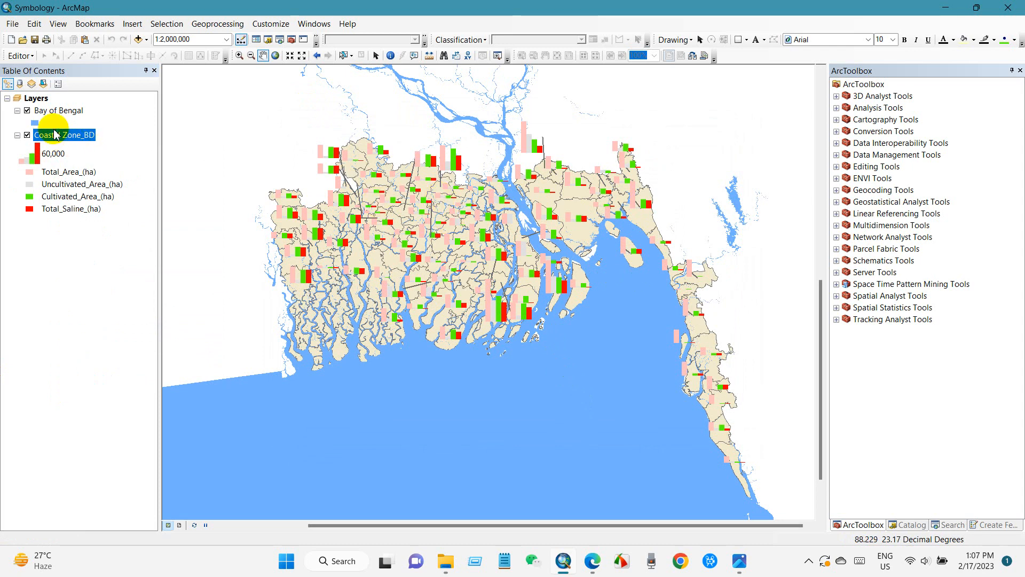
- Set the column chart Maximum Length to 55 points in Coastal Zone_BD's Size settings
double_click(64, 134)
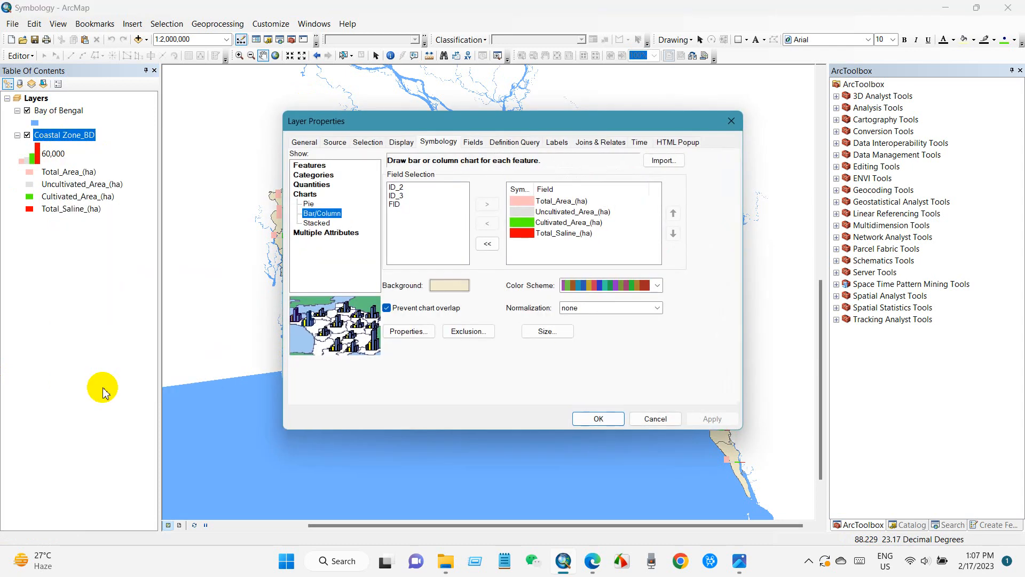
left_click(547, 330)
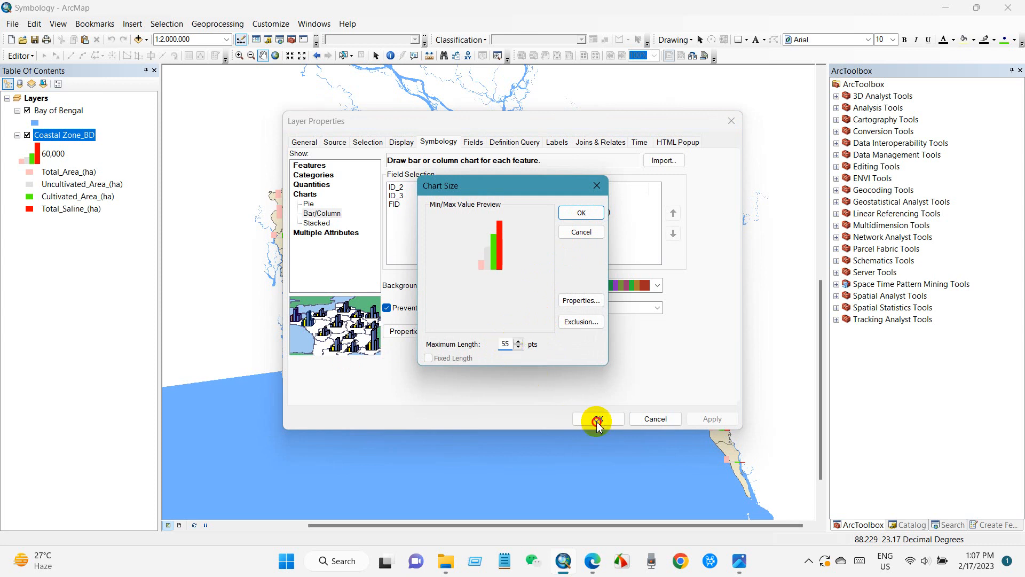
mouse_move(581, 213)
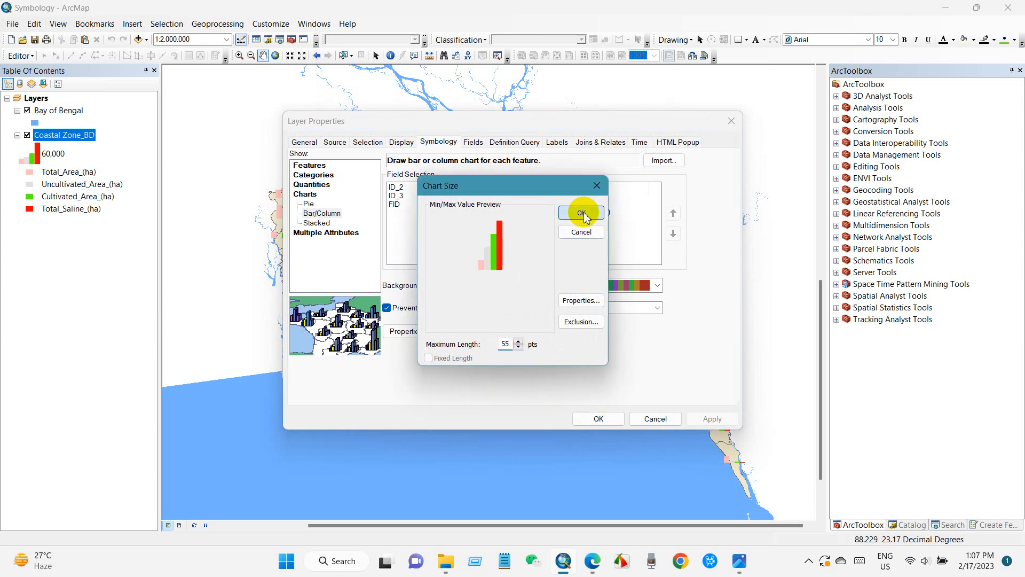
left_click(577, 213)
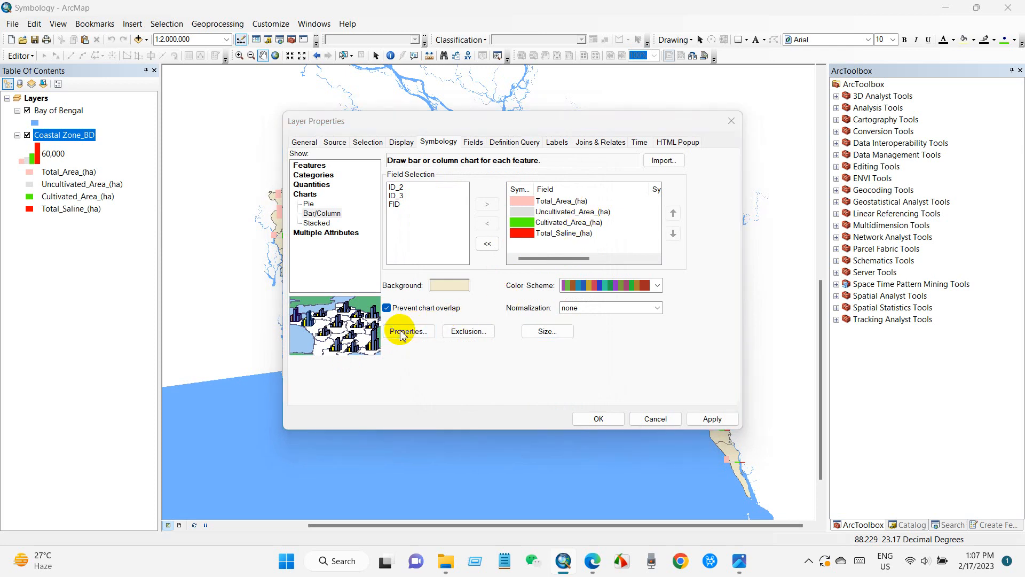
- Enable Display in 3-D with leader lines for the column charts in the Chart Symbol Editor
left_click(403, 331)
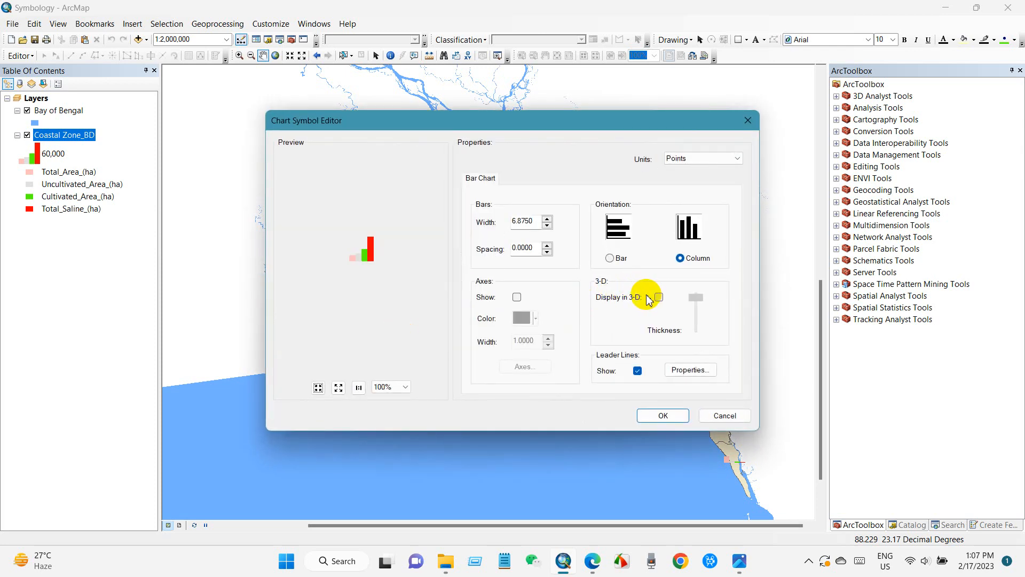
mouse_move(658, 297)
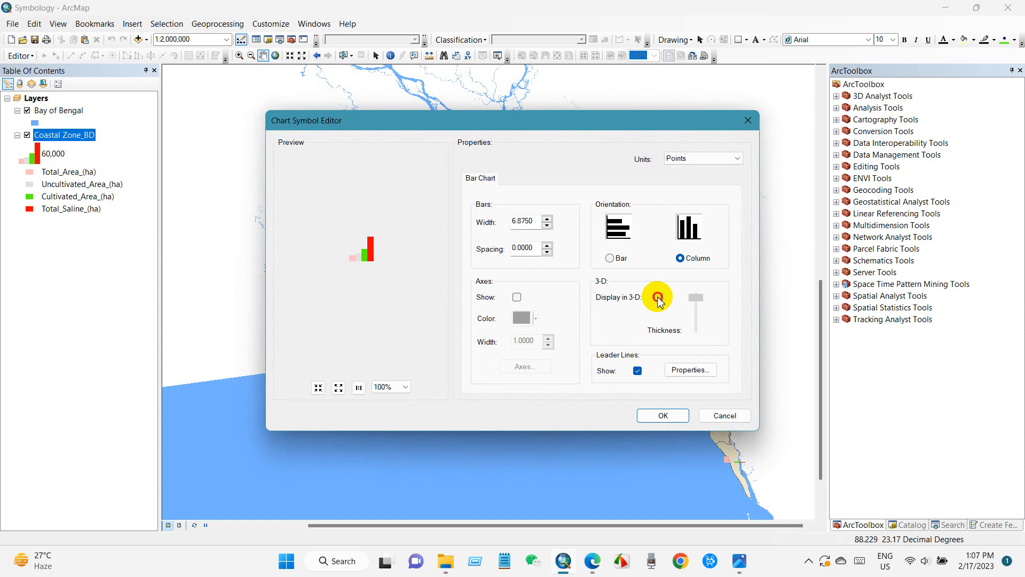
left_click(659, 297)
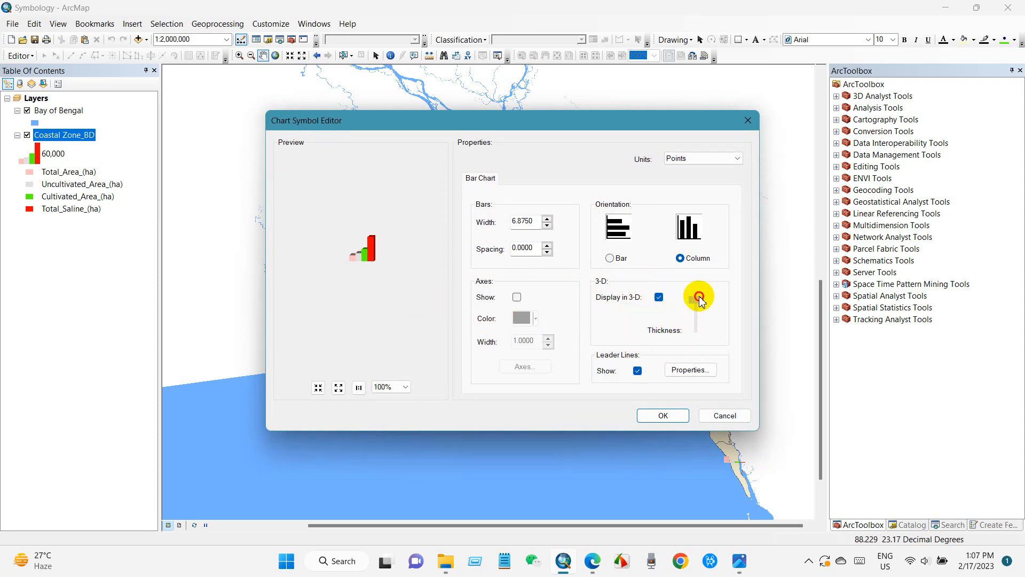
mouse_move(662, 416)
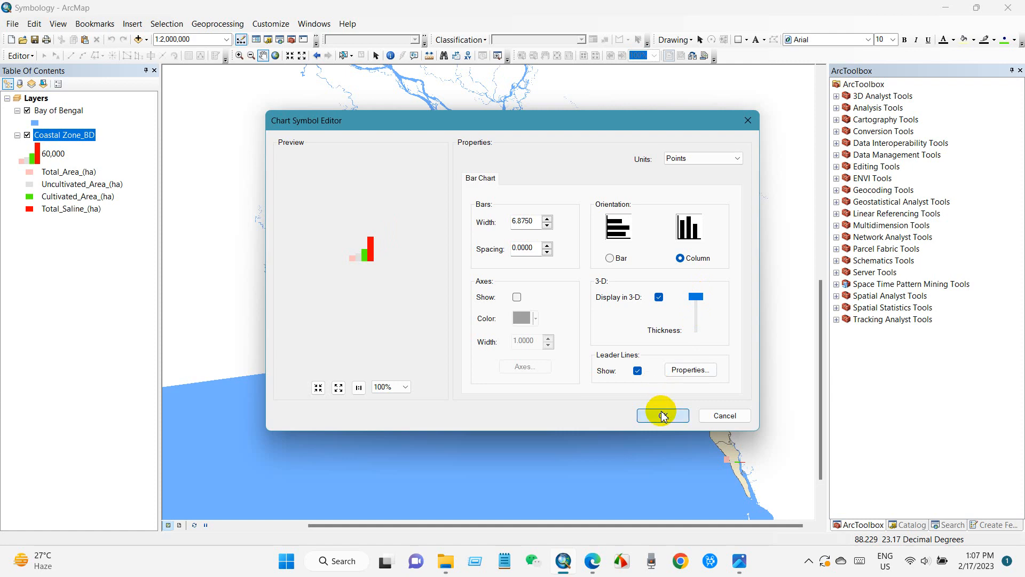
left_click(662, 415)
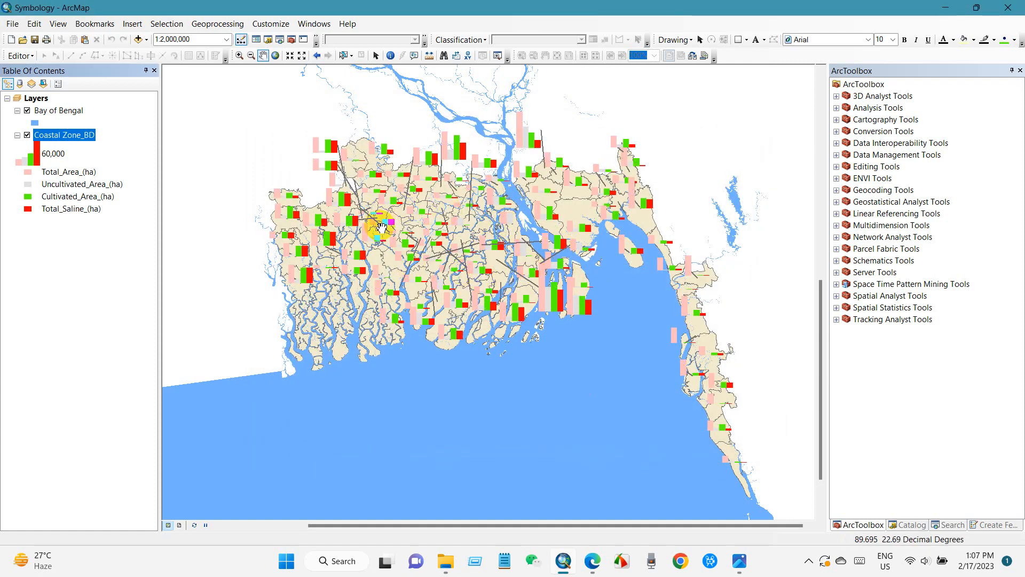
right_click(64, 134)
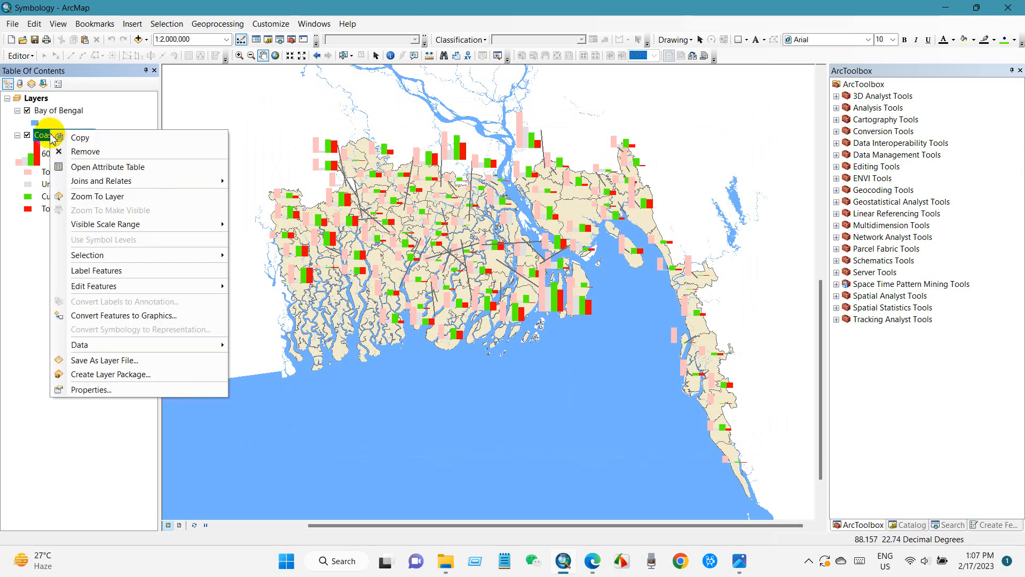
- Turn off Display in 3-D so Coastal Zone_BD's column charts draw flat
left_click(91, 389)
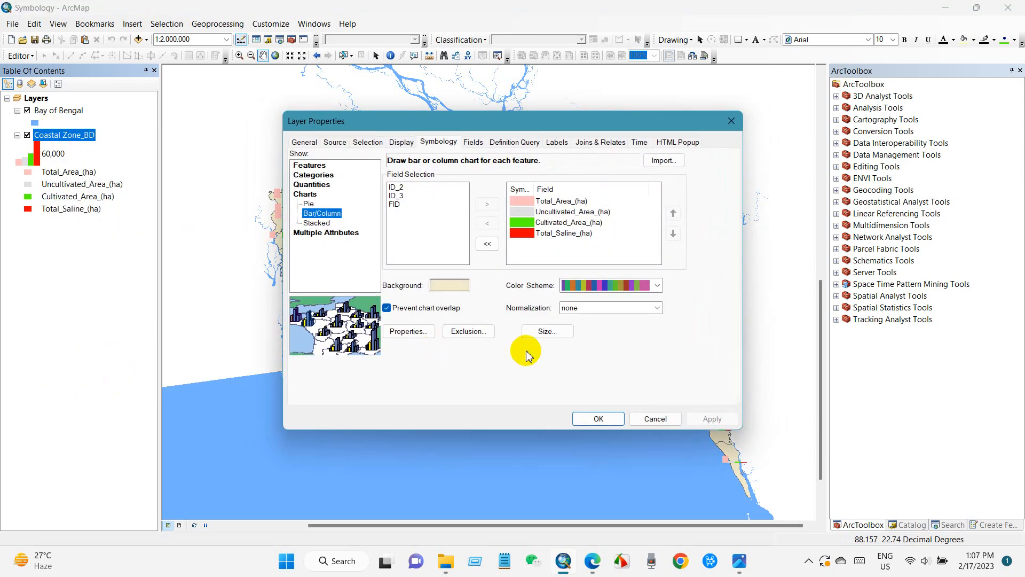
left_click(406, 331)
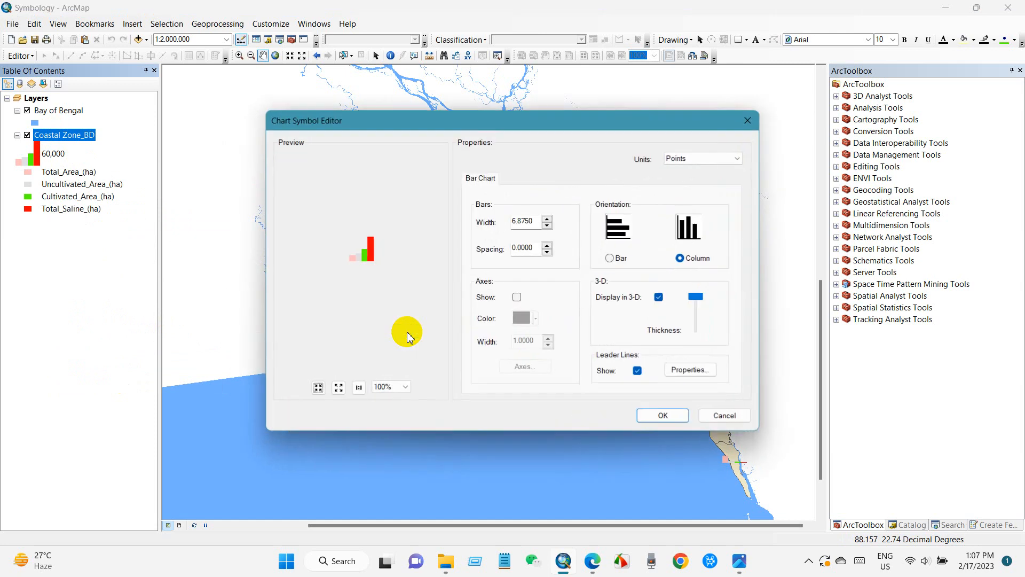
left_click(659, 297)
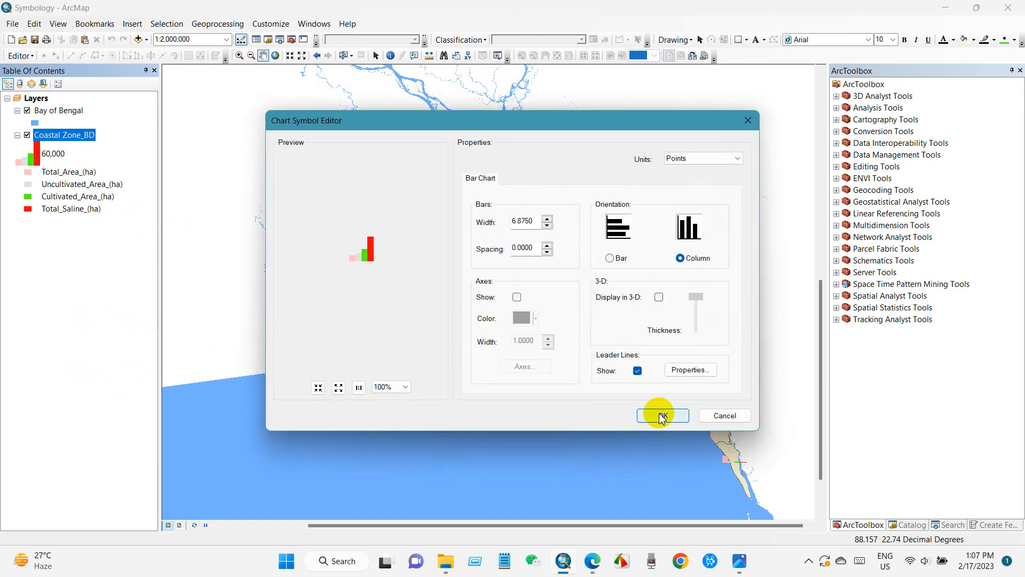
left_click(661, 415)
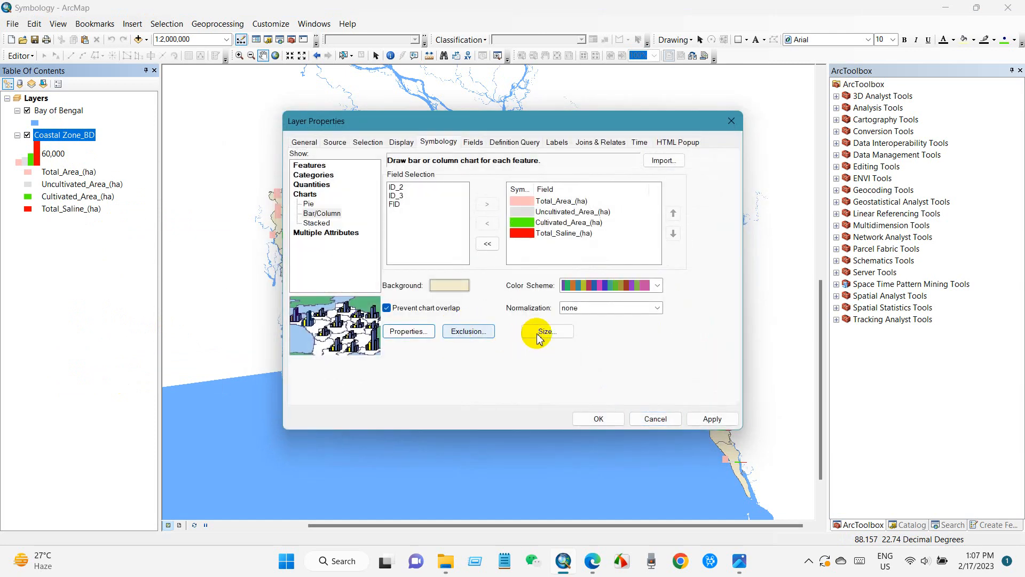
- Set the chart Maximum Length to 50 points and apply the symbology to the map
left_click(546, 331)
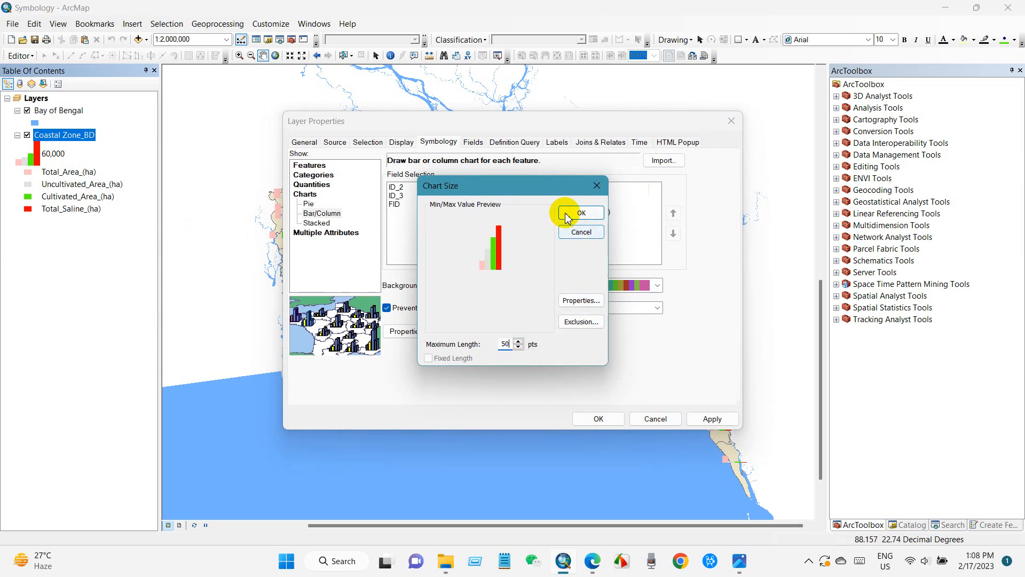
left_click(579, 213)
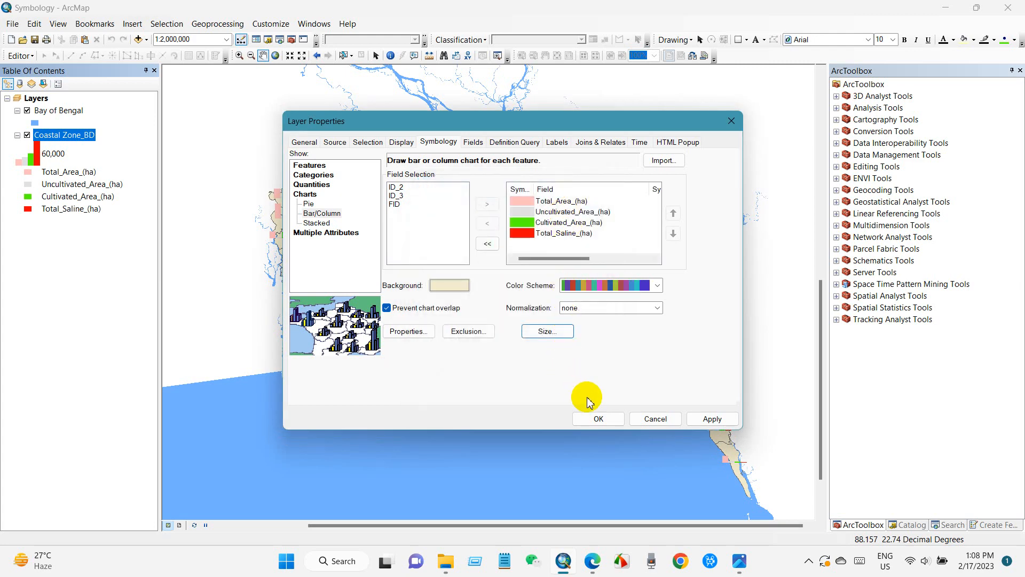
left_click(597, 419)
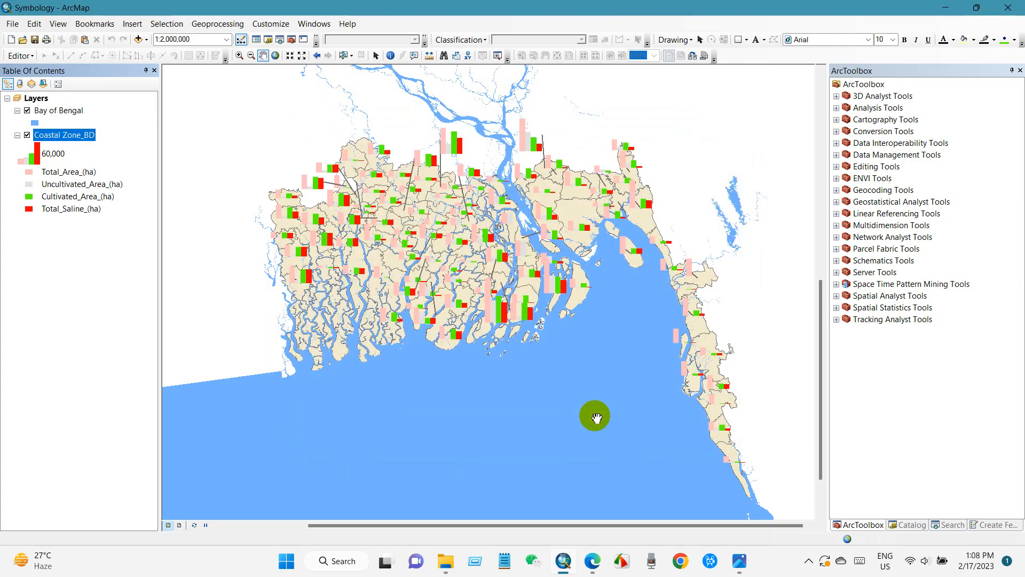
mouse_move(549, 211)
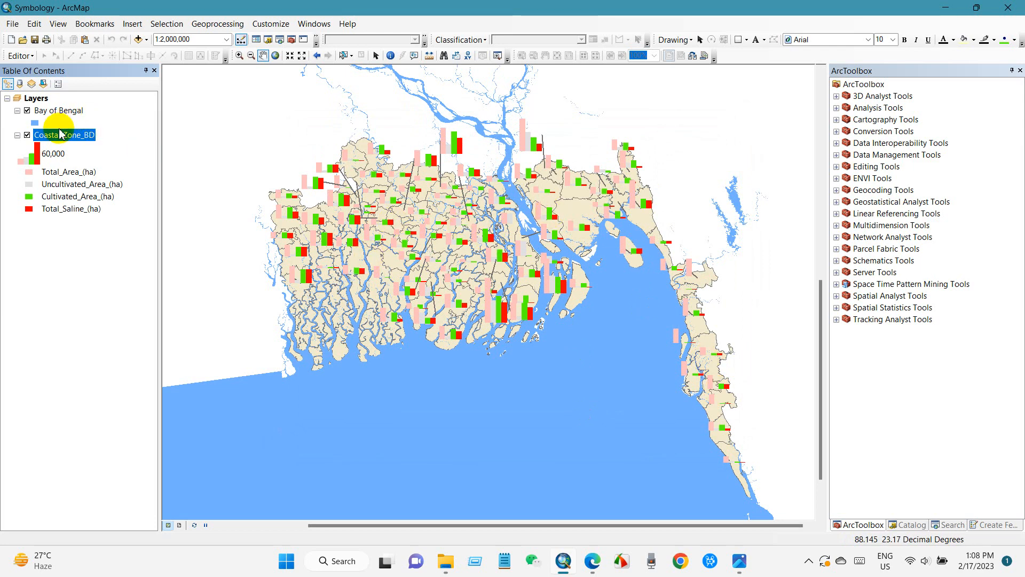
- Label the upazilas with their names and switch Coastal Zone_BD to Stacked charts
right_click(63, 134)
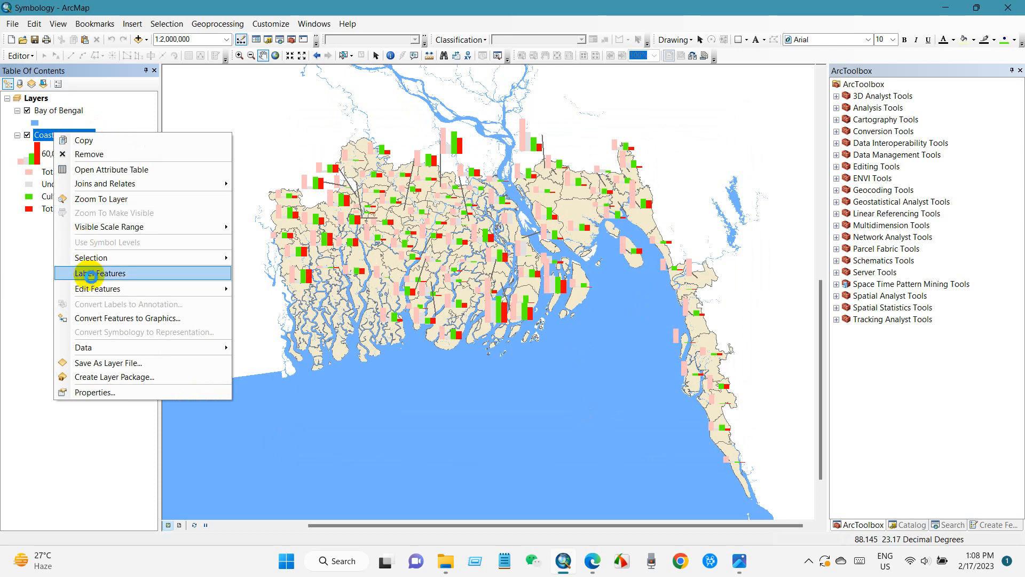
left_click(100, 272)
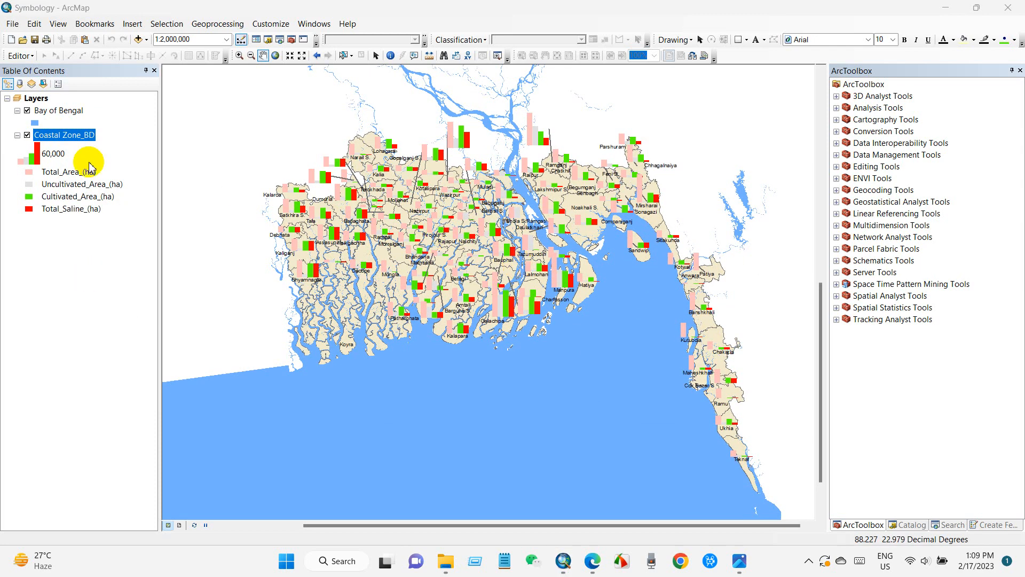
right_click(64, 134)
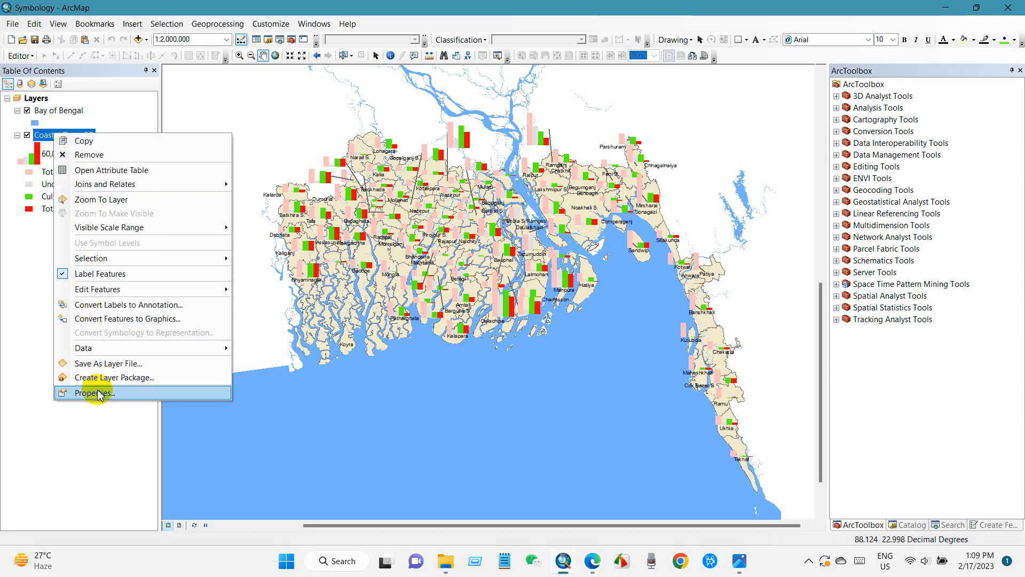
left_click(94, 392)
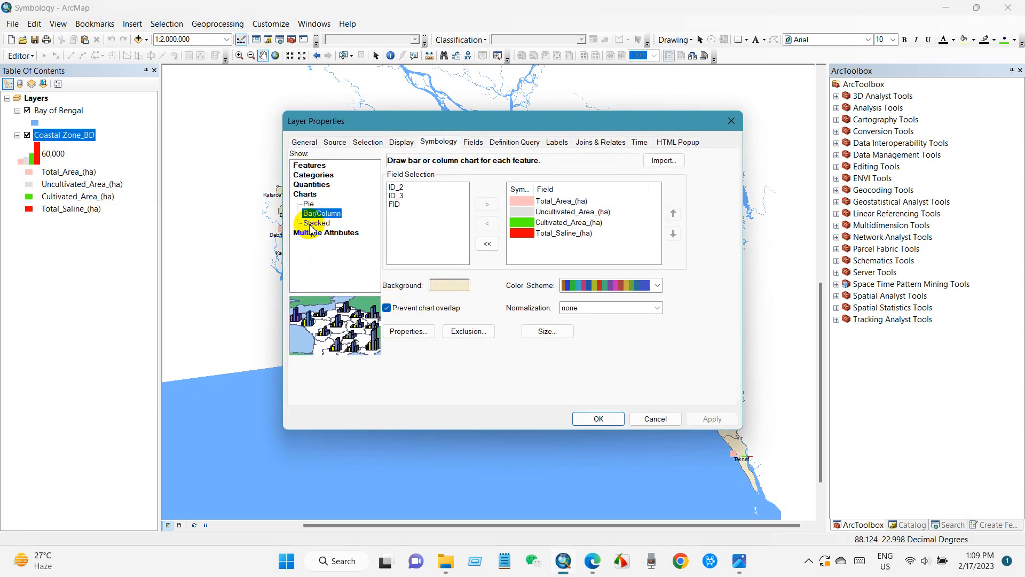
left_click(316, 223)
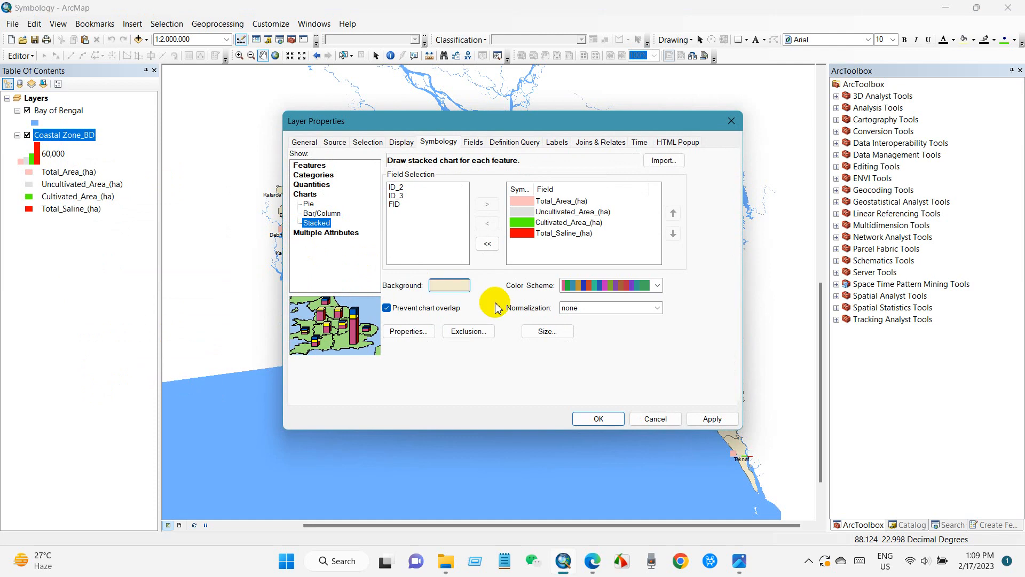
left_click(596, 419)
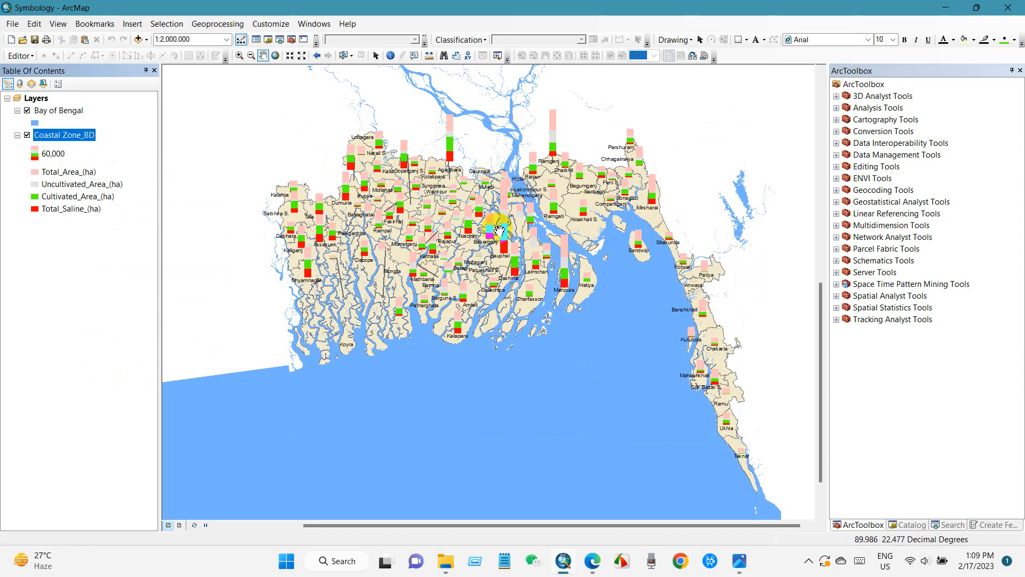
mouse_move(121, 169)
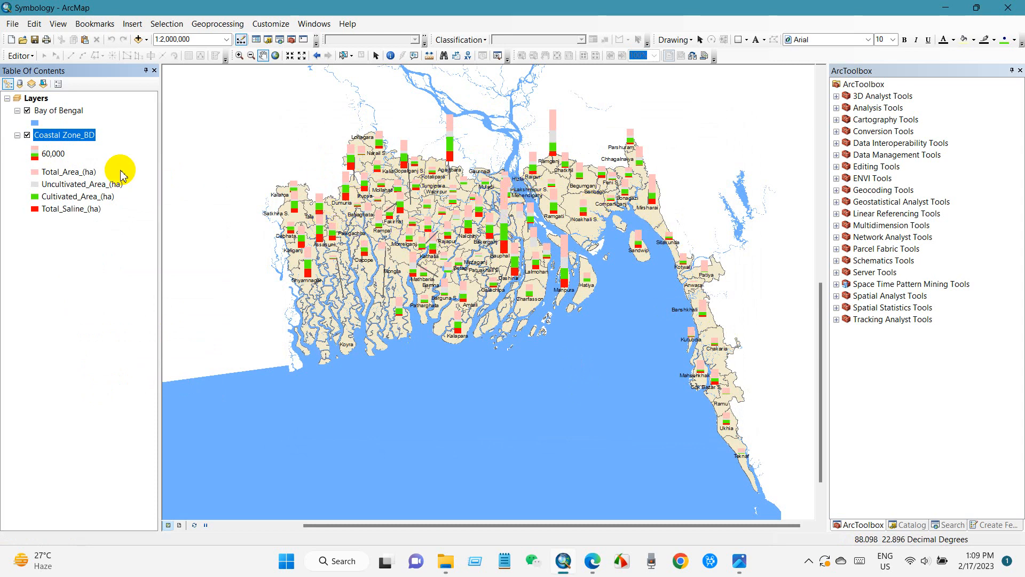
- Switch Coastal Zone_BD back to side-by-side Bar/Column charts
right_click(64, 135)
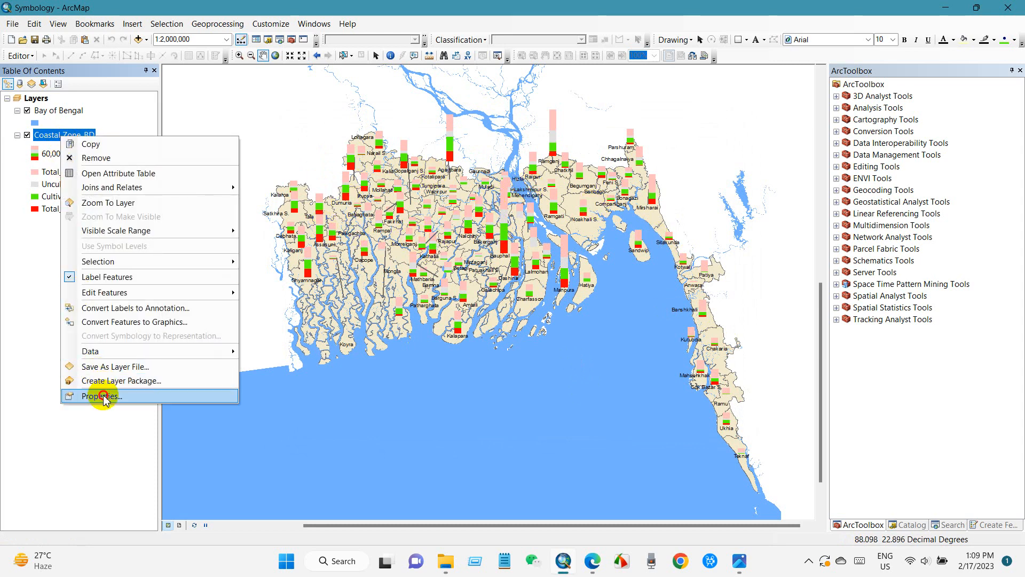
left_click(100, 396)
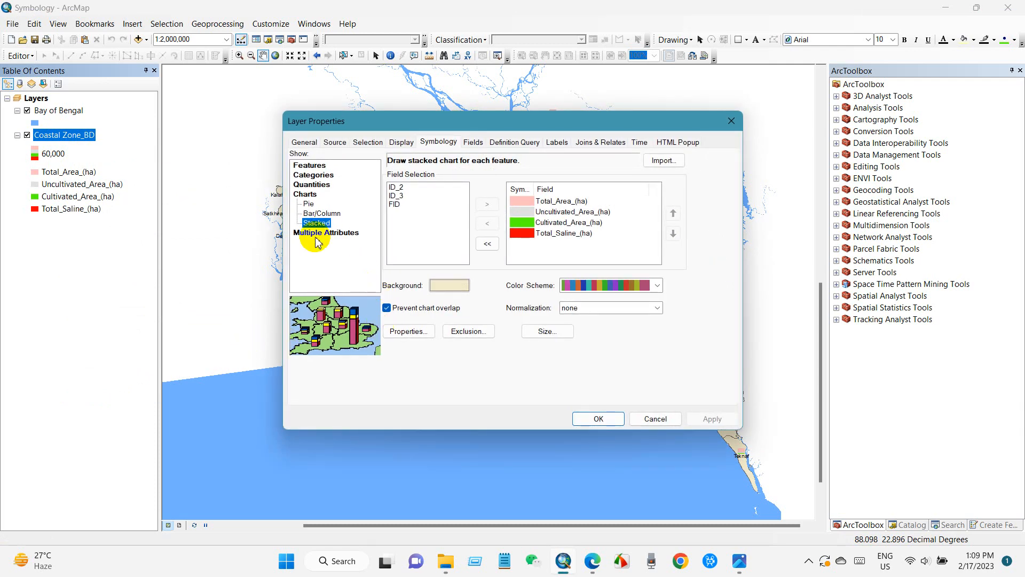
left_click(321, 213)
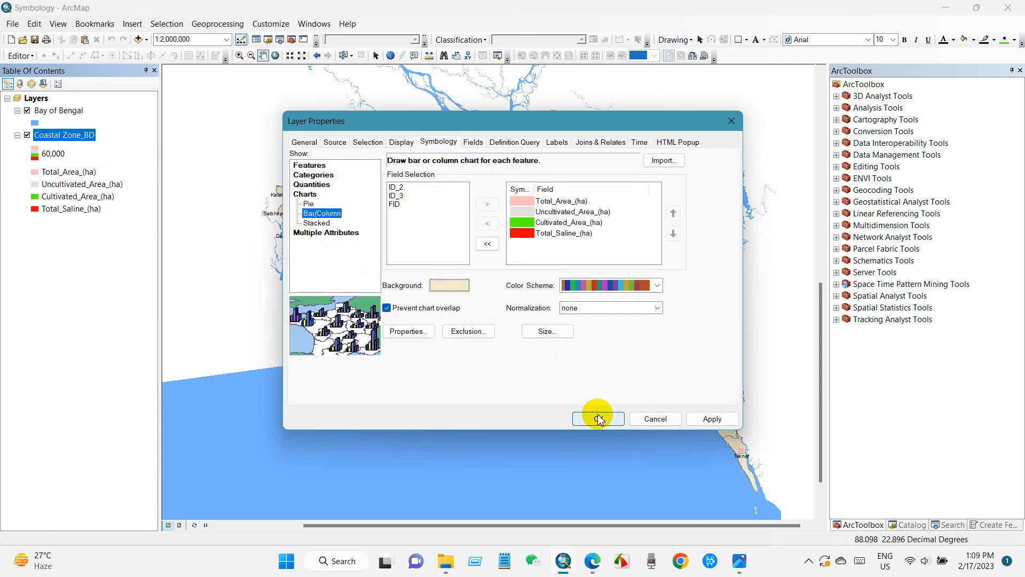
left_click(595, 419)
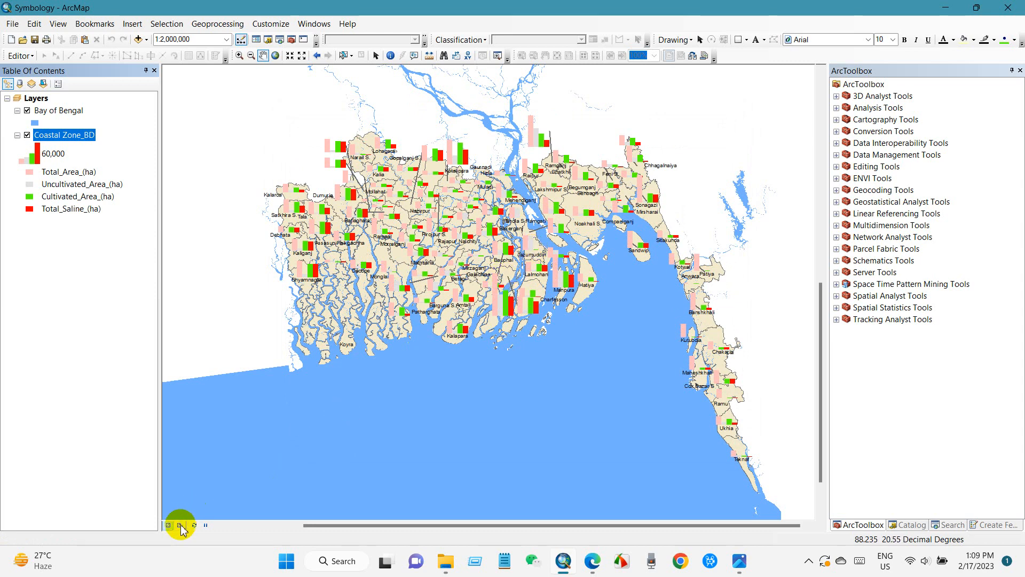
mouse_move(421, 249)
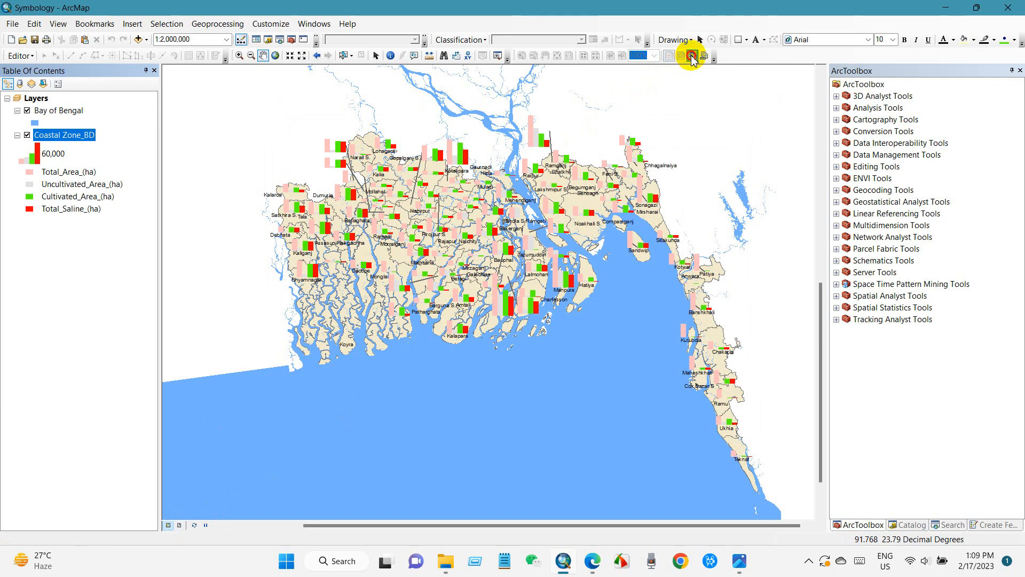
- Change the layout to the ARCH D 24 × 36 inch landscape page template
left_click(691, 54)
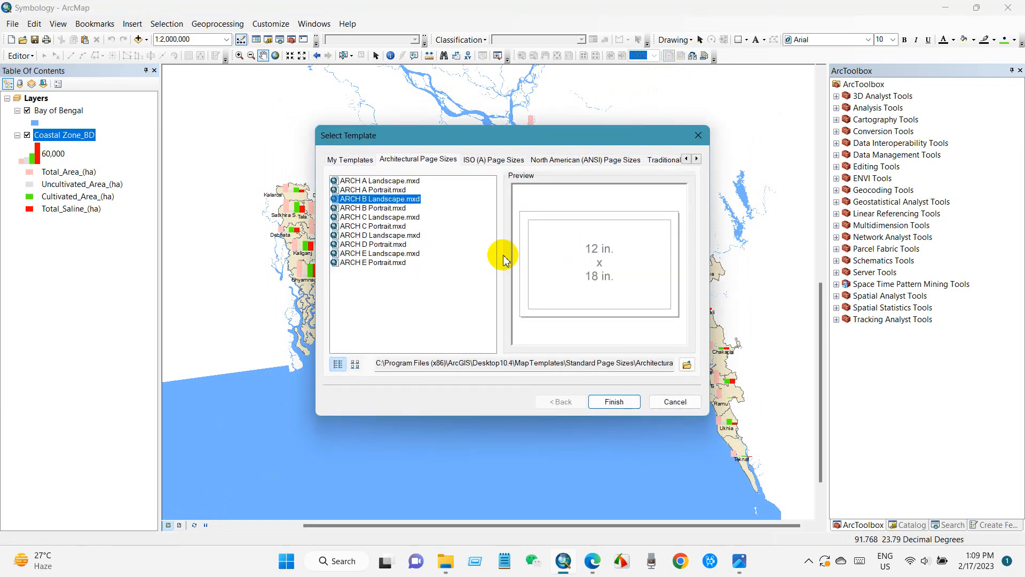
left_click(379, 235)
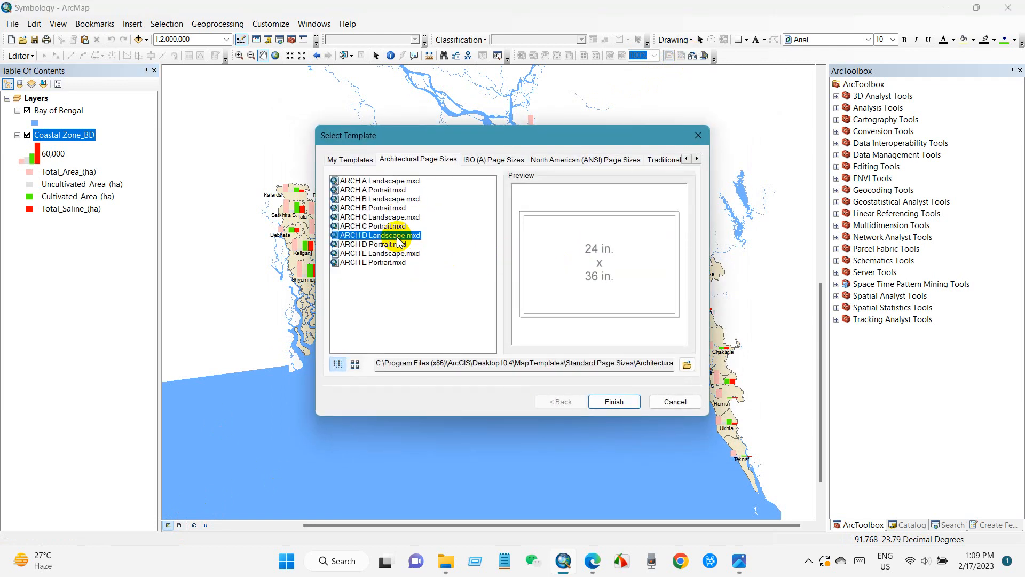
left_click(613, 401)
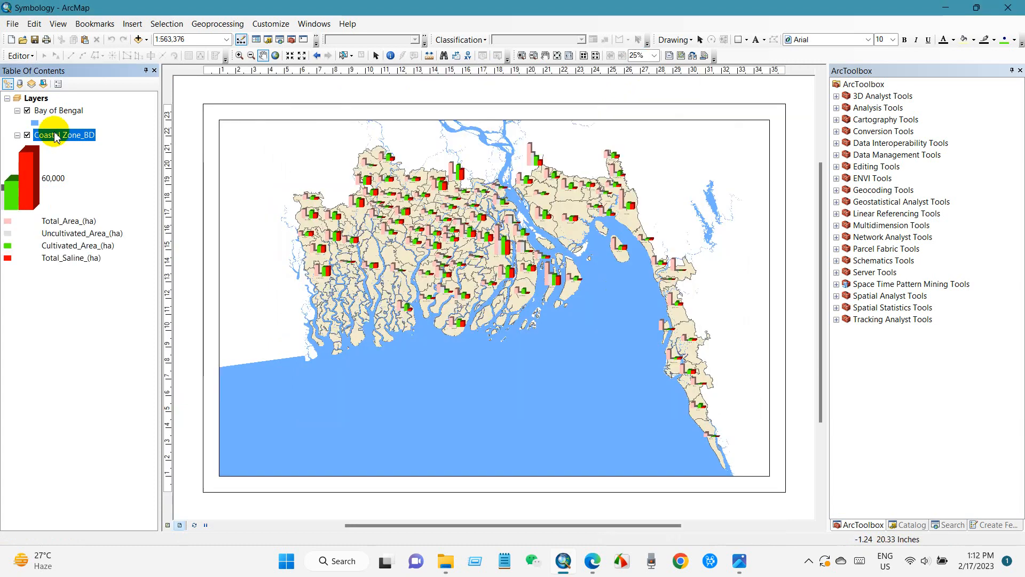
- Switch Coastal Zone_BD to Pie charts and turn the upazila name labels back on
right_click(63, 134)
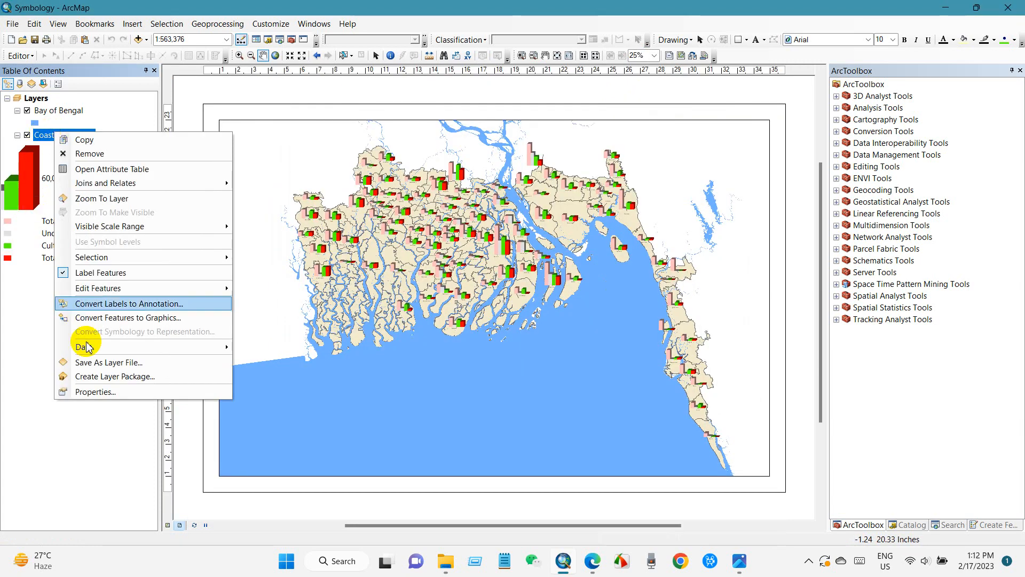
left_click(95, 391)
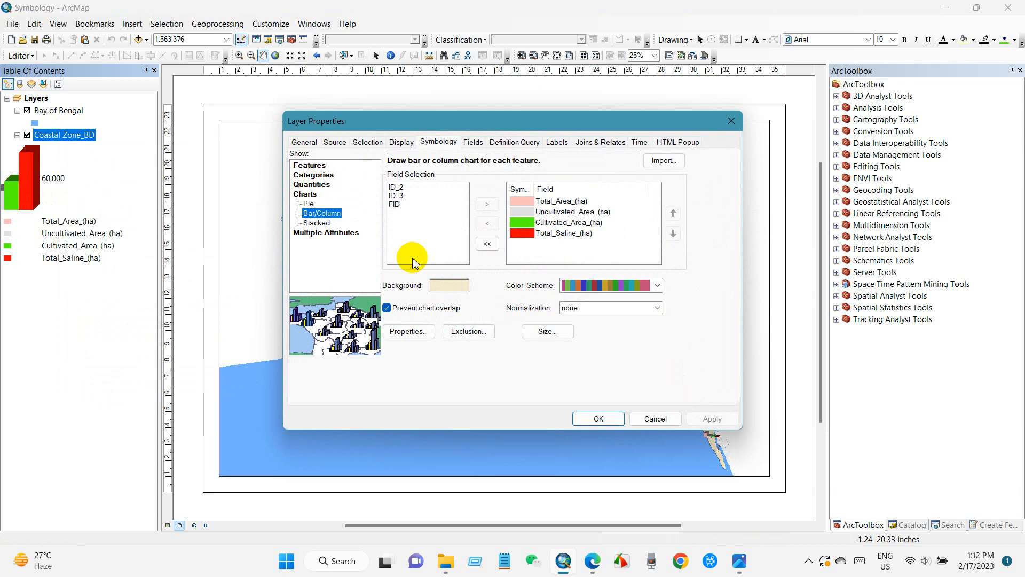
left_click(308, 202)
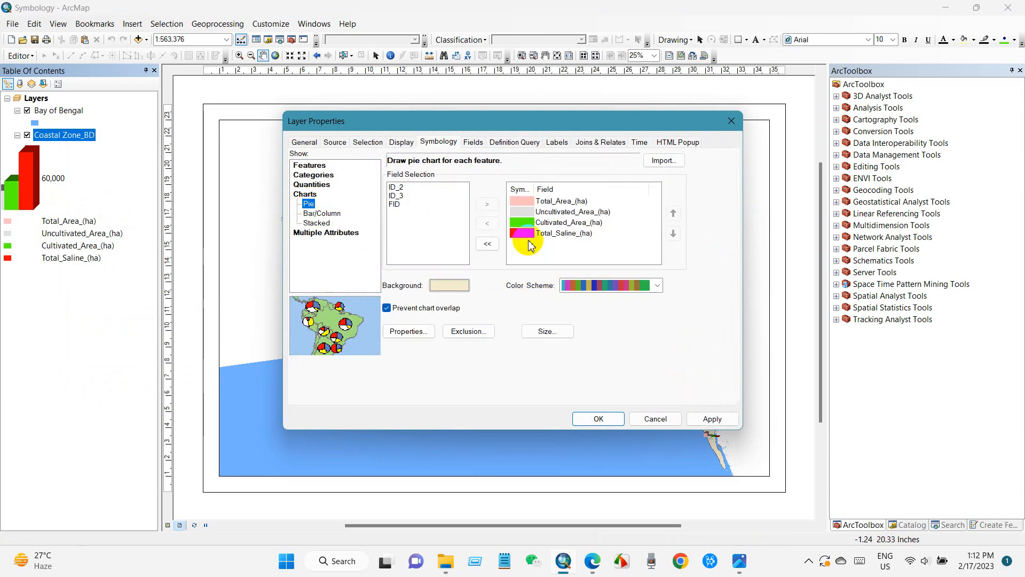
left_click(596, 419)
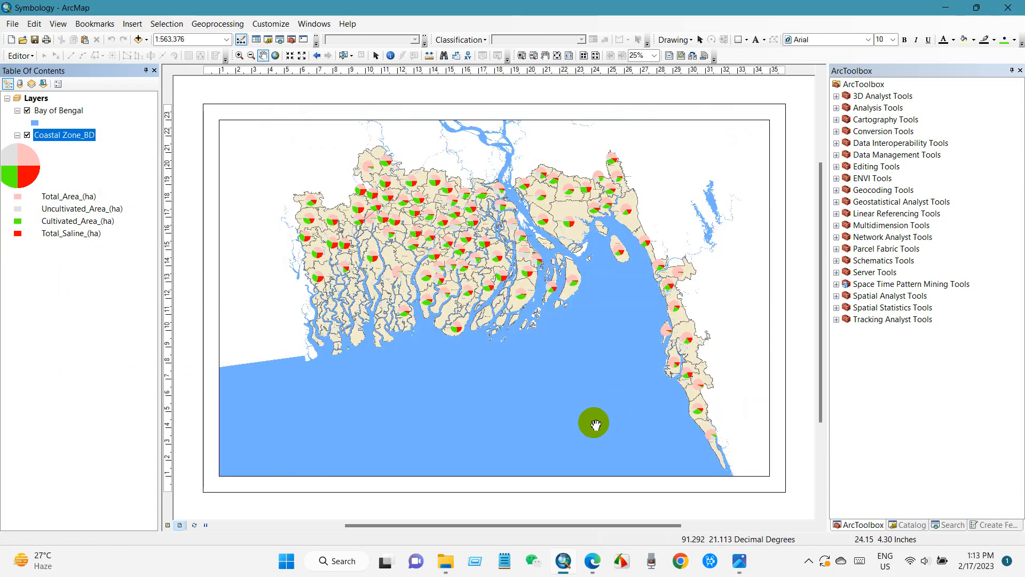
right_click(63, 134)
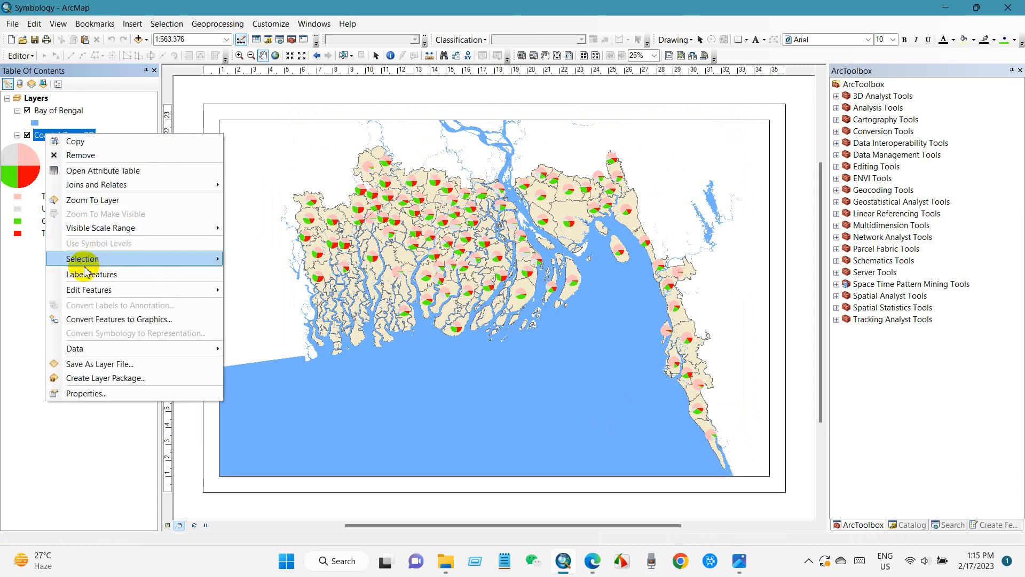
left_click(92, 274)
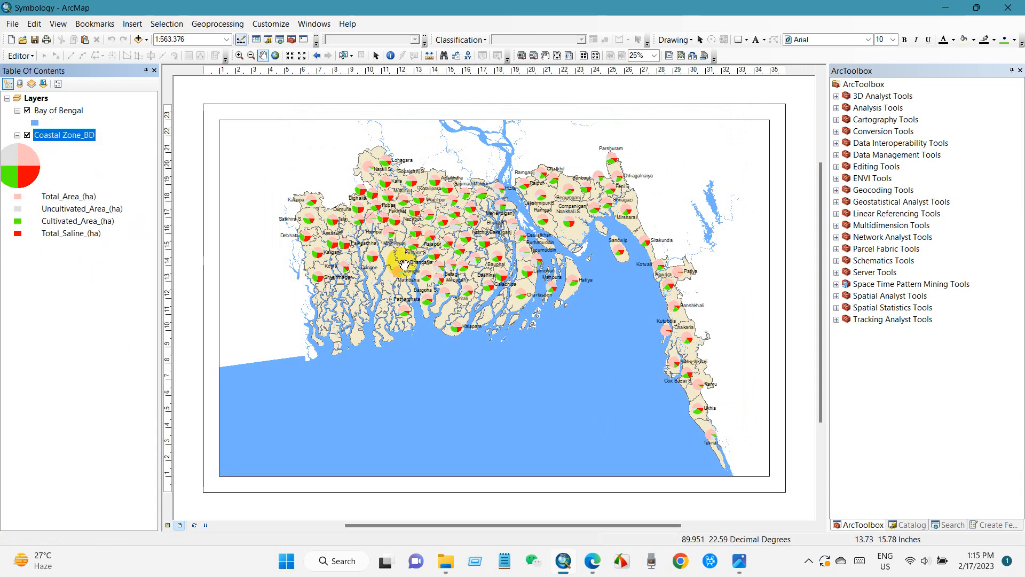
left_click(133, 24)
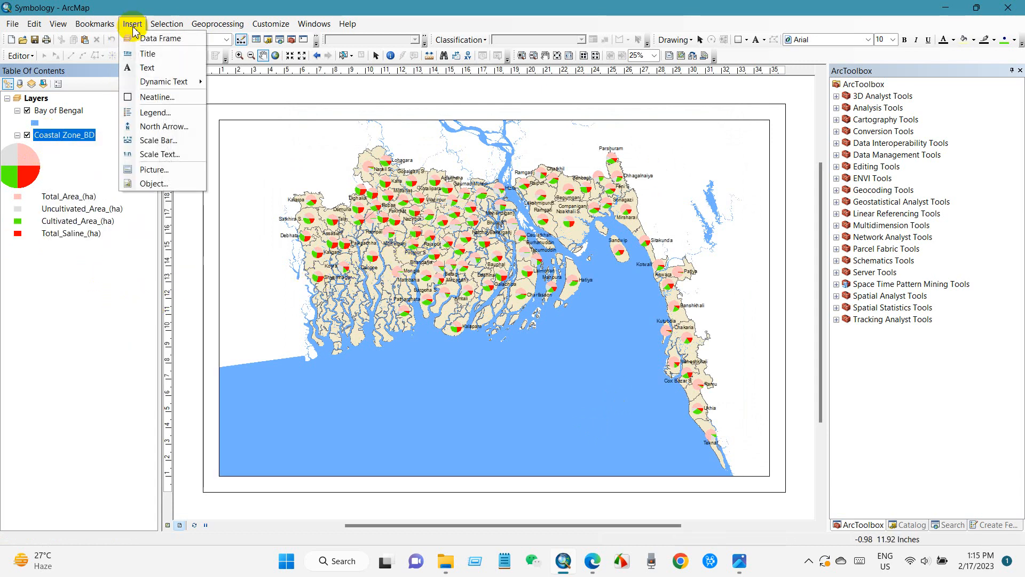
- Insert a map title and a legend with Coastal Zone_BD moved above Bay of Bengal
left_click(147, 53)
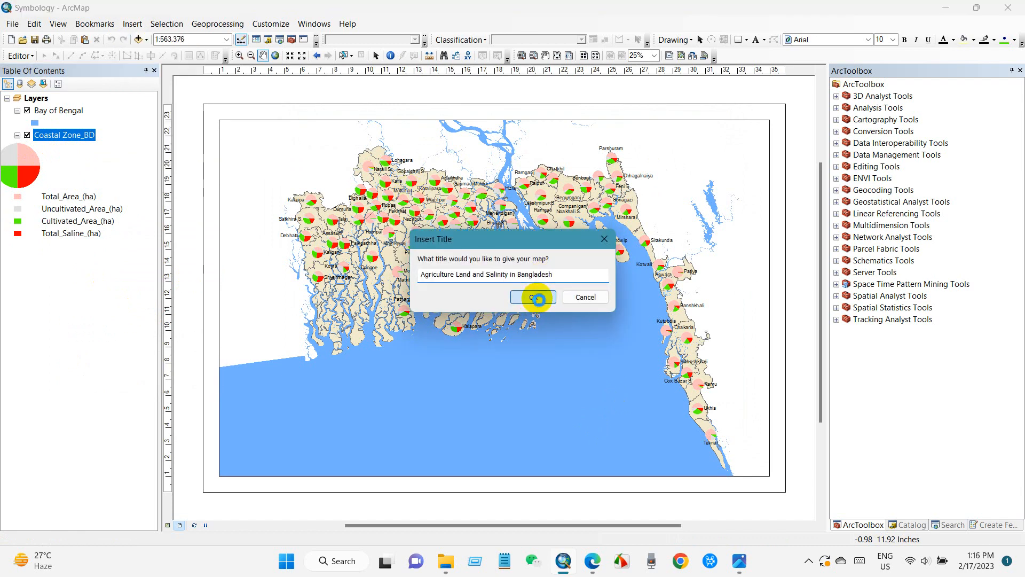
left_click(132, 24)
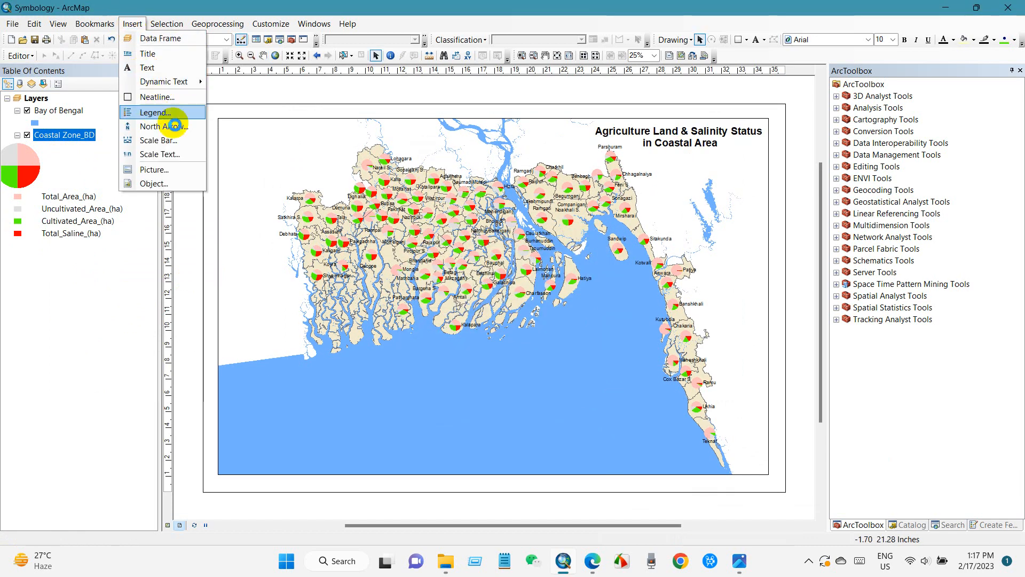
left_click(156, 113)
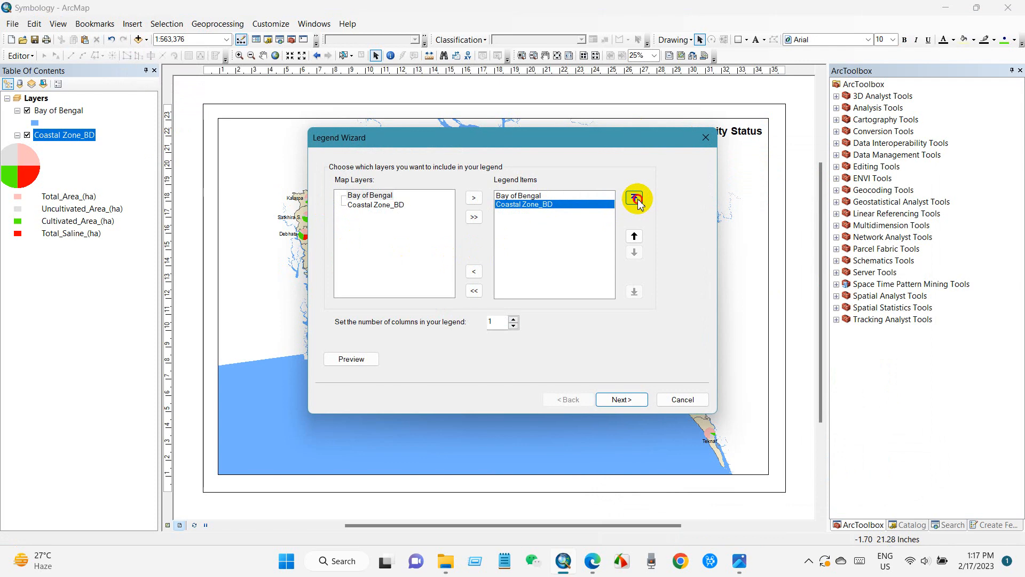
left_click(633, 198)
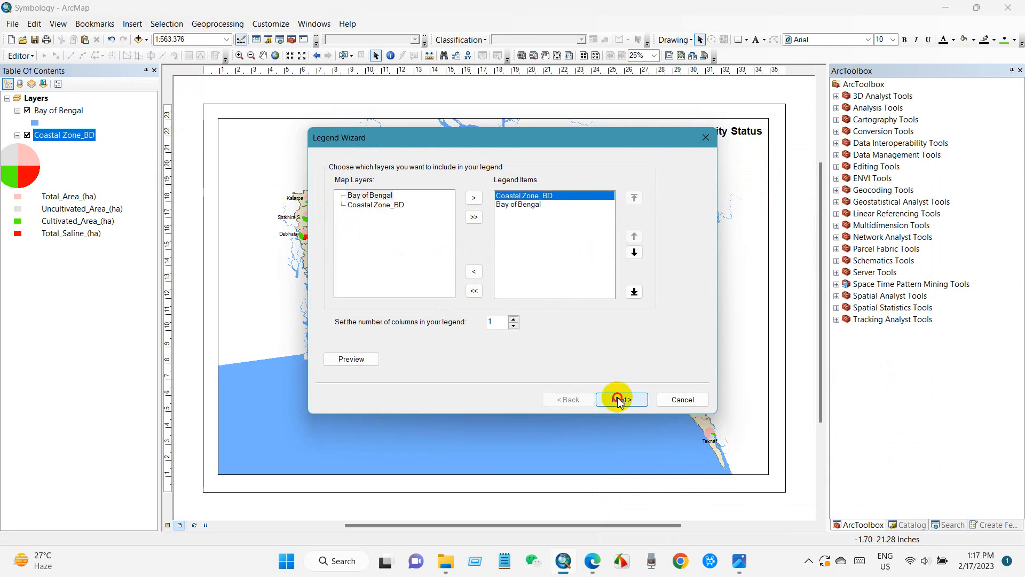
left_click(619, 399)
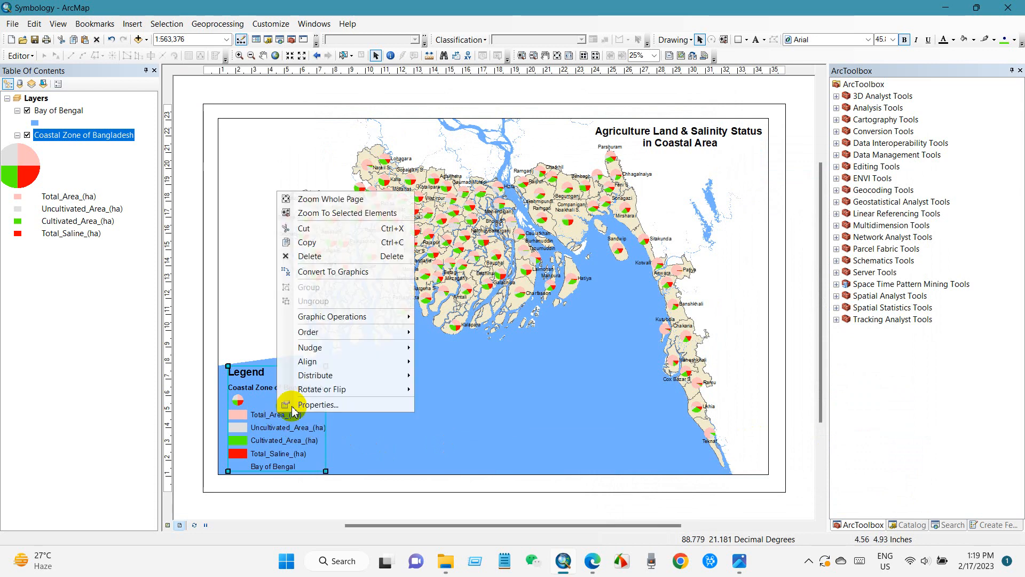
- Give the legend frame a white background fill in its properties
left_click(319, 403)
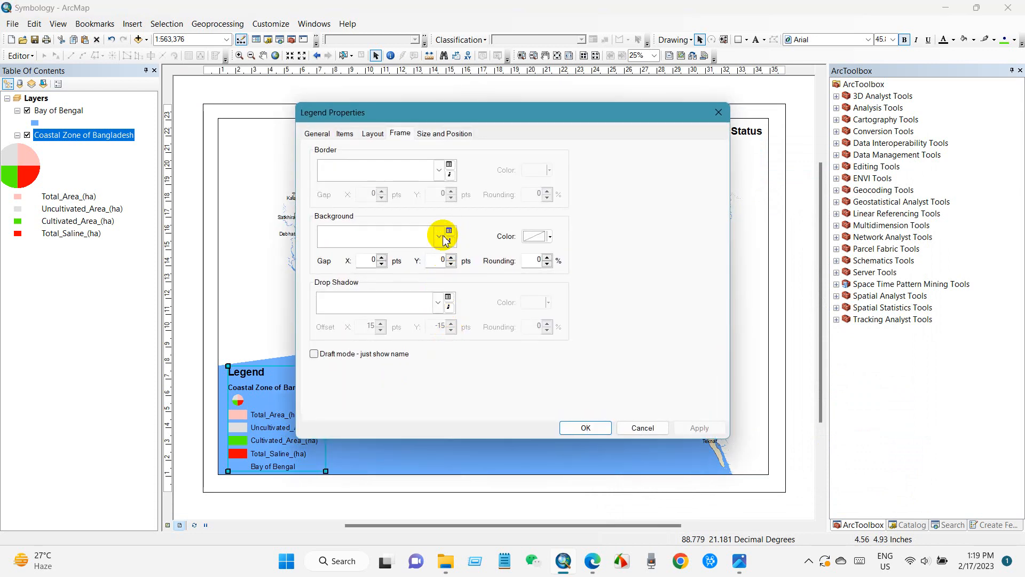
left_click(438, 236)
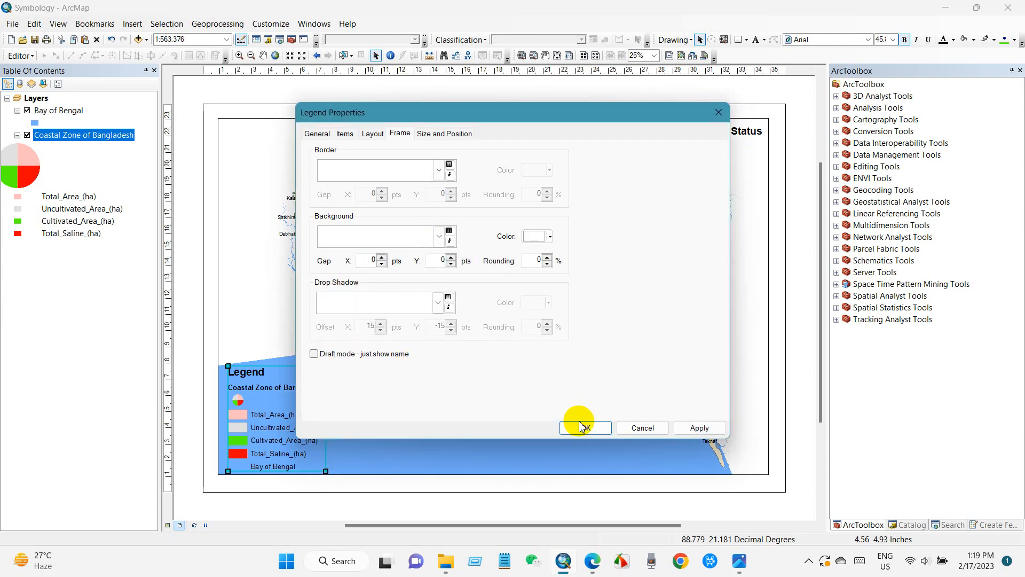
left_click(581, 427)
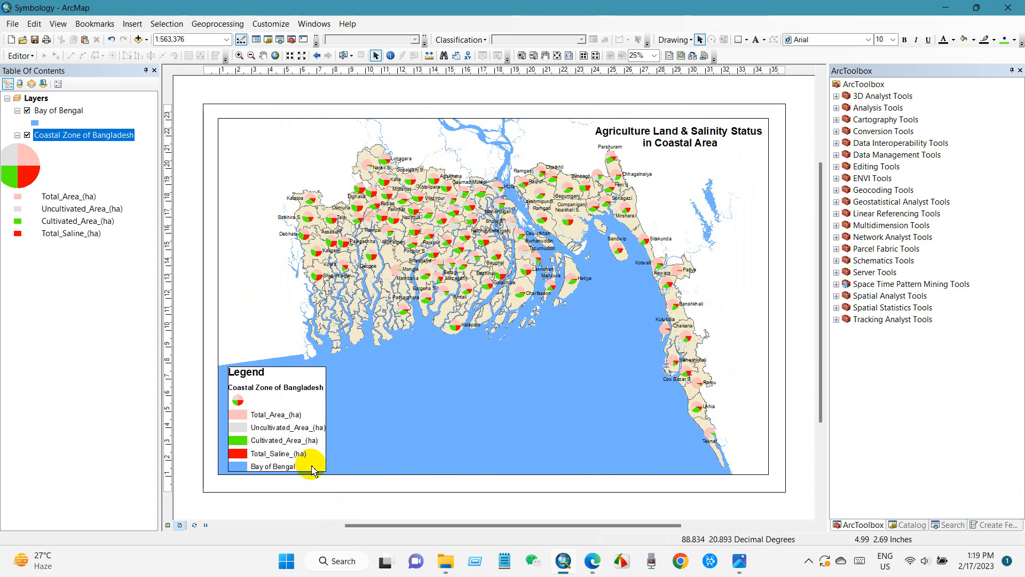
left_click(133, 24)
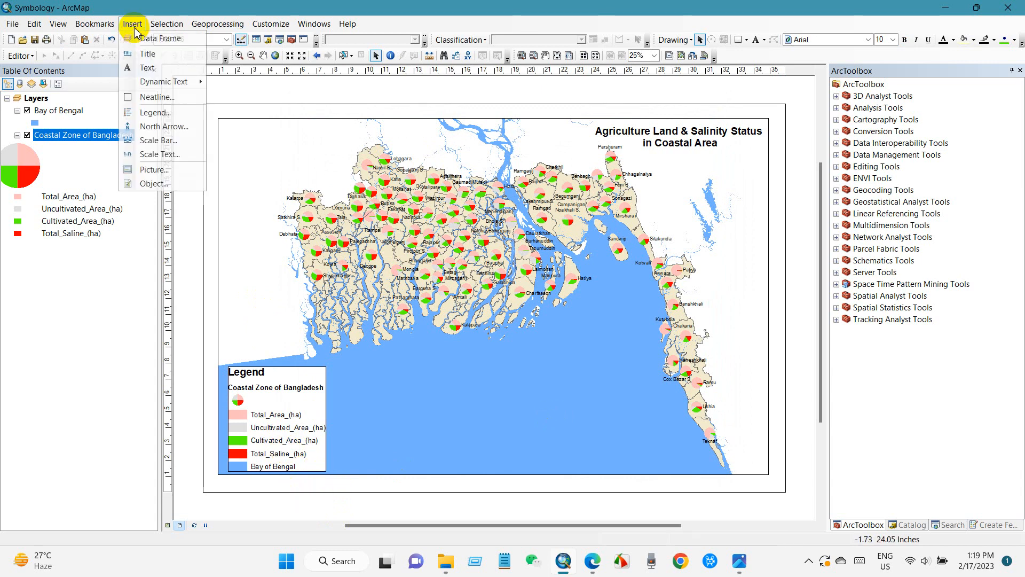
- Insert Alternating Scale Bar 1 with division units set to Kilometers
left_click(158, 140)
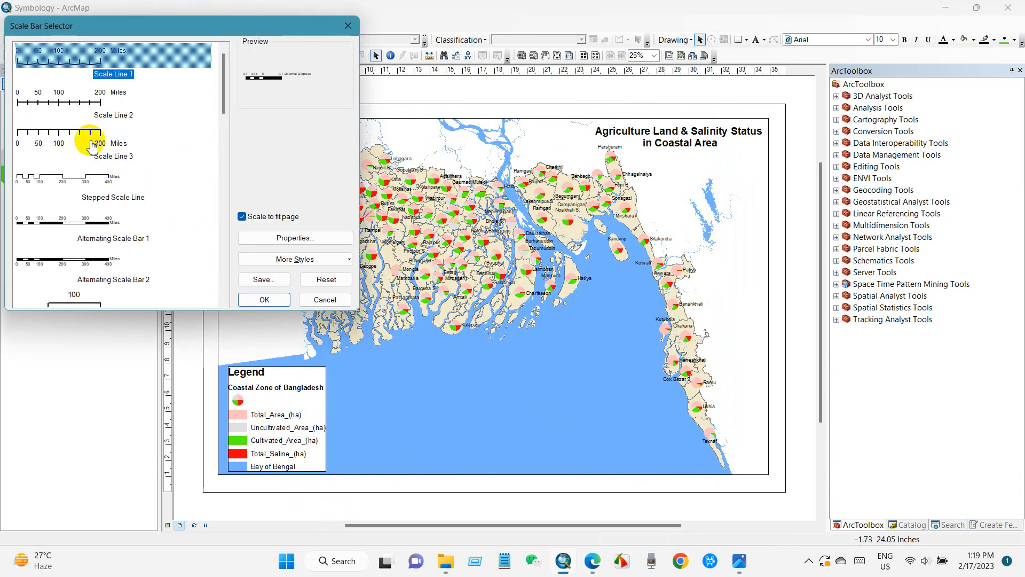
left_click(113, 220)
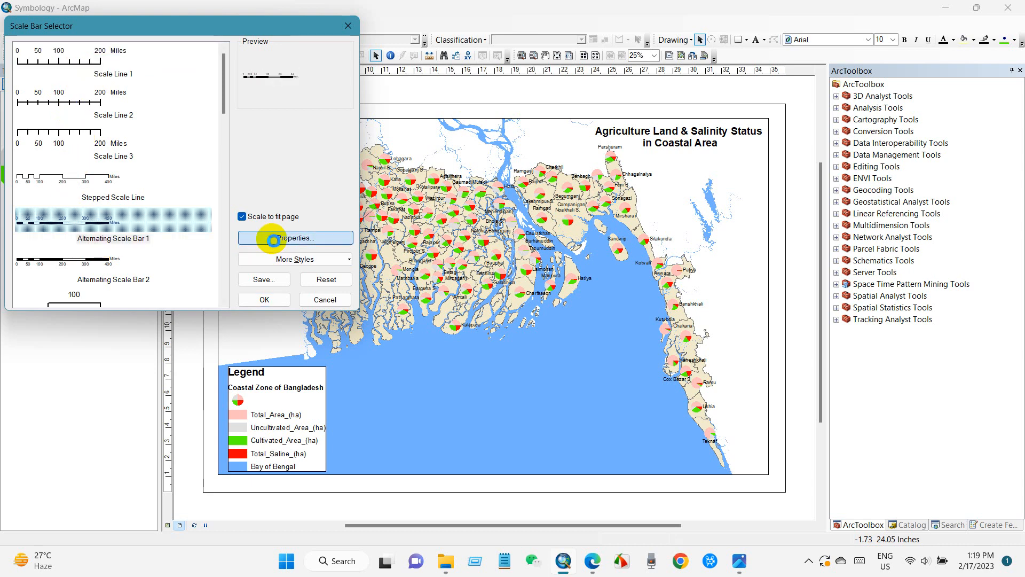
left_click(294, 237)
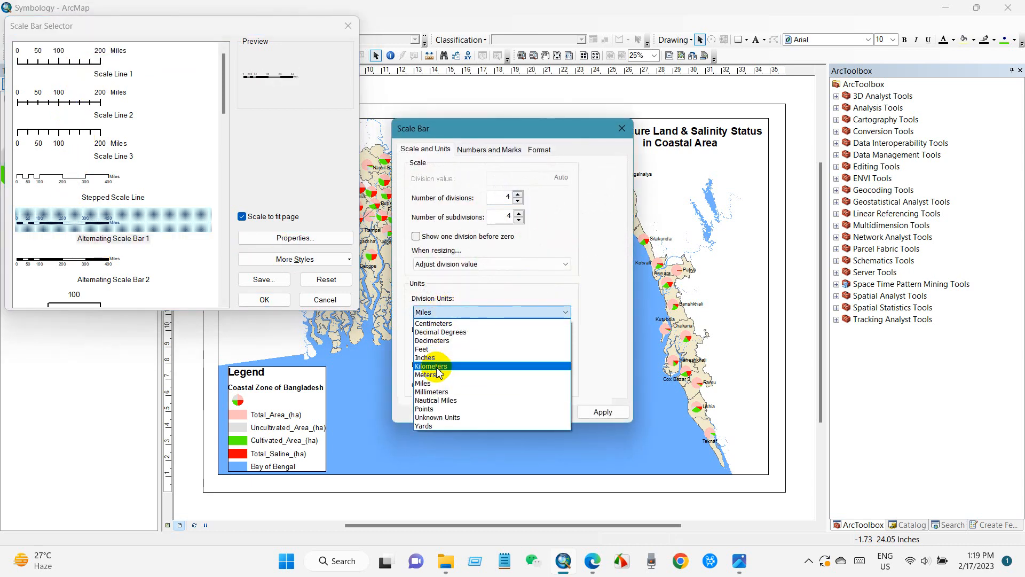
left_click(430, 366)
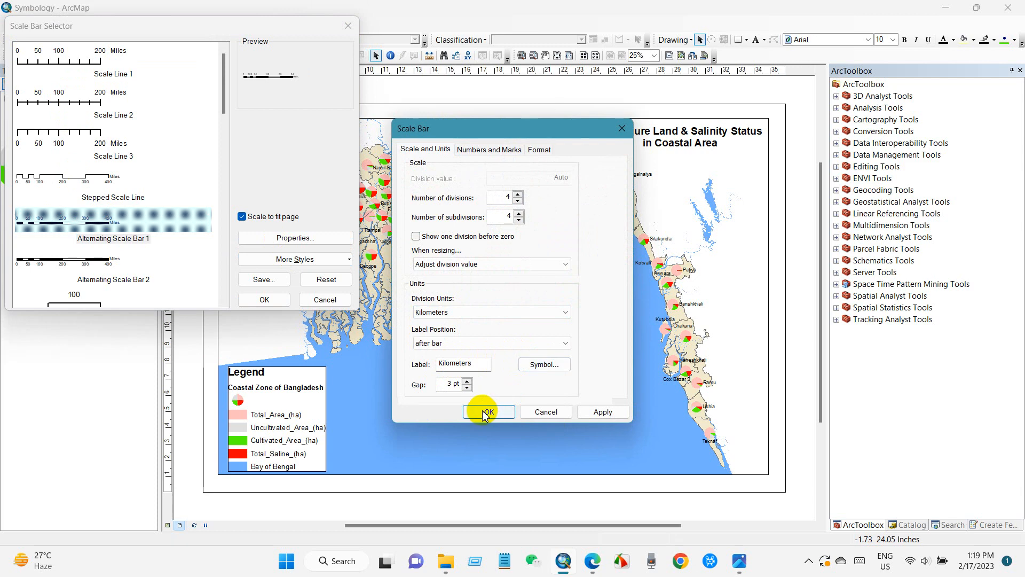
left_click(486, 411)
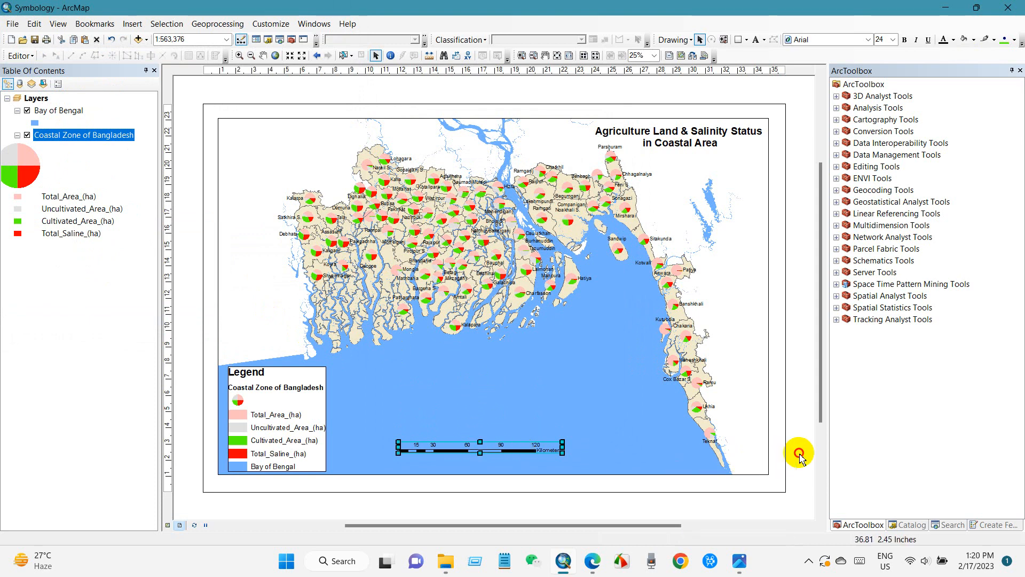
- Insert the ESRI North 3 simple filled north arrow onto the layout
left_click(131, 24)
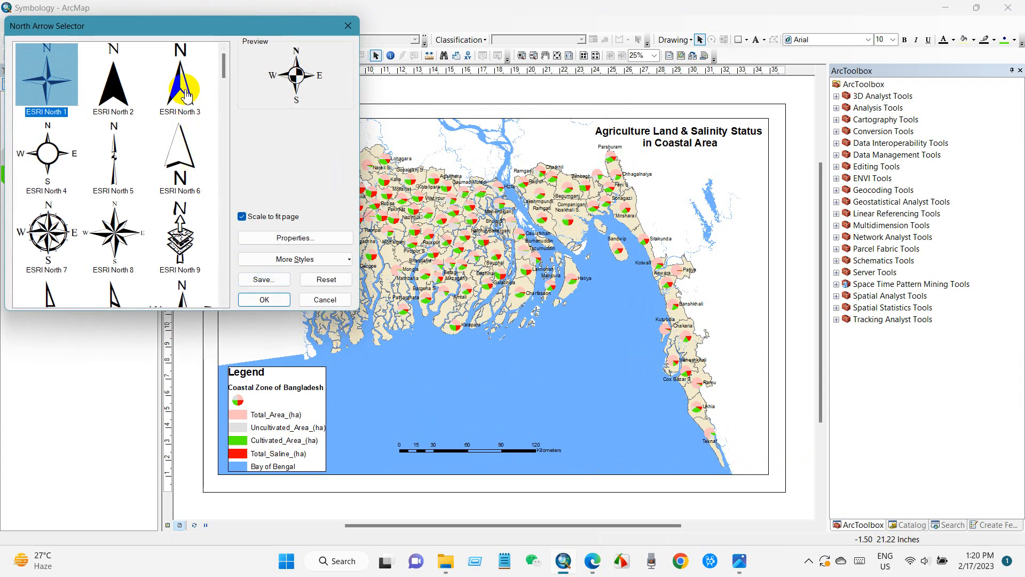
left_click(180, 78)
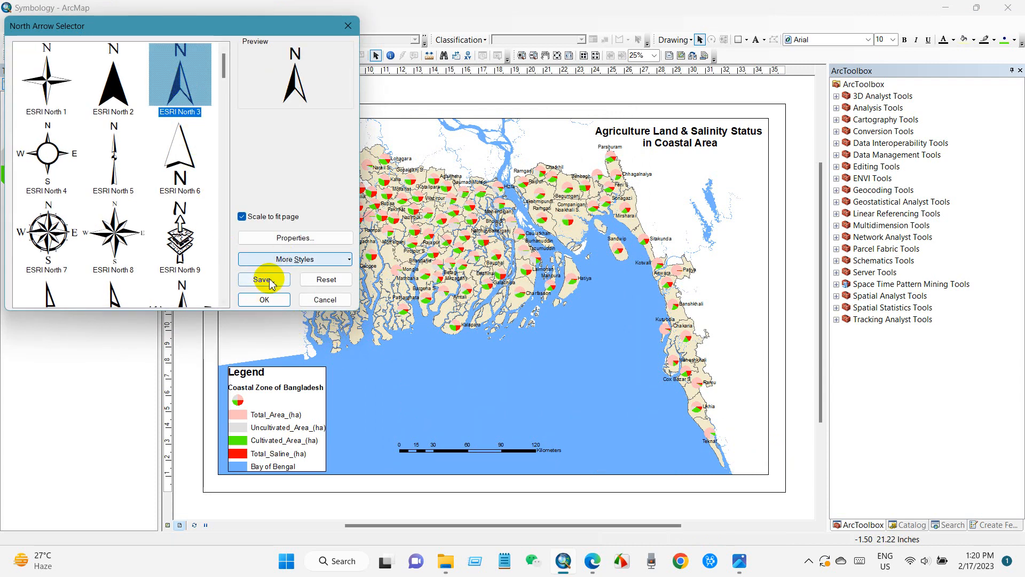
left_click(262, 299)
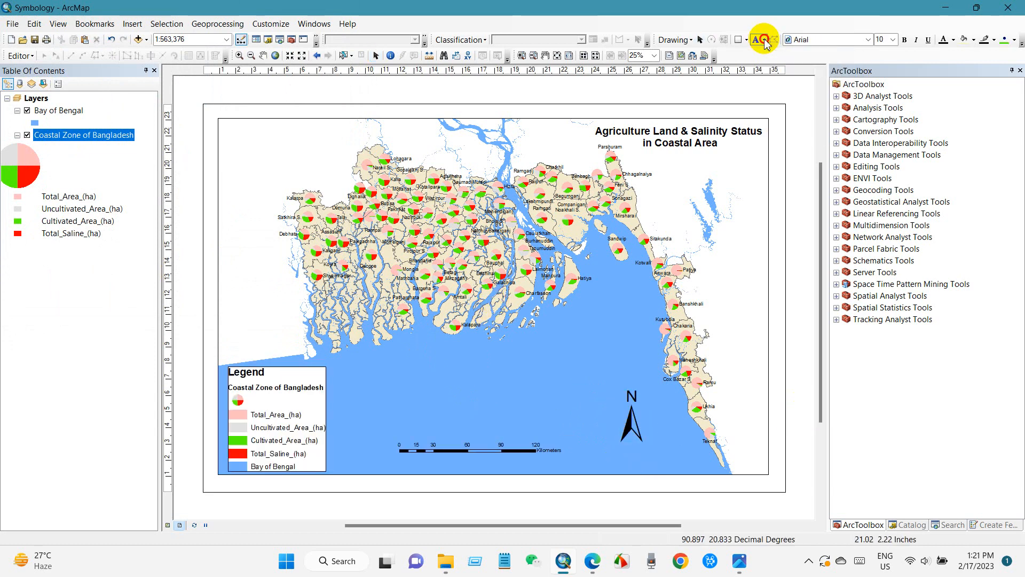
- Place splined text reading 'Bay of Bengal' along a curve in the bay south of the delta
left_click(752, 39)
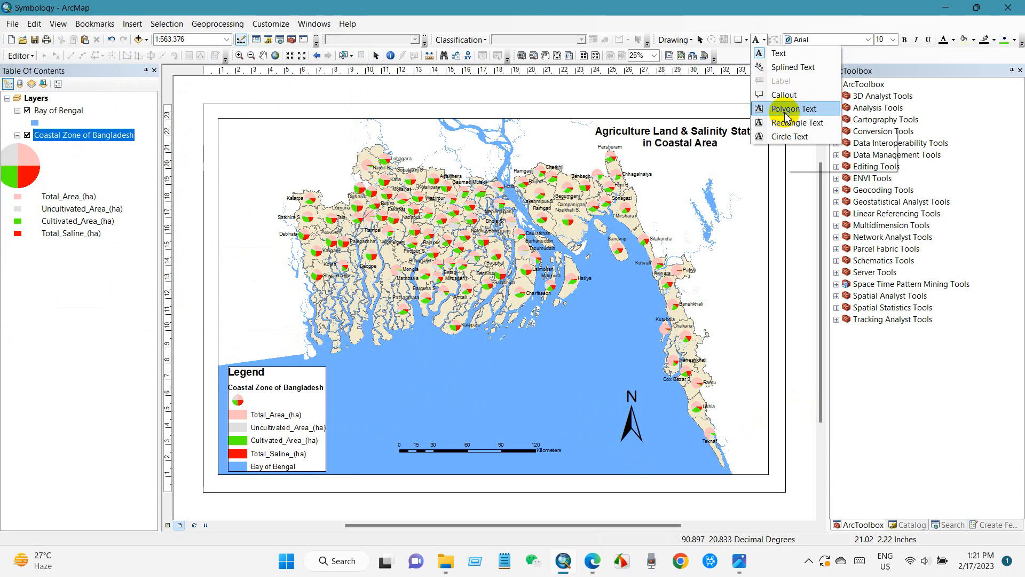
left_click(791, 109)
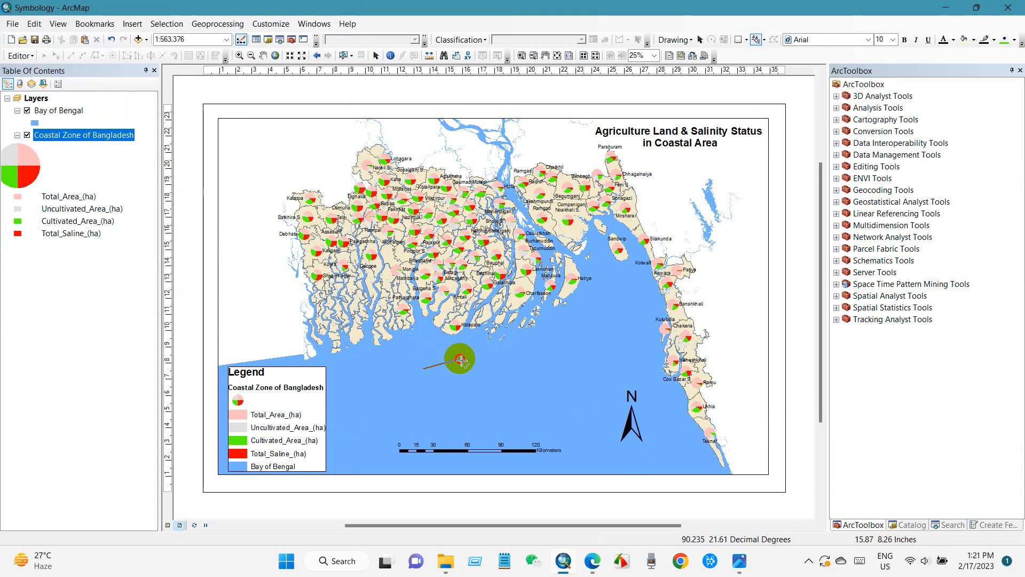
mouse_move(514, 362)
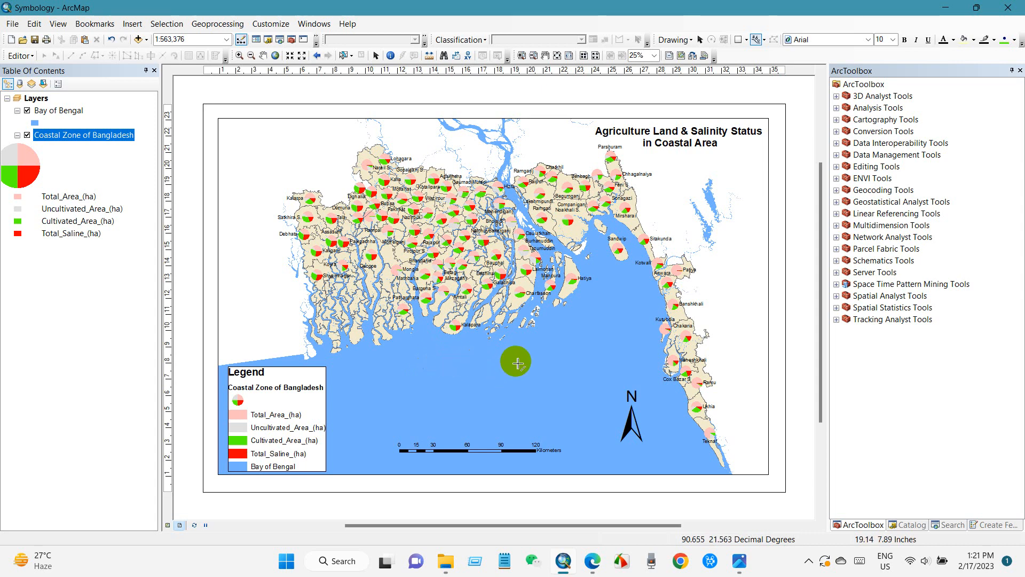
mouse_move(513, 375)
type("Bay")
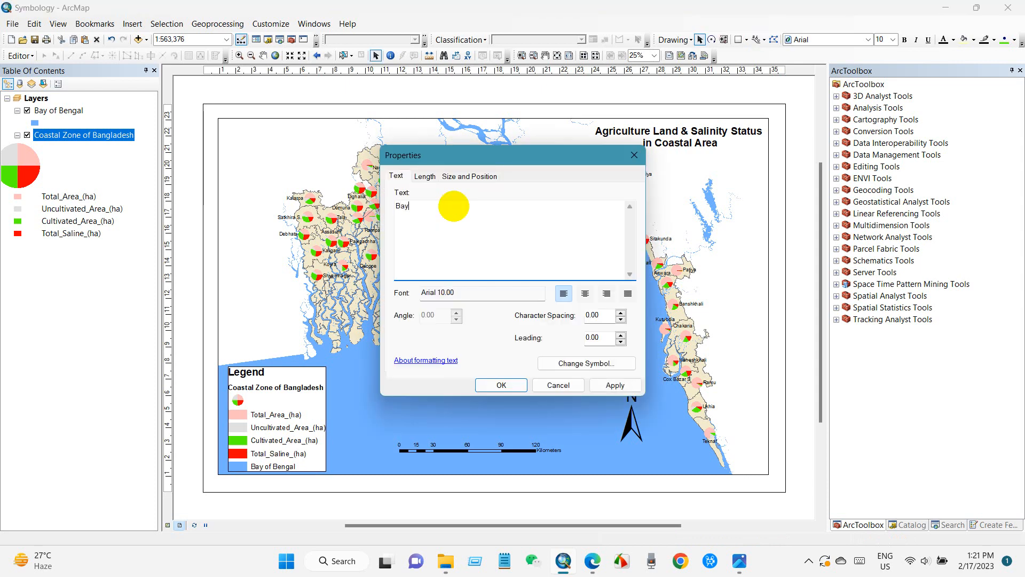
type("of BENGAL")
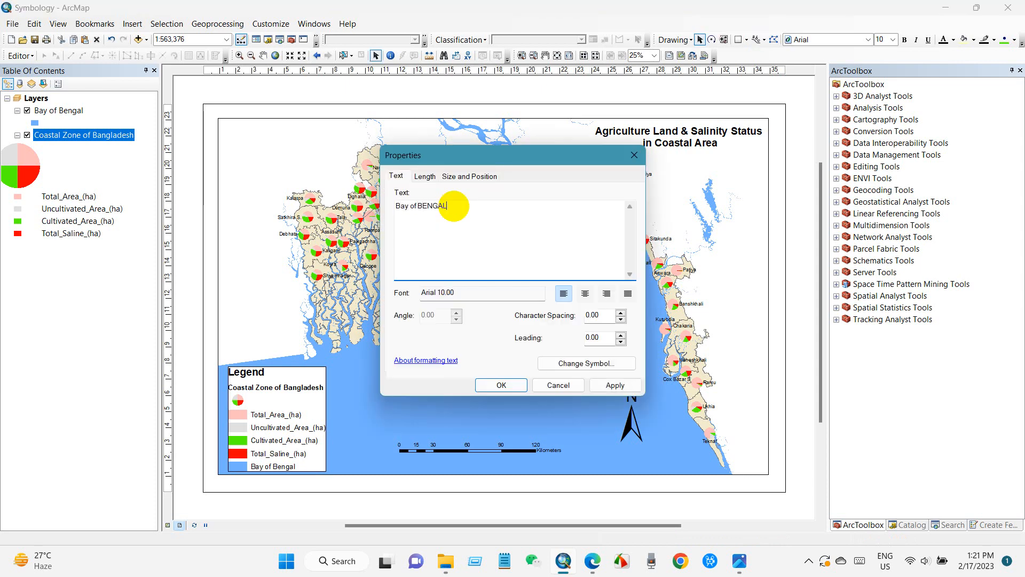
key("BackSpace")
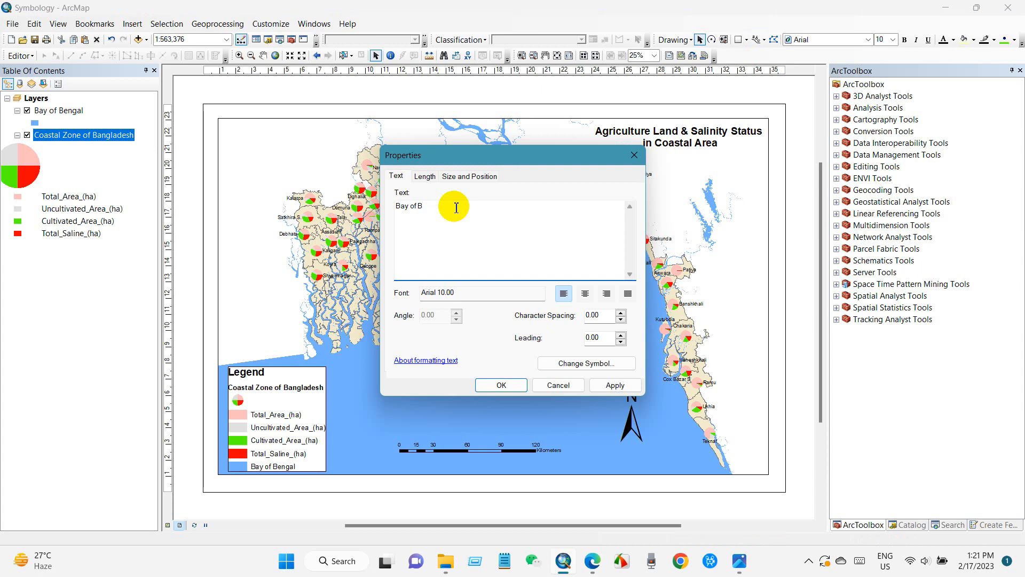
- Enlarge the Bay of Bengal label's text symbol to size 18
left_click(585, 363)
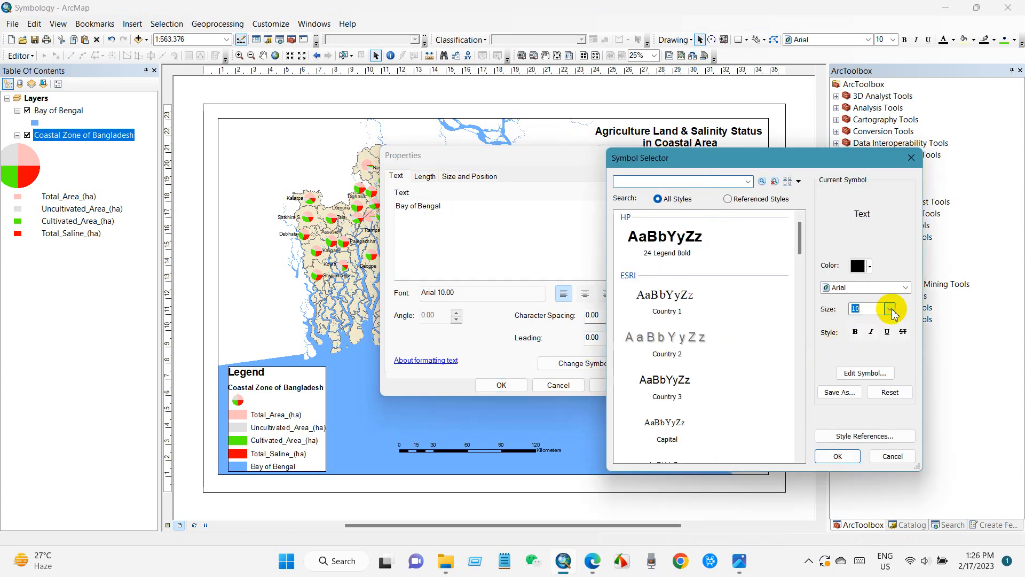
left_click(891, 304)
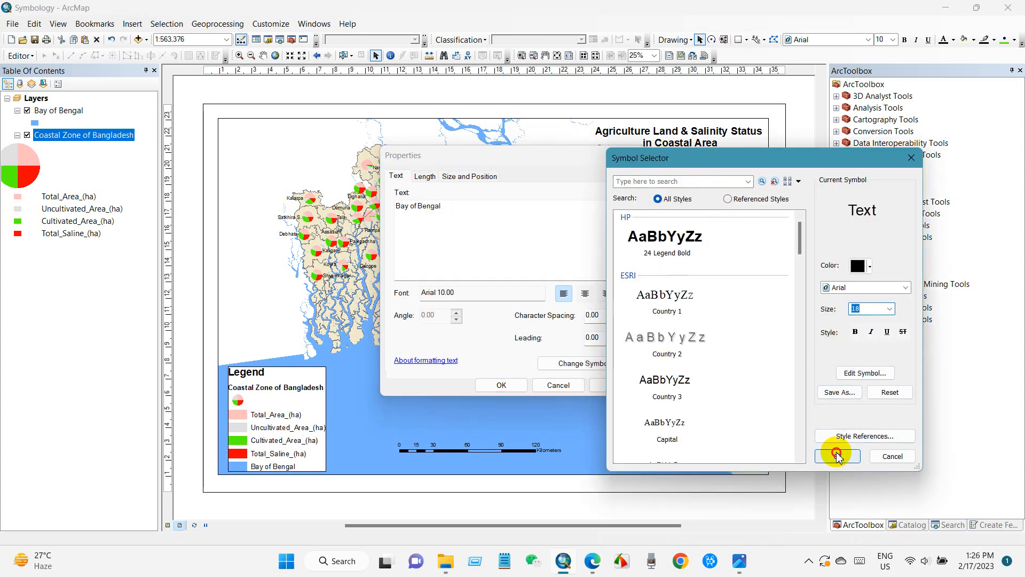
left_click(836, 455)
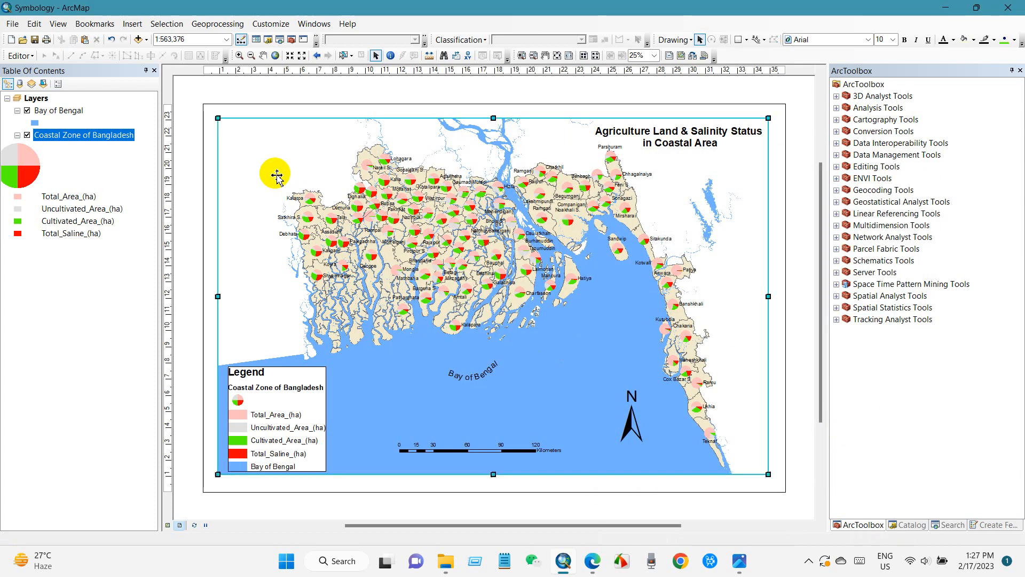
- Add the World Topographic basemap from the basemap gallery beneath the coastal layers
left_click(146, 39)
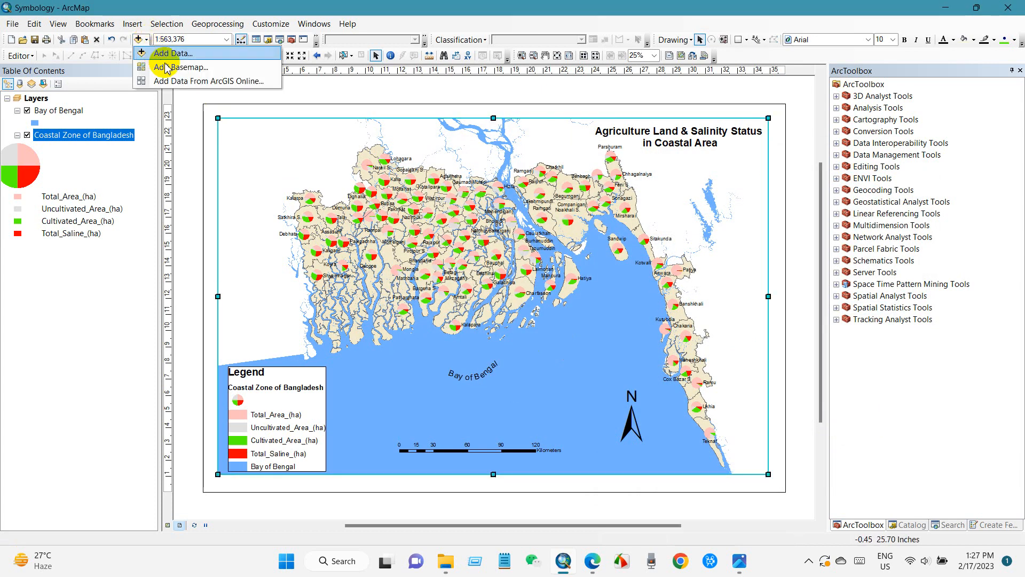
left_click(184, 66)
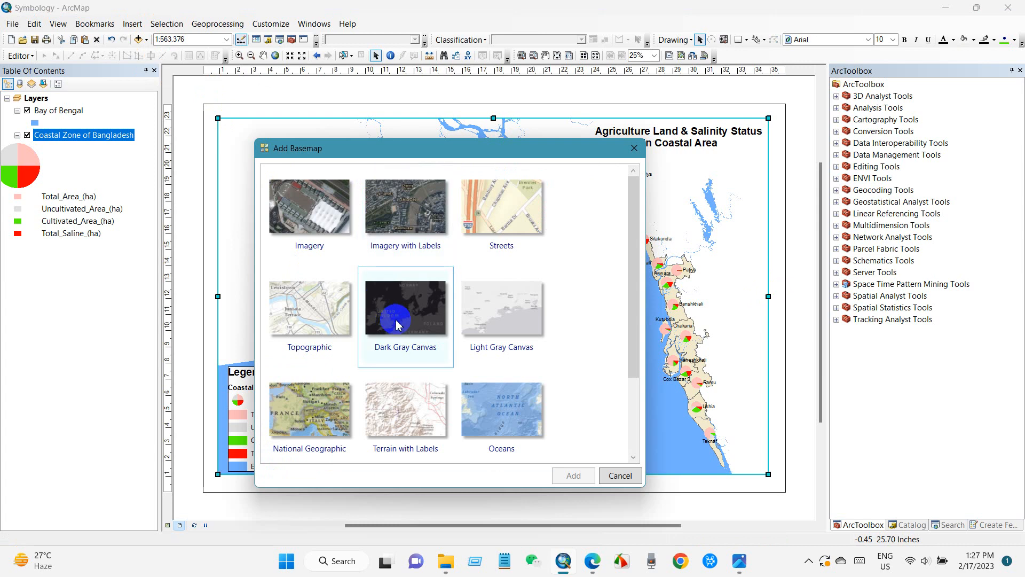
scroll("down", 3)
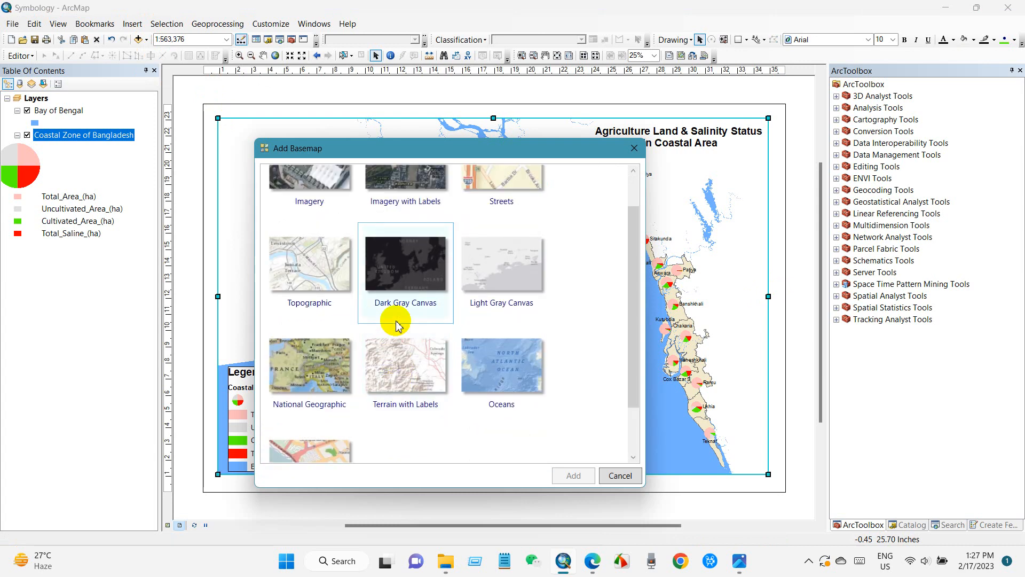
left_click(308, 264)
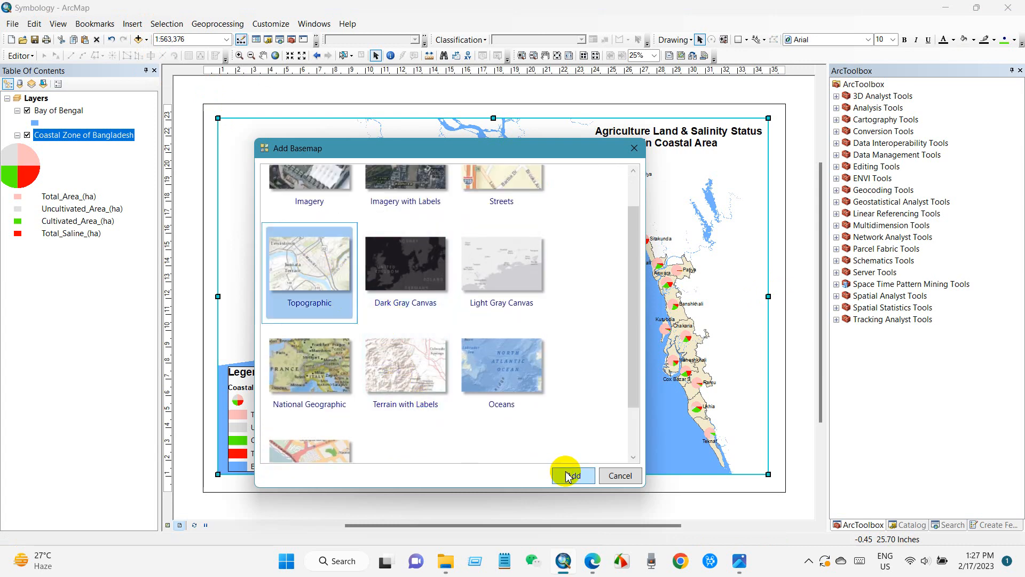
left_click(571, 475)
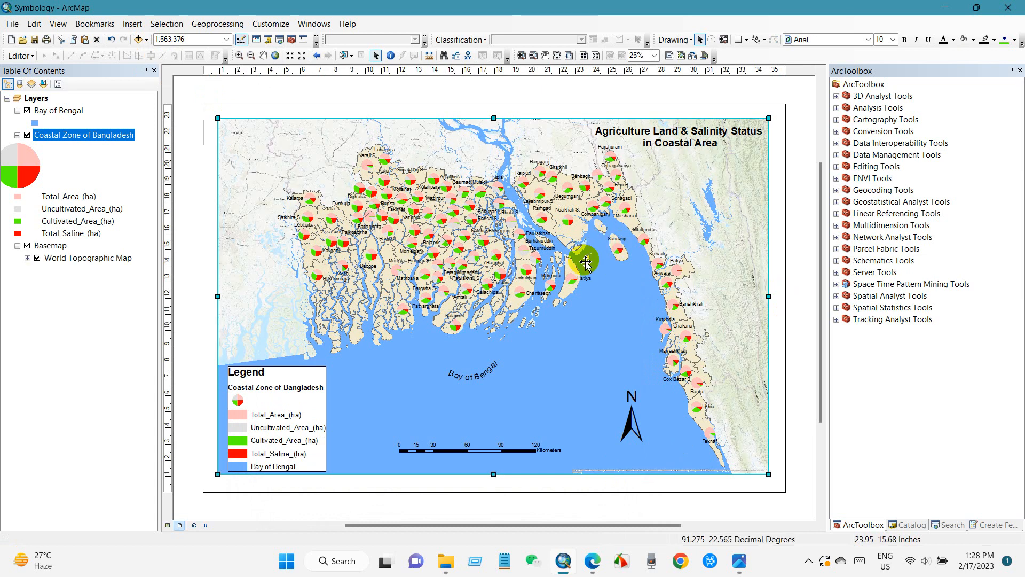
mouse_move(794, 266)
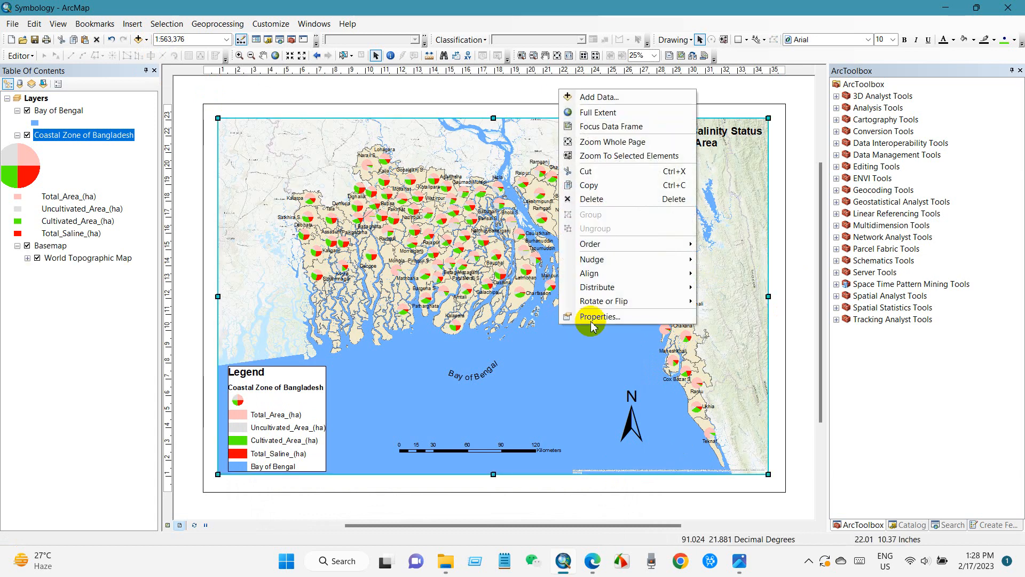
- Create a labelled graticule grid for the data frame via its properties
left_click(598, 316)
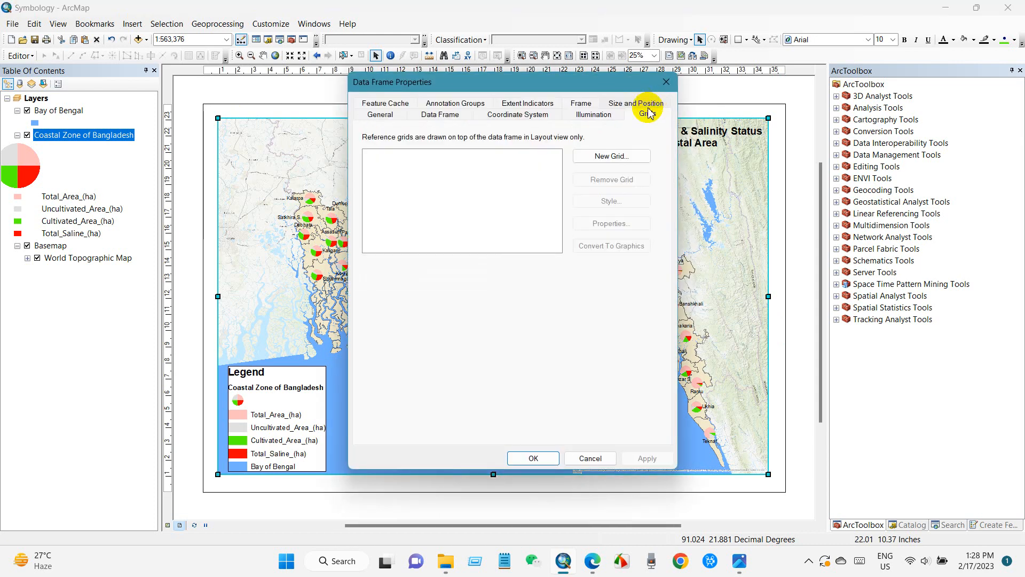
left_click(611, 156)
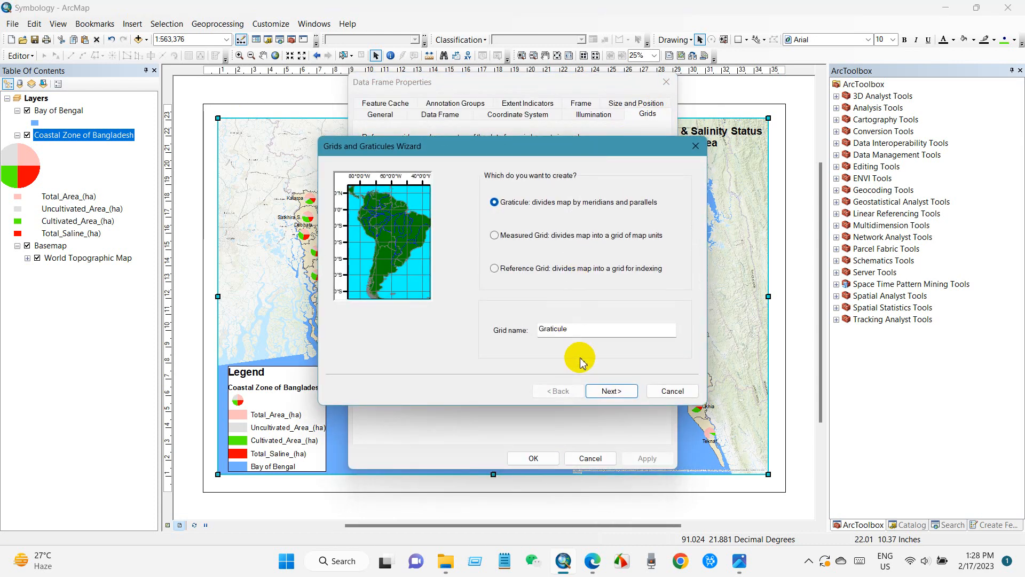
left_click(611, 390)
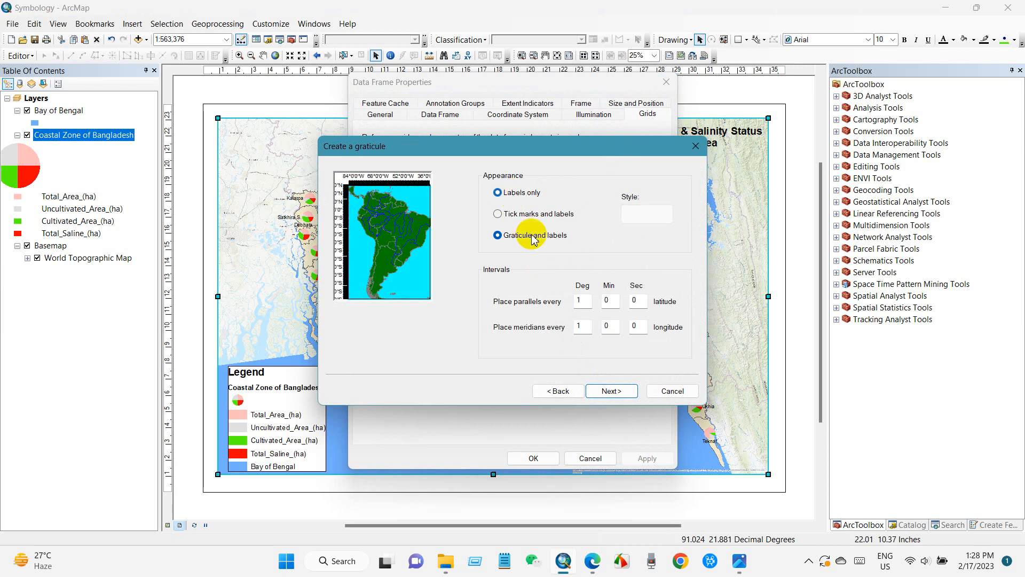
left_click(610, 391)
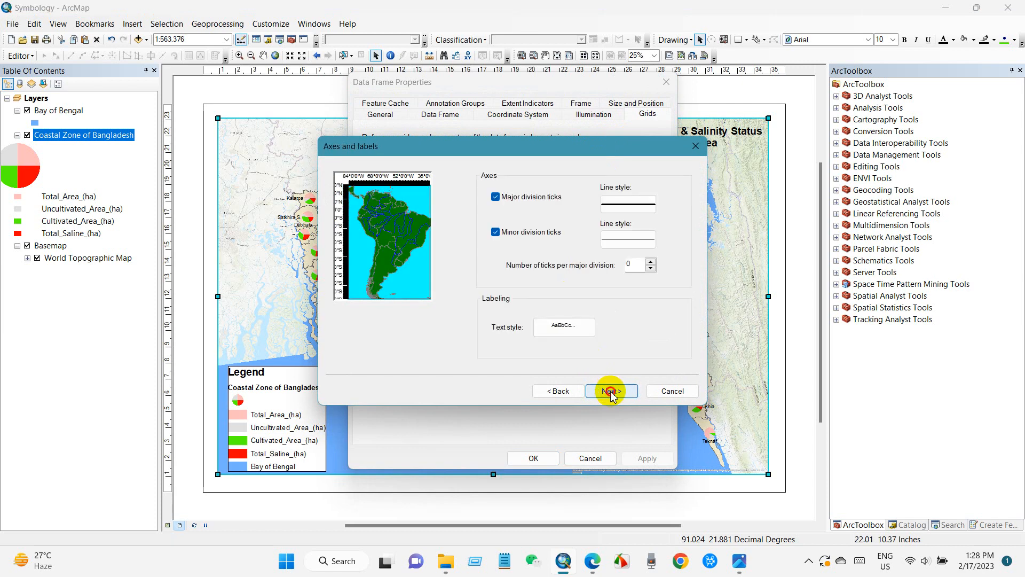
left_click(610, 391)
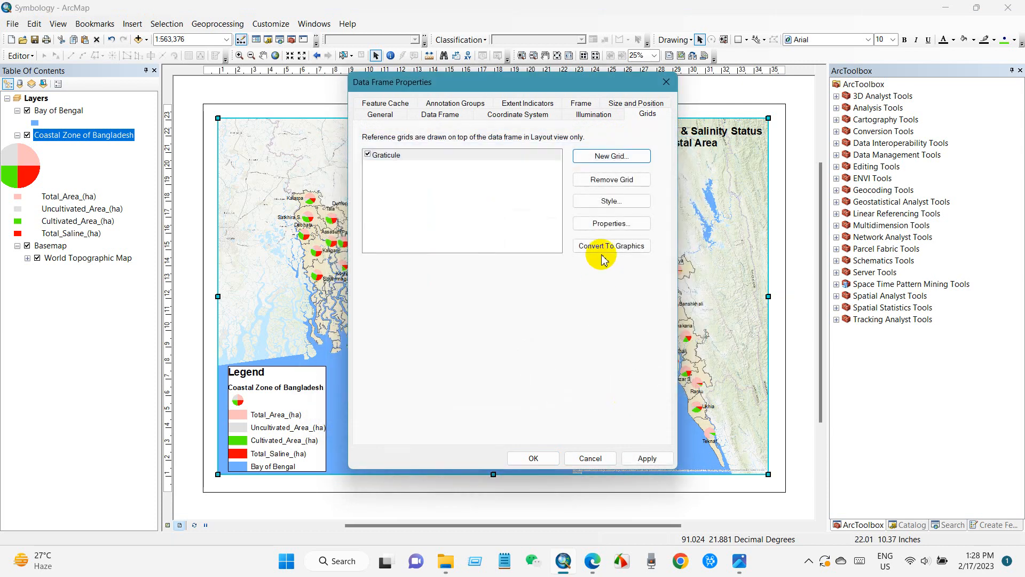
- Make the graticule's right-side labels vertical, set label size 12, and apply it
left_click(610, 223)
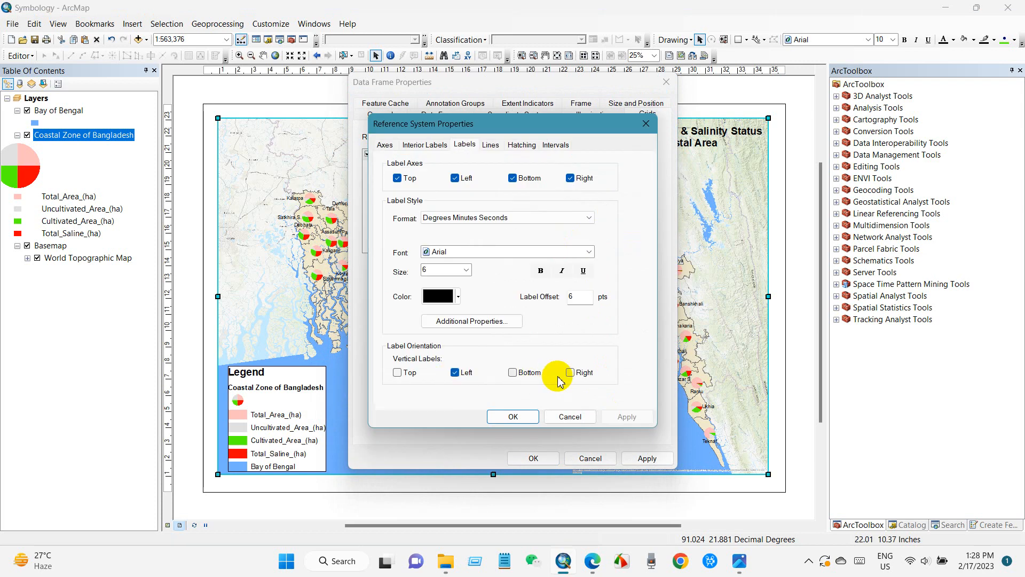
left_click(466, 271)
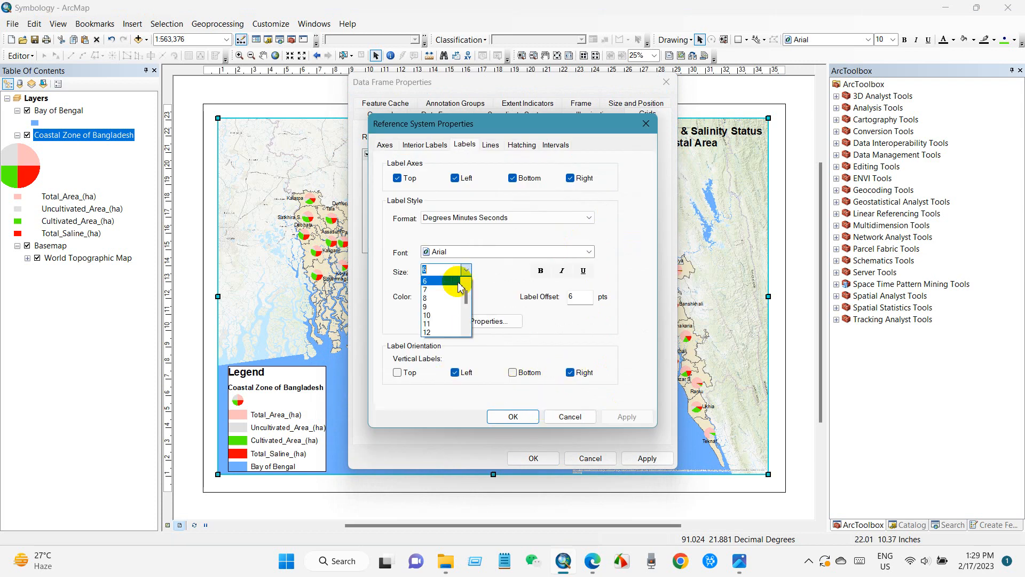
left_click(426, 332)
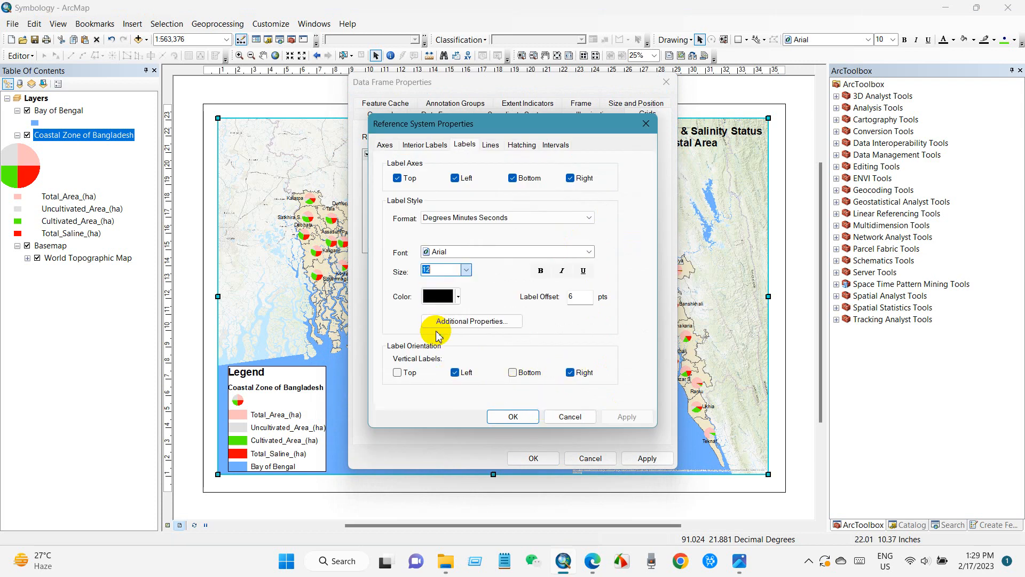
left_click(511, 416)
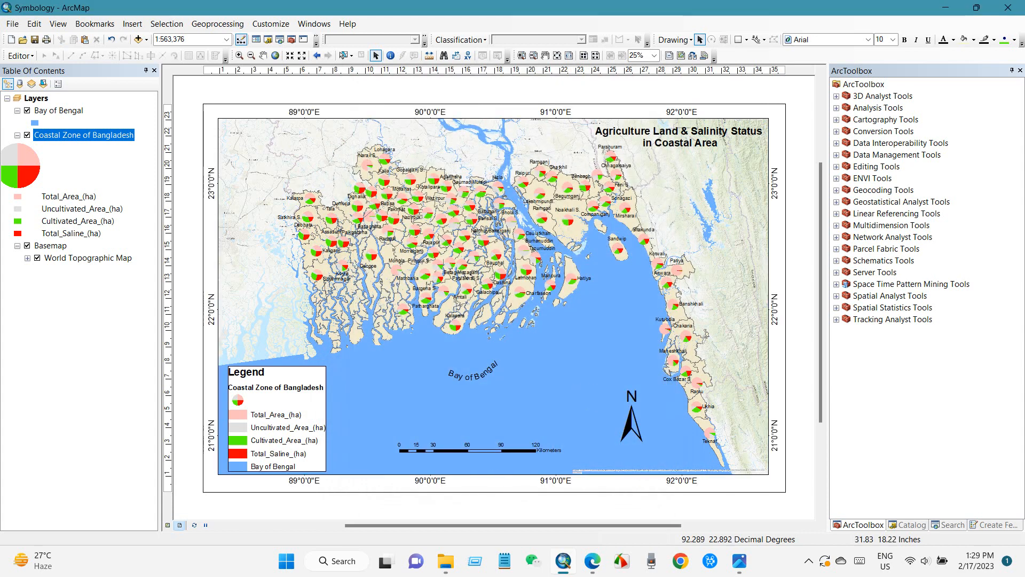
- Export the layout as the 700 dpi JPEG Symbology.jpg
left_click(11, 24)
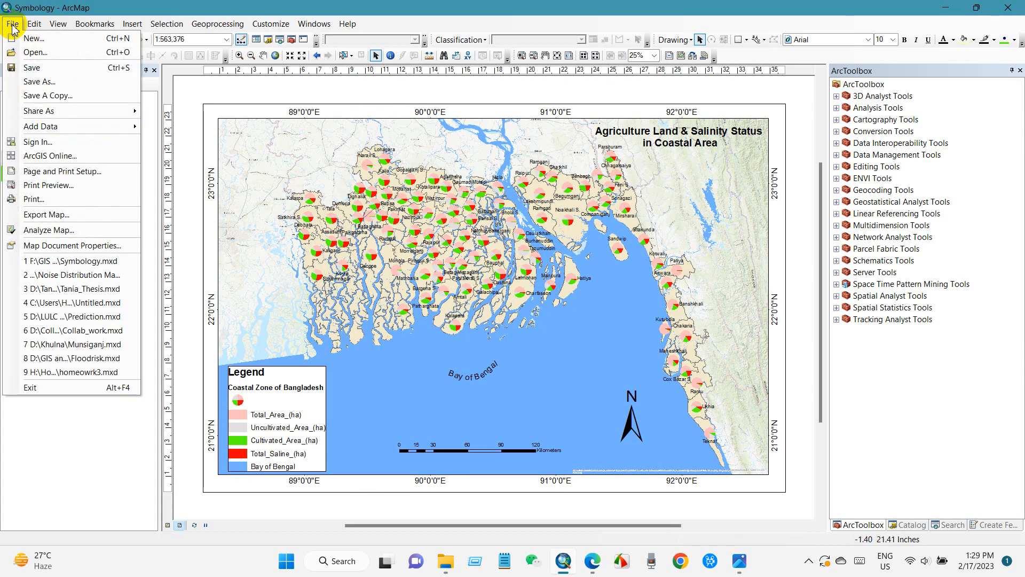
left_click(46, 215)
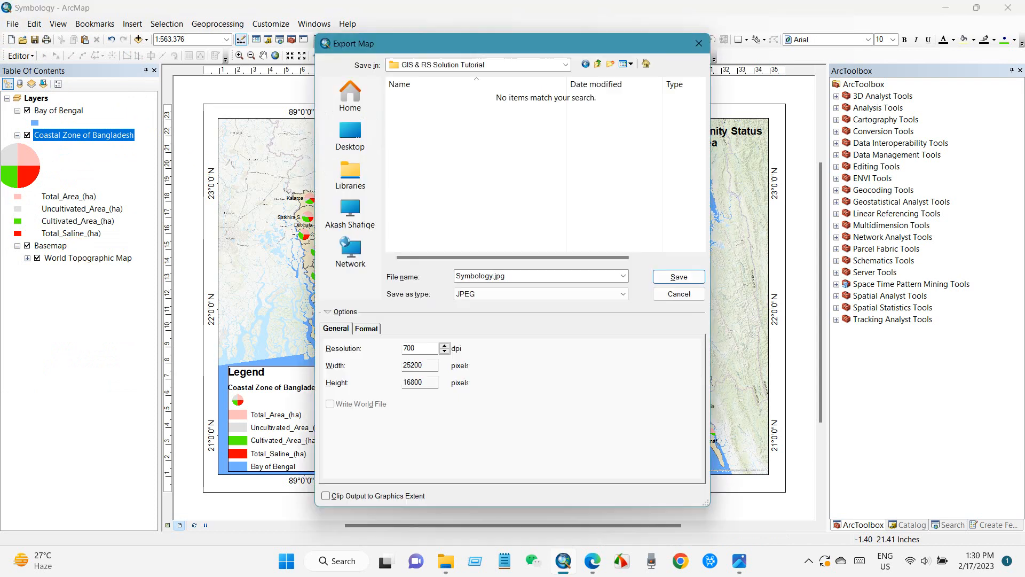
left_click(677, 277)
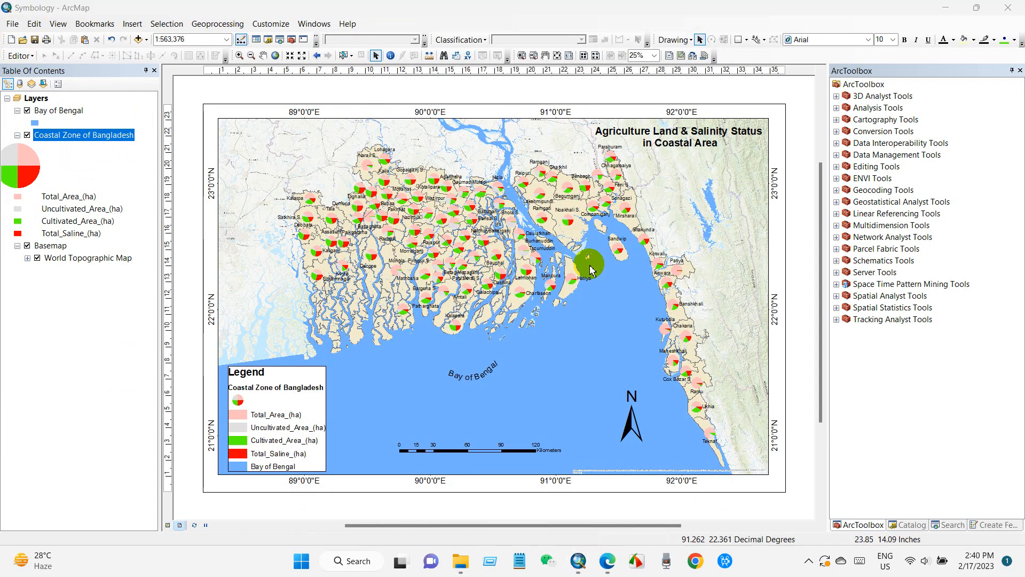
- View Symbology.jpg full-size in Photos from File Explorer, then return to ArcMap
left_click(460, 561)
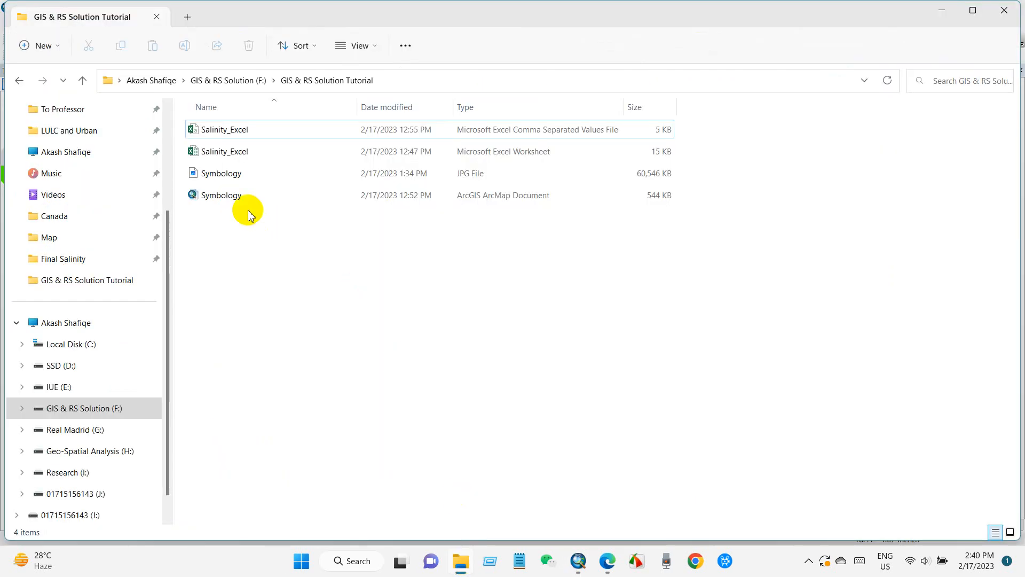
left_click(221, 173)
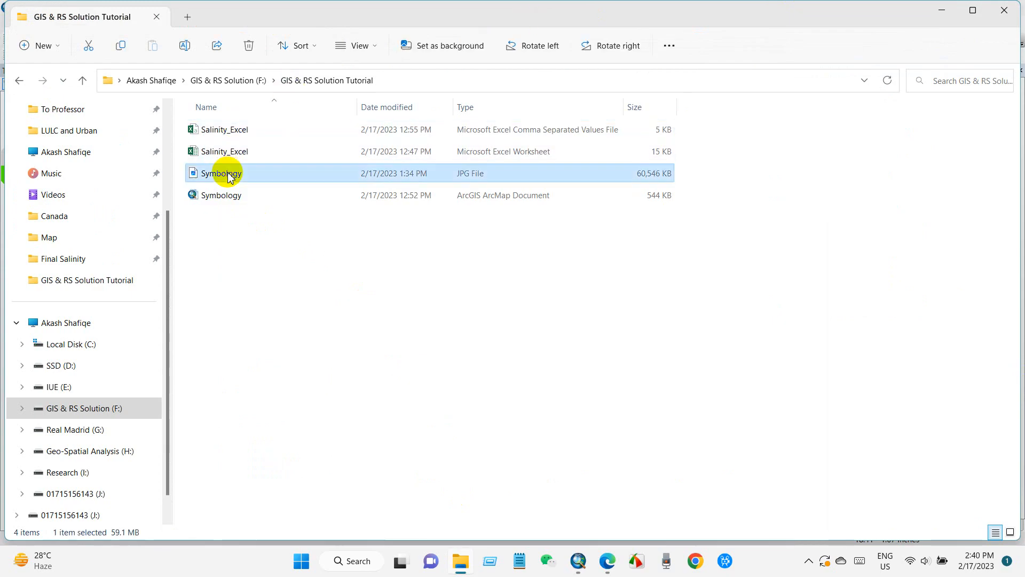
double_click(221, 173)
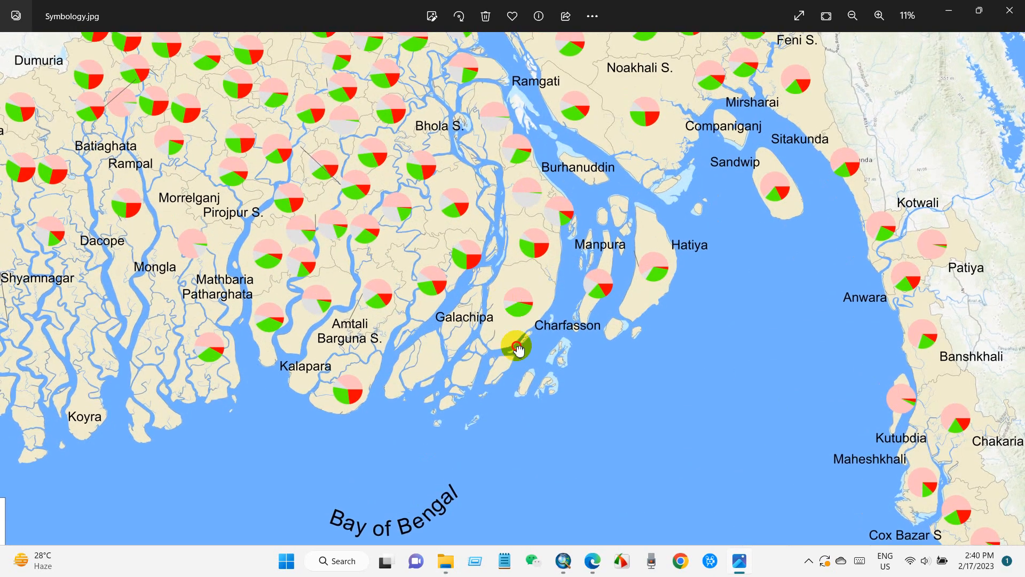
left_click(852, 15)
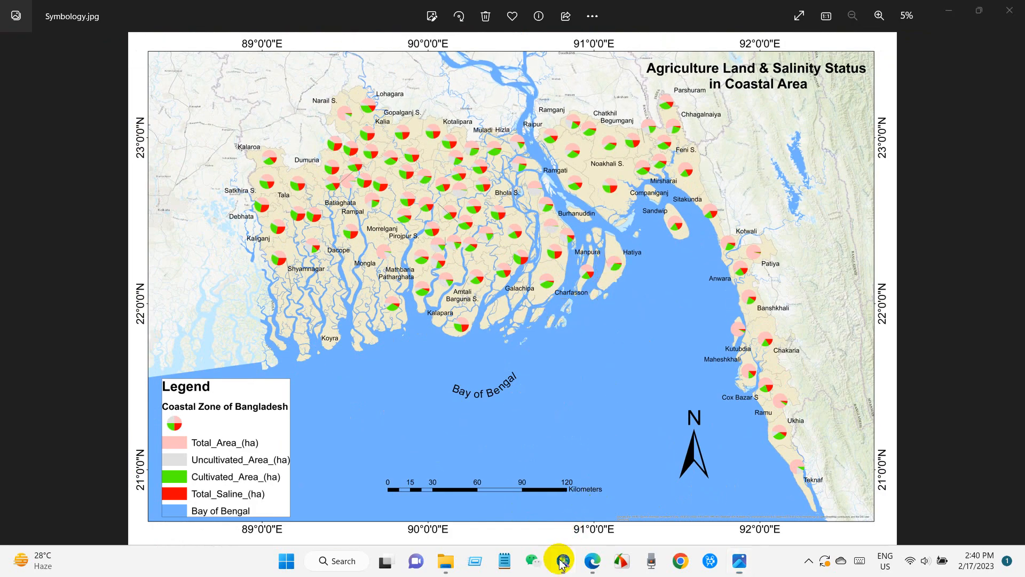
left_click(561, 561)
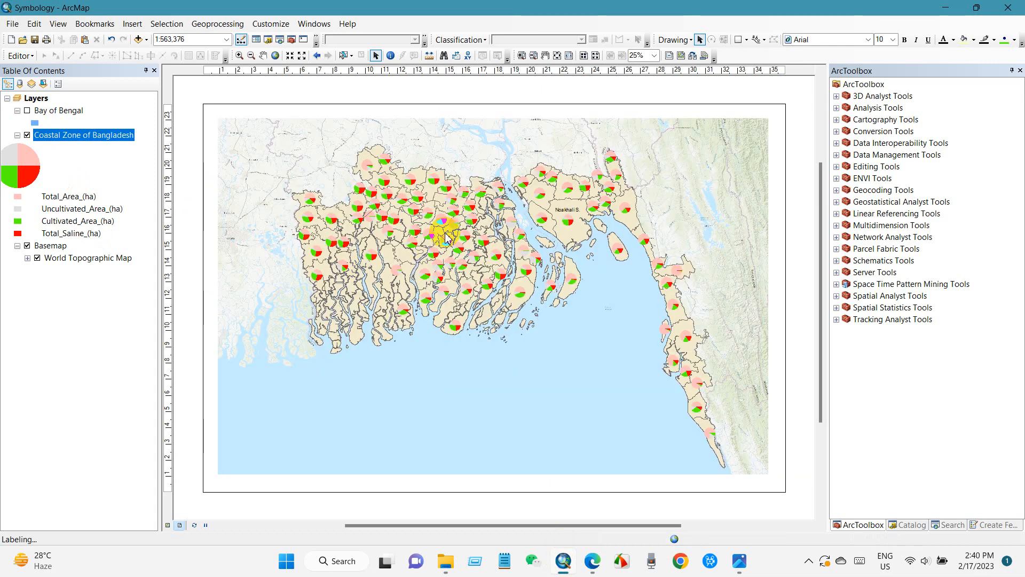
- Check the Coastal Zone of Bangladesh layer's attribute table
right_click(84, 135)
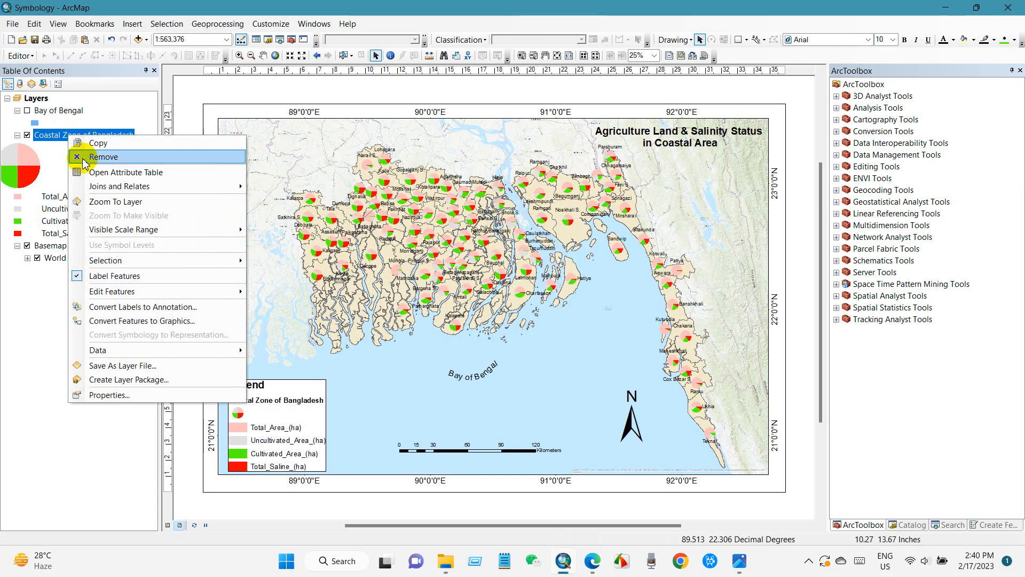
left_click(126, 172)
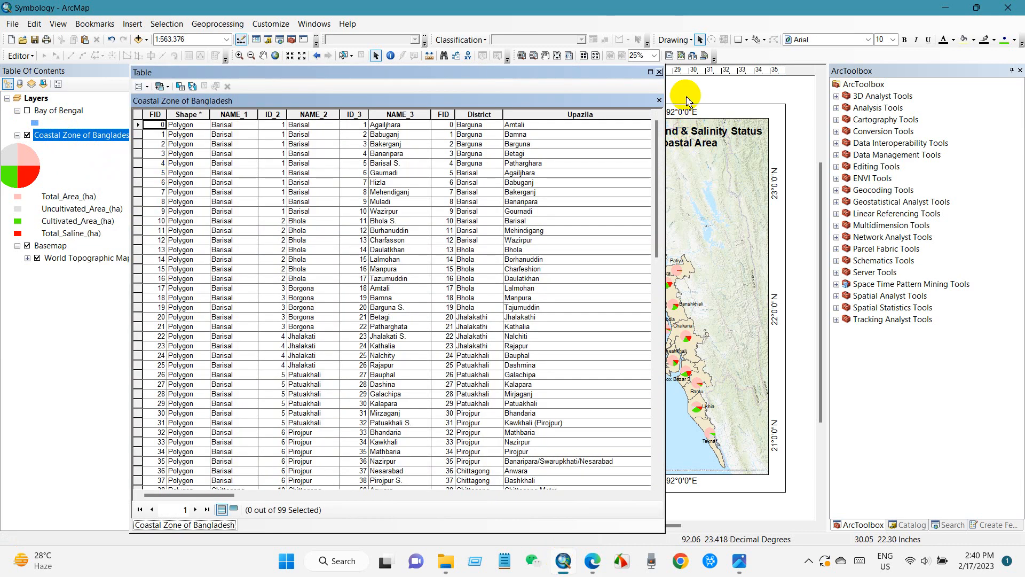
right_click(83, 136)
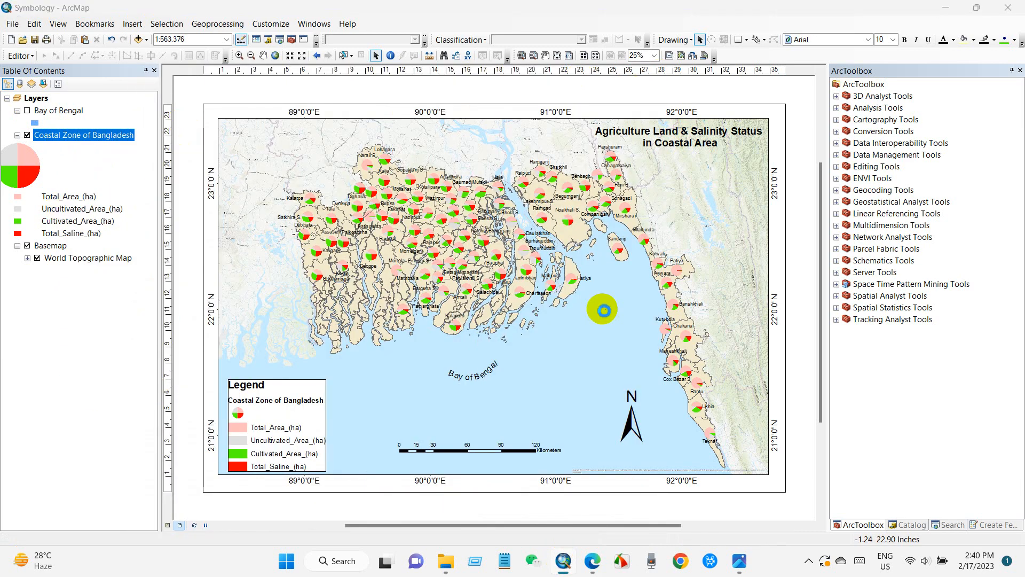
- Switch the coastal zone layer's chart symbology from pie to bar/column
double_click(83, 135)
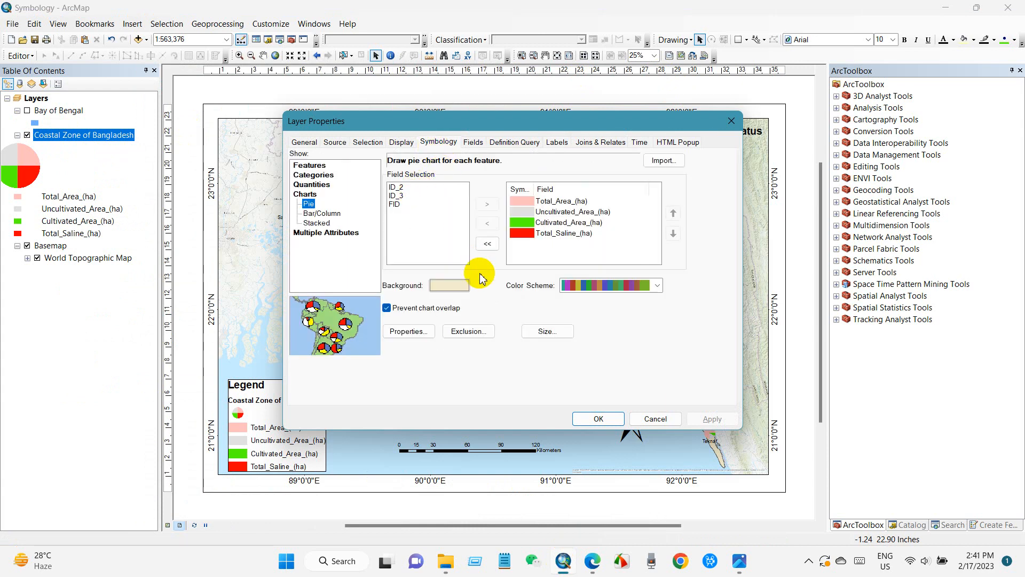
left_click(321, 212)
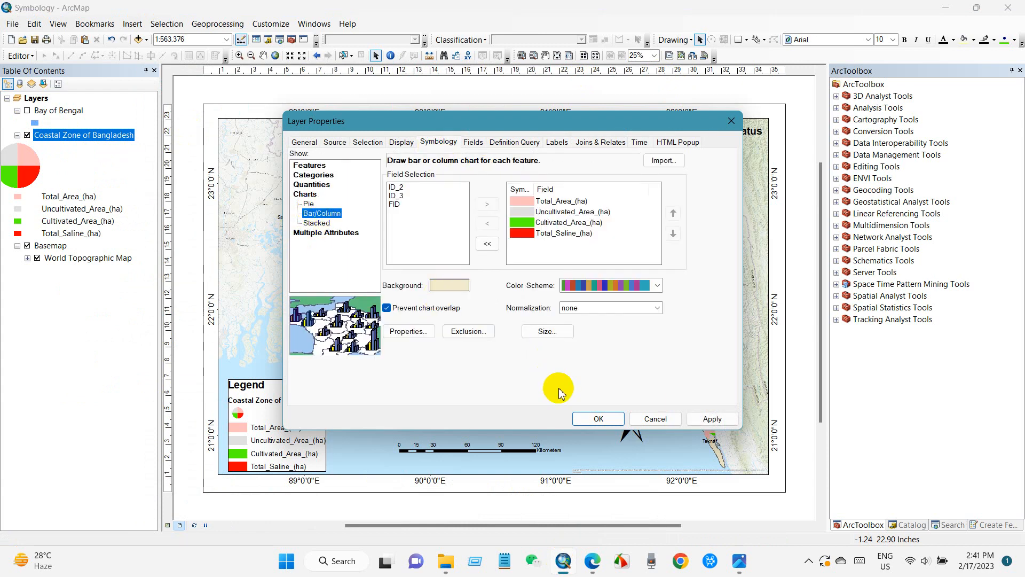
left_click(596, 418)
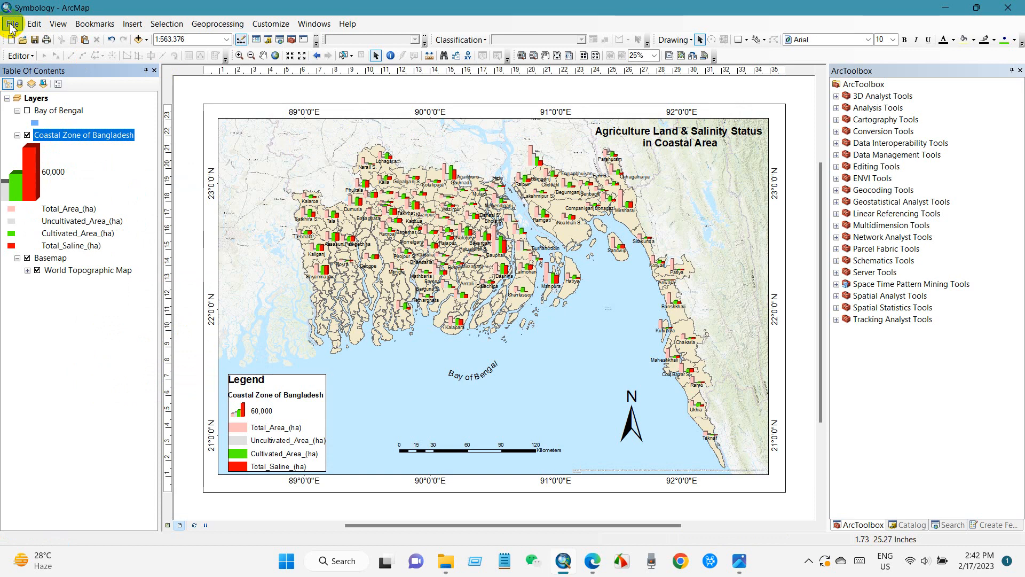
- Export the bar-chart layout as 400 dpi Symbology1.jpg and view it in Photos
left_click(343, 248)
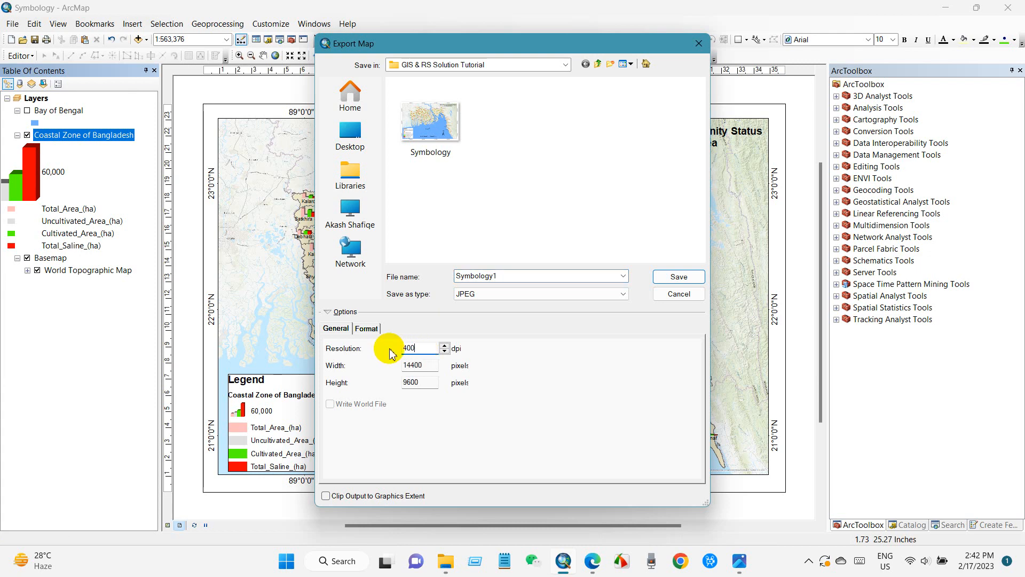
left_click(676, 275)
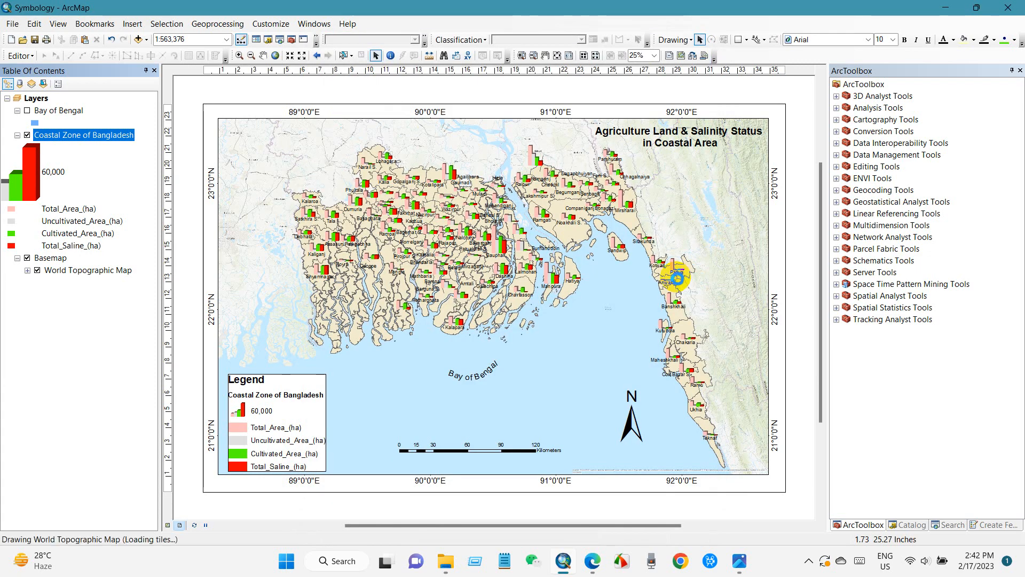
mouse_move(489, 449)
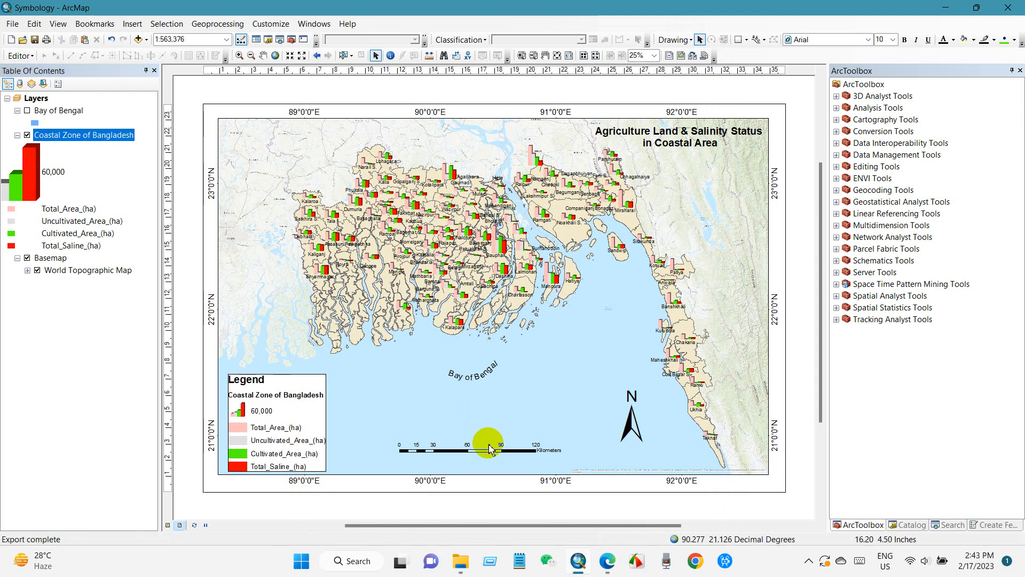
left_click(460, 561)
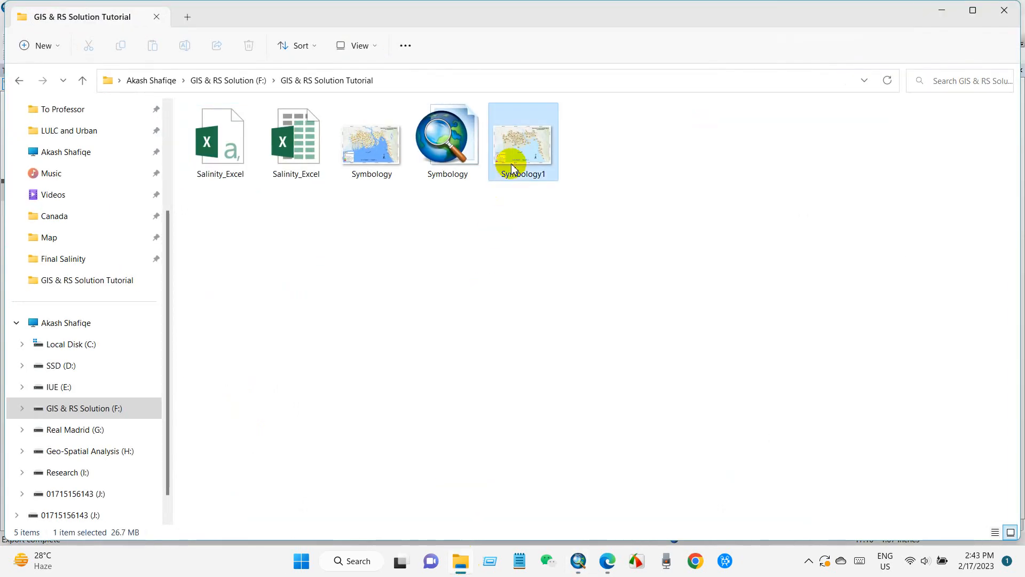
double_click(522, 137)
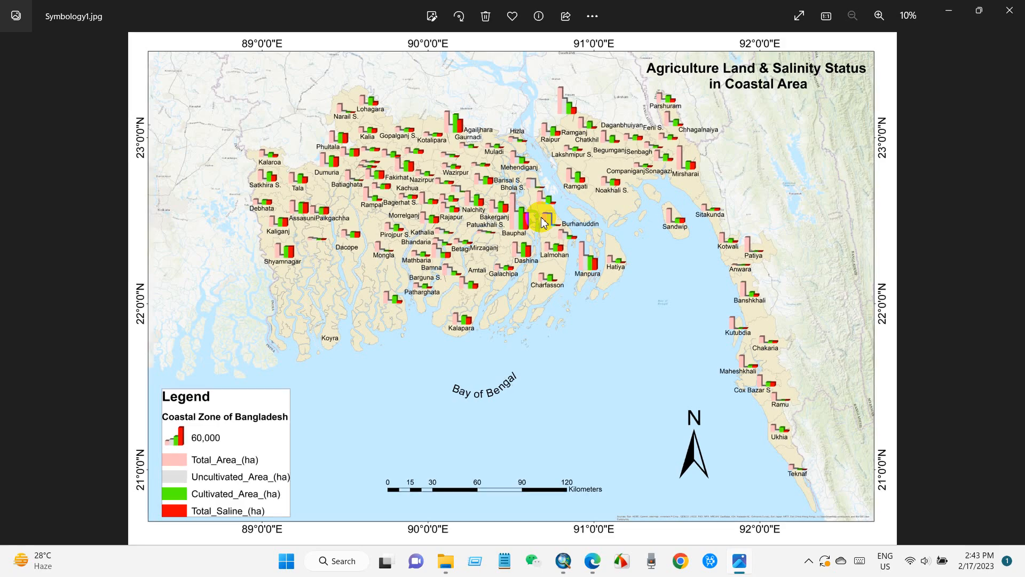
mouse_move(658, 216)
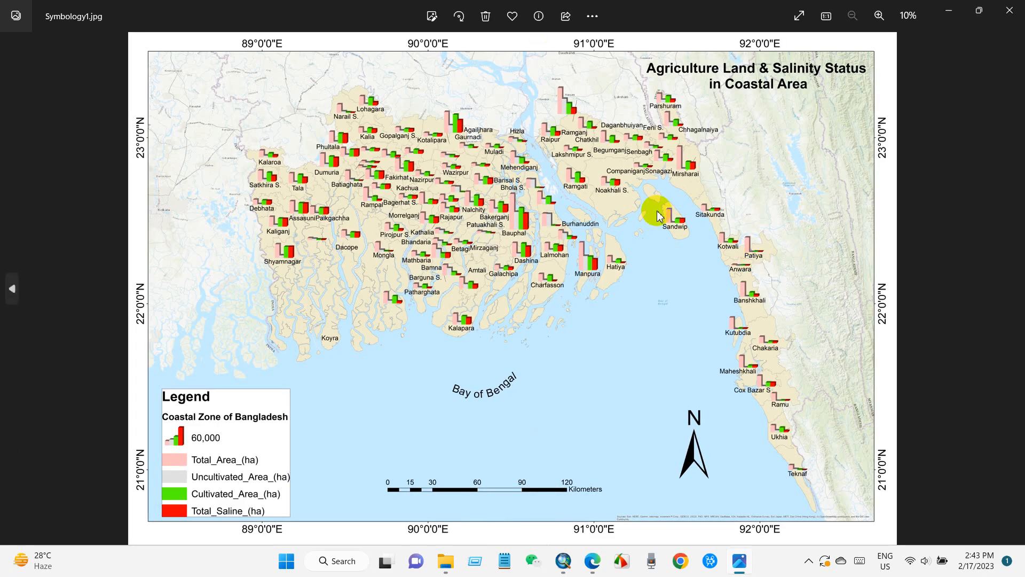